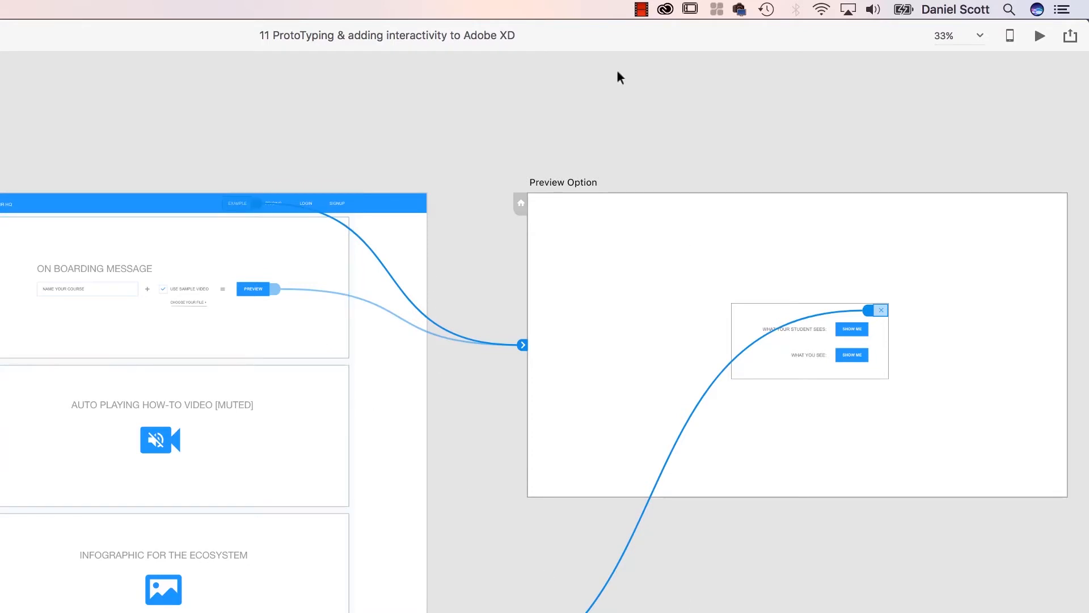
In Desktop Preview, close the popup, reopen it from Homepage's PREVIEW button, and close it again.
{"action": "left_click", "coordinate": [1040, 36]}
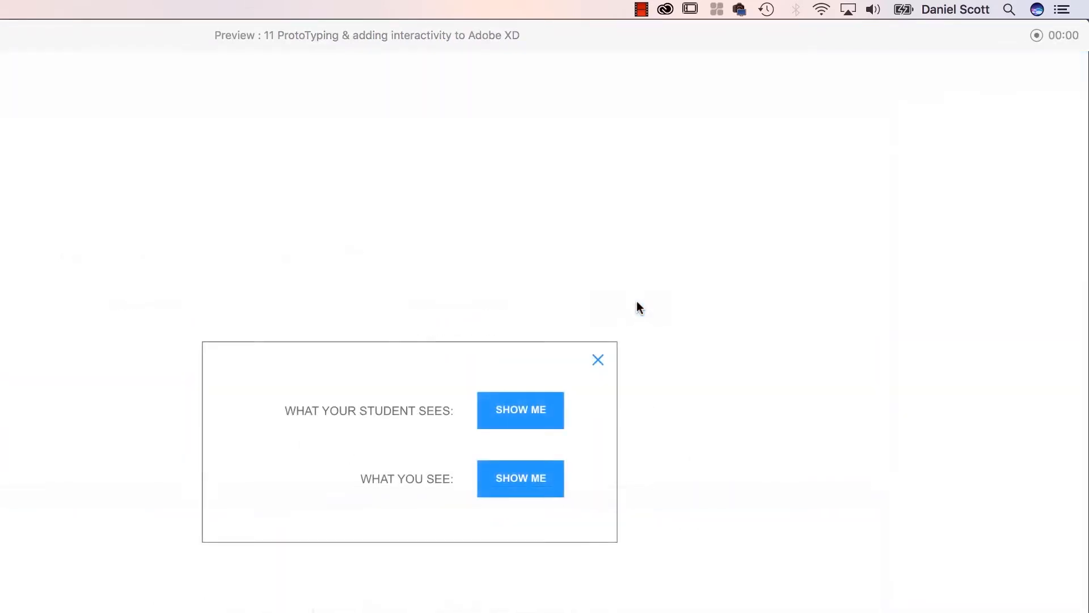
{"action": "left_click", "coordinate": [597, 359]}
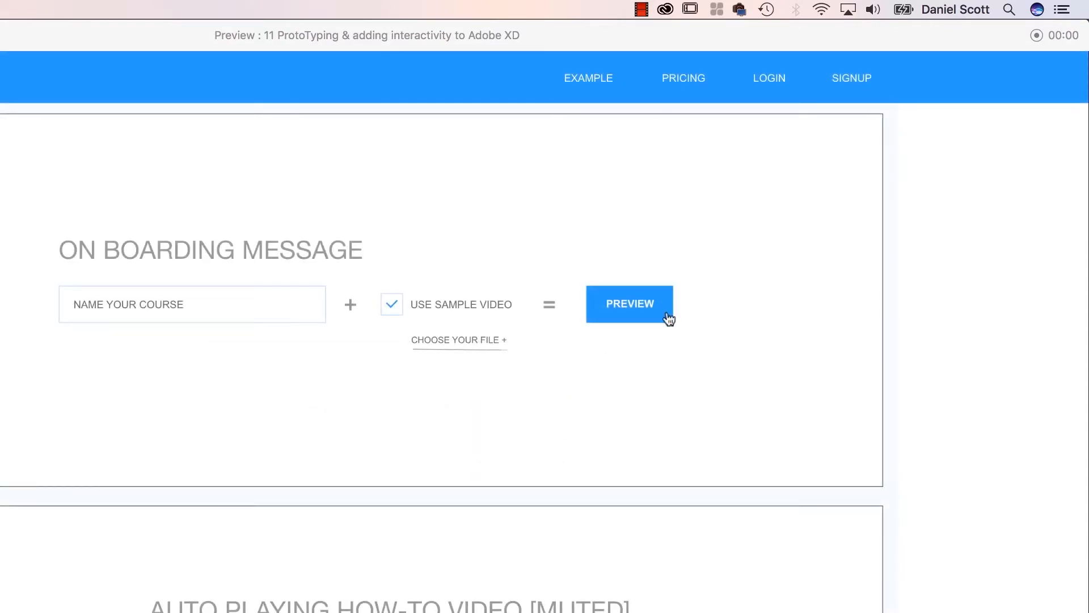
{"action": "left_click", "coordinate": [629, 303]}
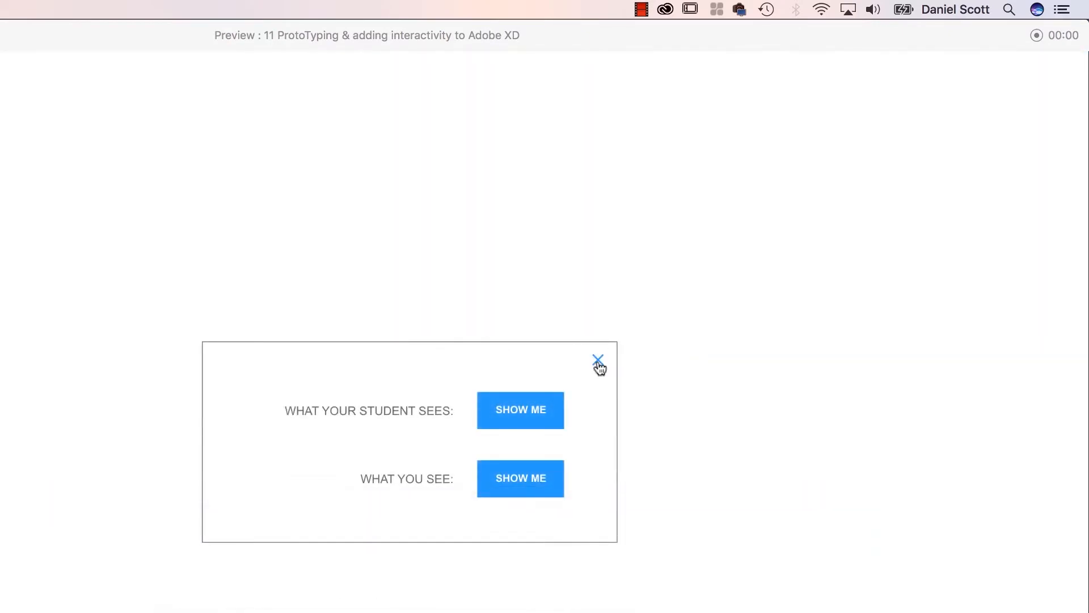
{"action": "left_click", "coordinate": [598, 360]}
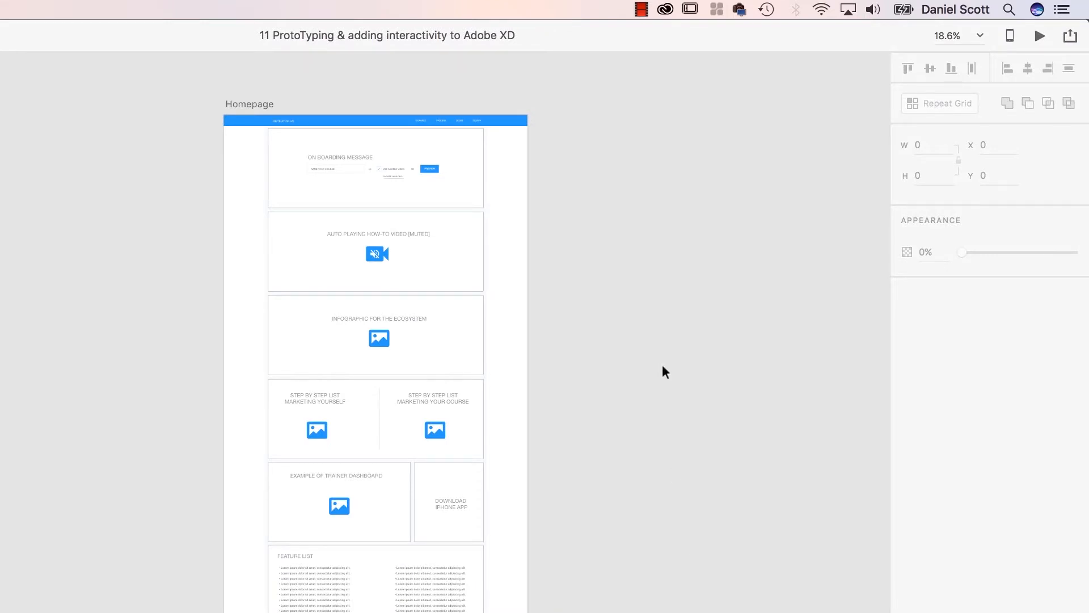
{"action": "mouse_move", "coordinate": [764, 249]}
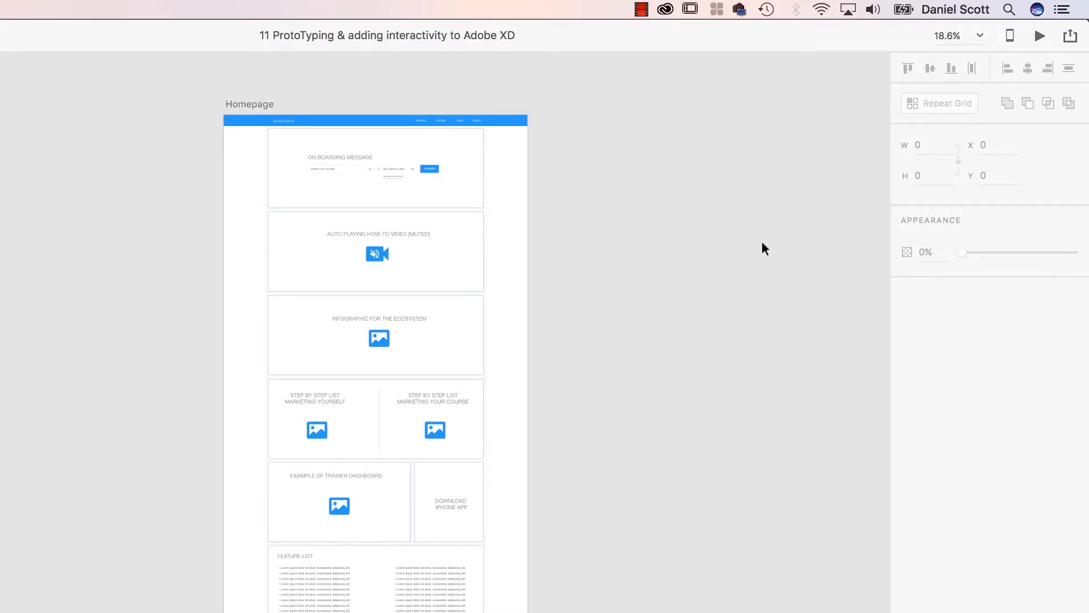
{"action": "mouse_move", "coordinate": [663, 254]}
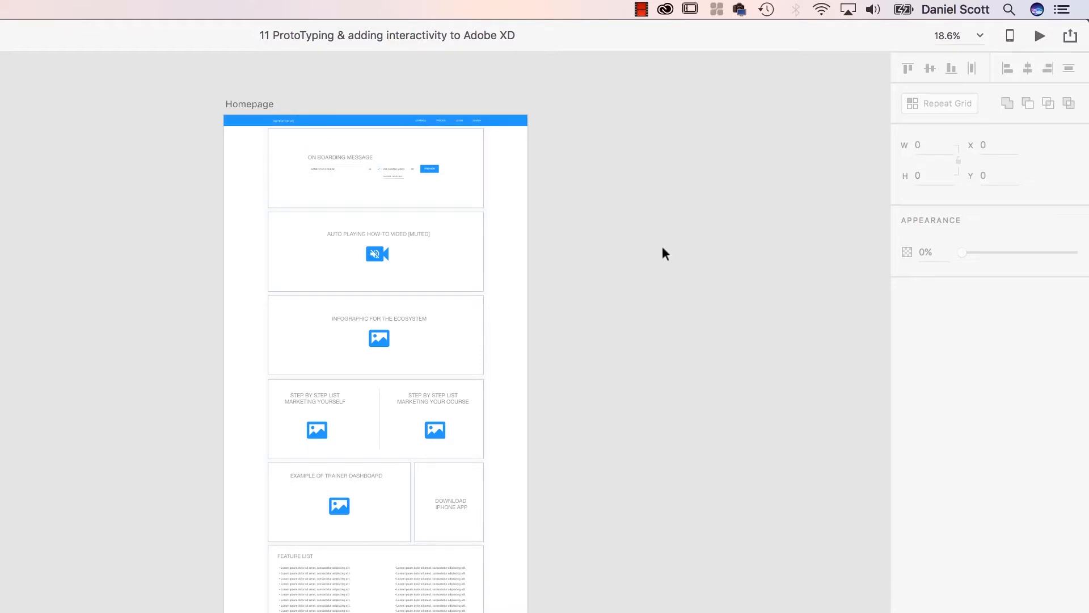
{"action": "mouse_move", "coordinate": [279, 105]}
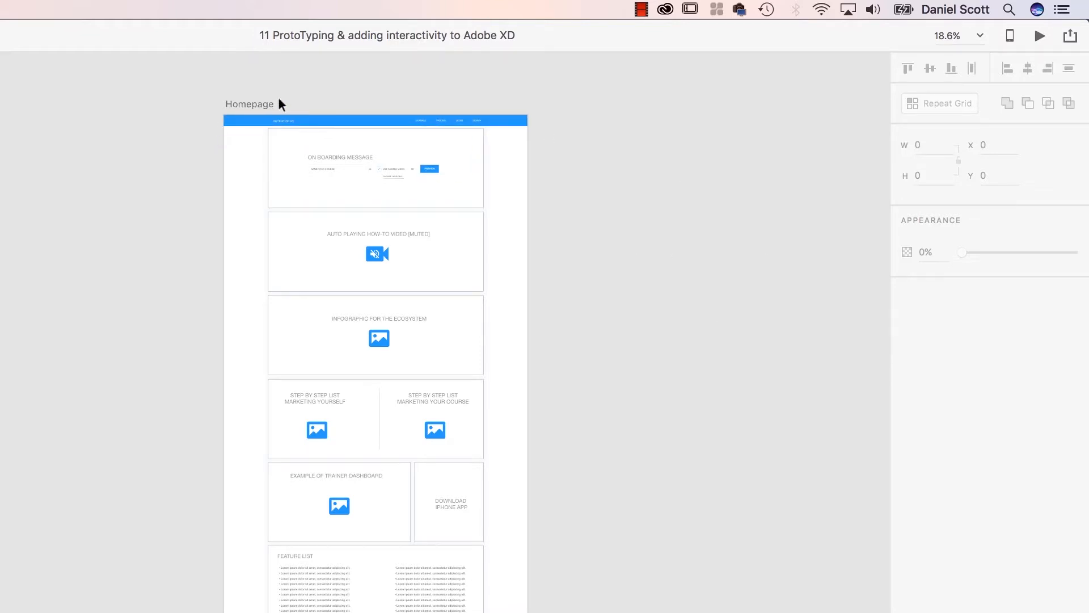
{"action": "left_click", "coordinate": [249, 103]}
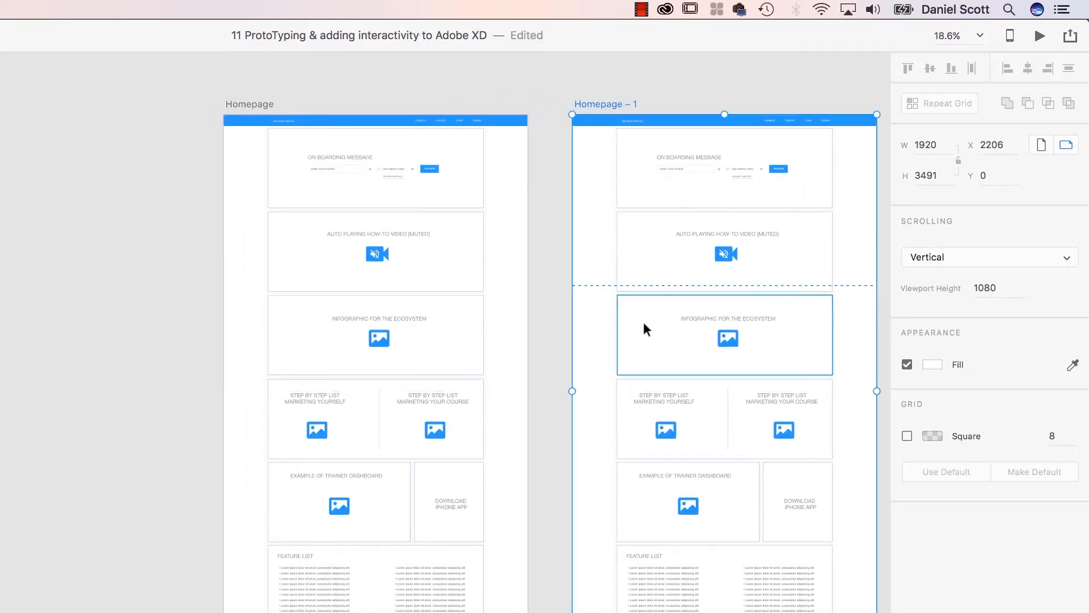
{"action": "left_click", "coordinate": [778, 587]}
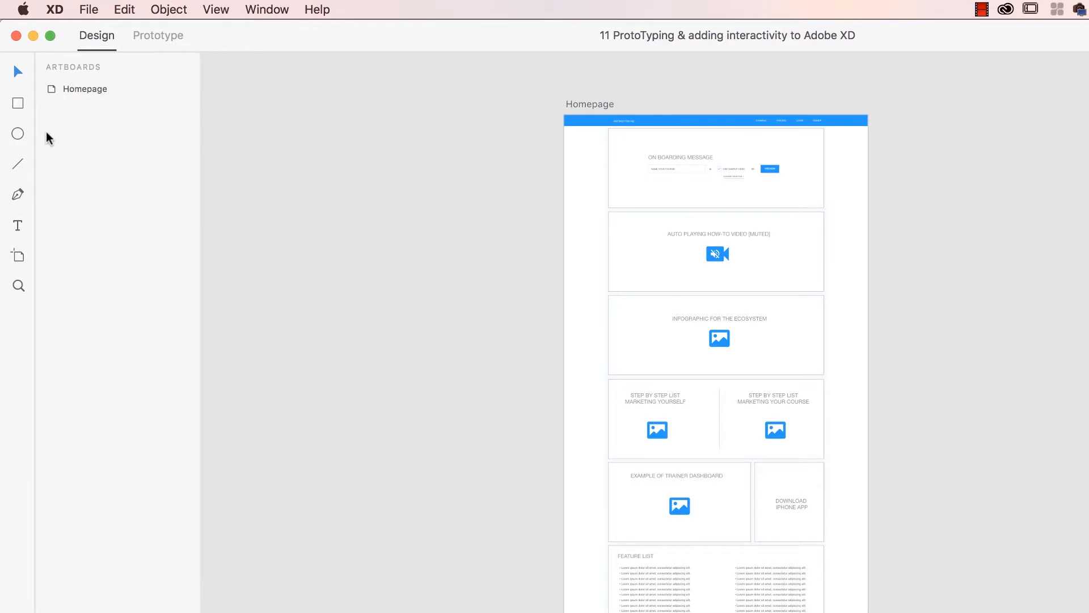
{"action": "right_click", "coordinate": [85, 89]}
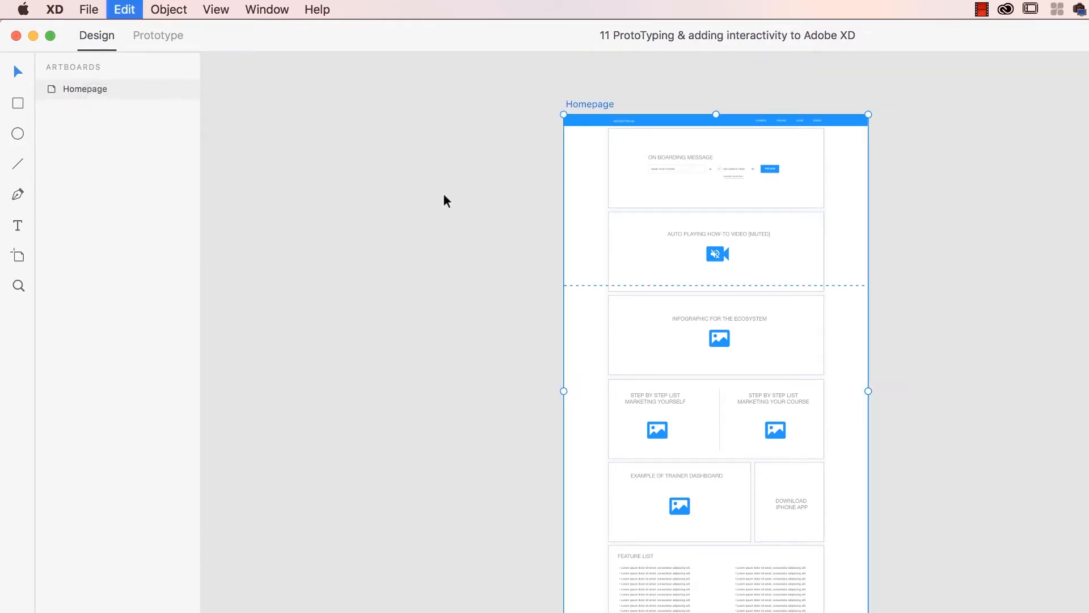
{"action": "mouse_move", "coordinate": [289, 170]}
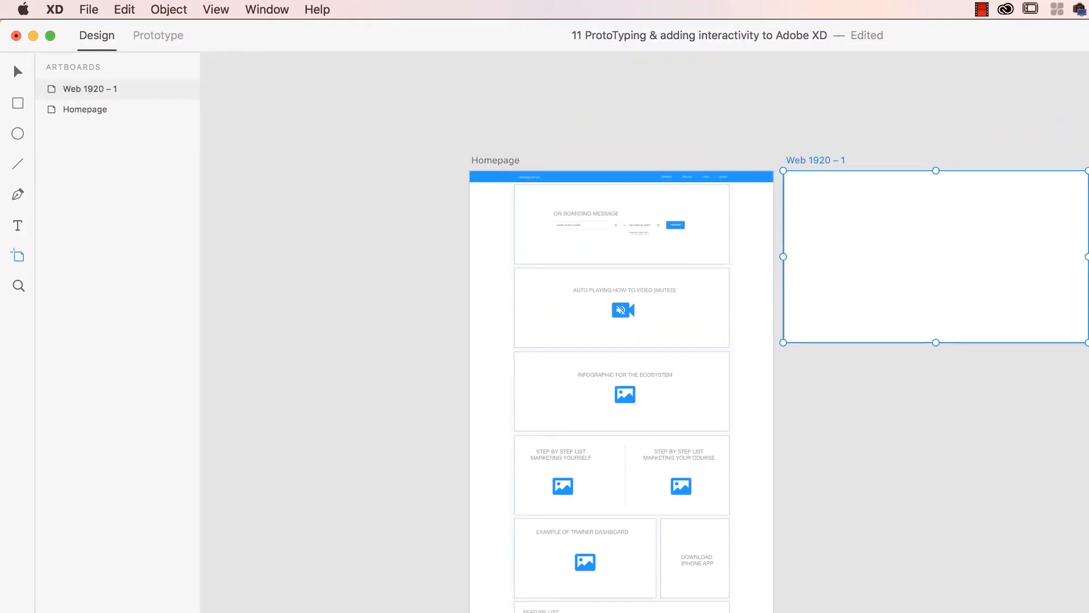
{"action": "mouse_move", "coordinate": [59, 211]}
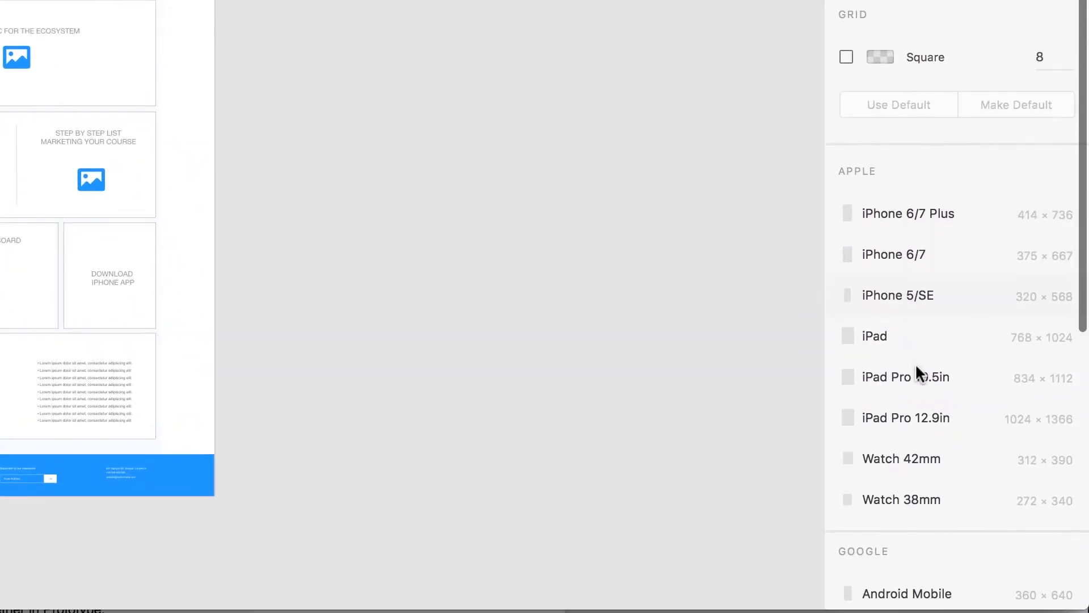
Scroll the artboard preset list to reach the Web 1920 size.
{"action": "scroll", "scroll_direction": "down", "scroll_amount": 3}
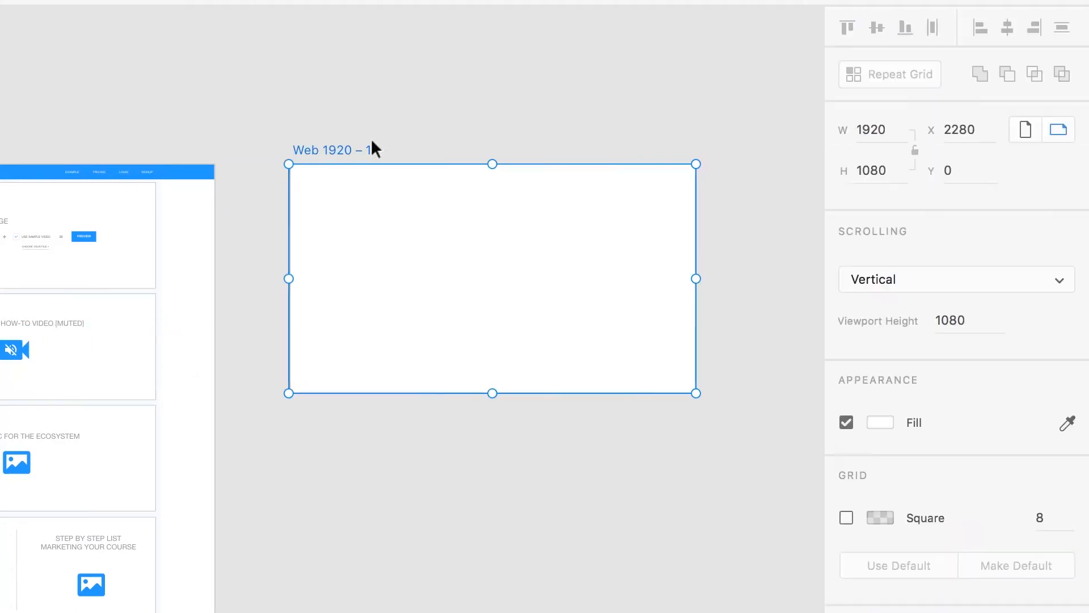
{"action": "mouse_move", "coordinate": [491, 347]}
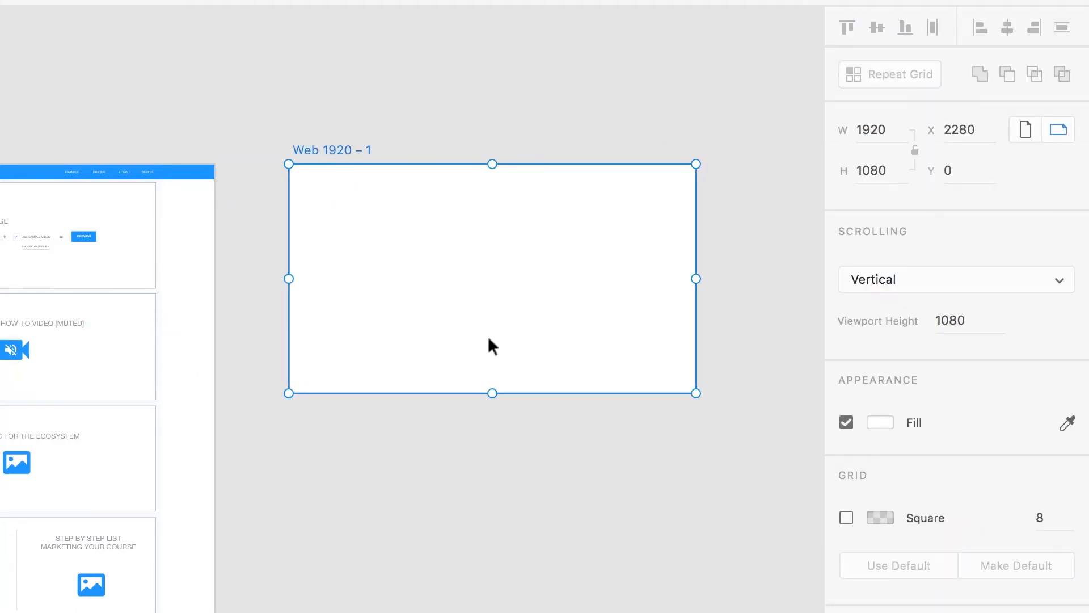
{"action": "mouse_move", "coordinate": [328, 164]}
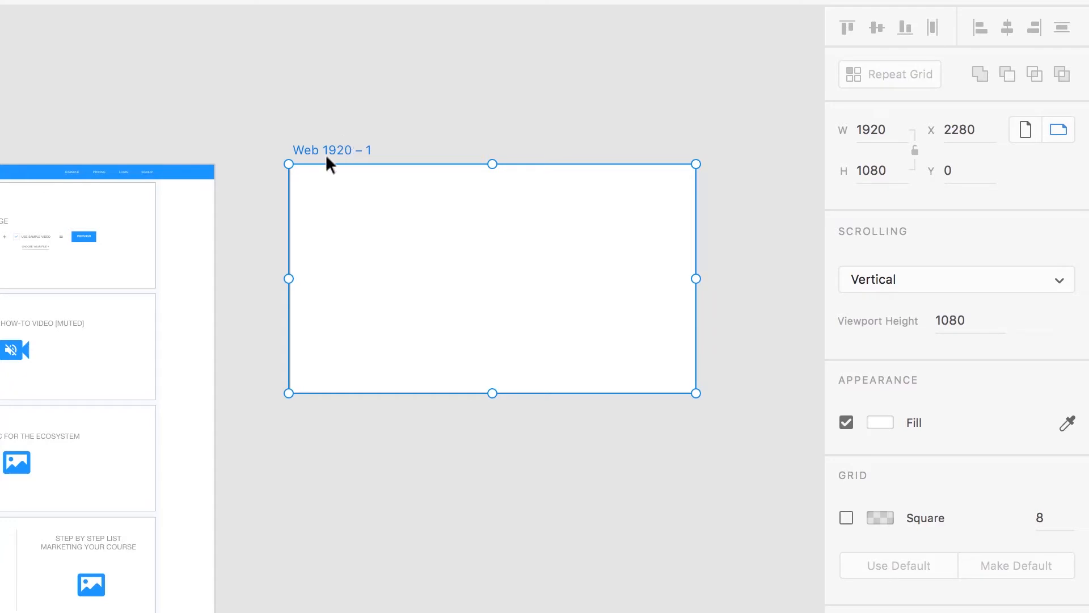
Rename the new artboard to 'Preview Option'.
{"action": "double_click", "coordinate": [331, 150]}
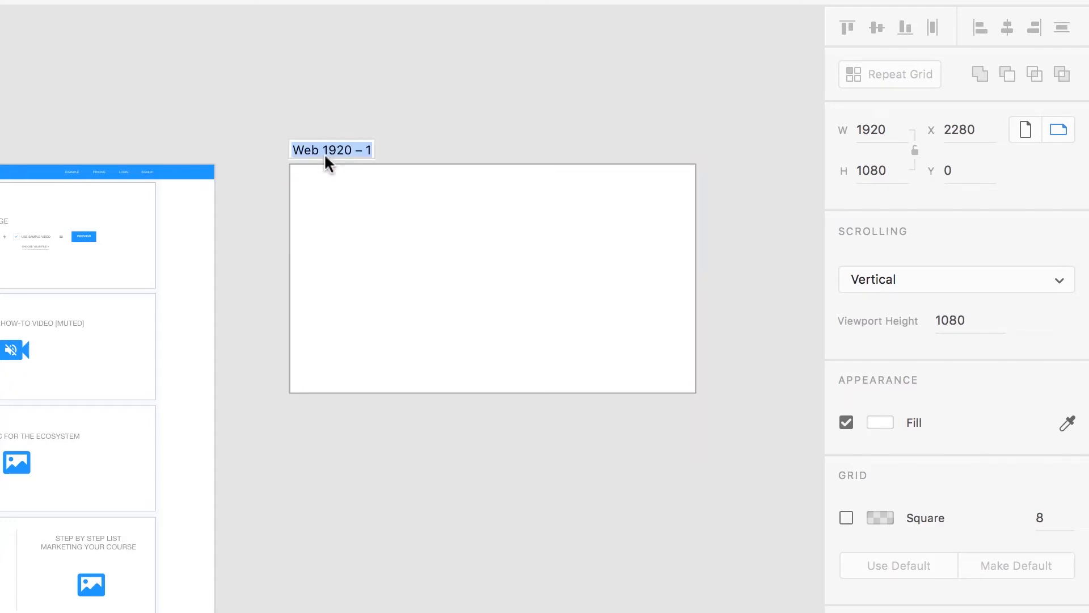
{"action": "type", "text": "Previ"}
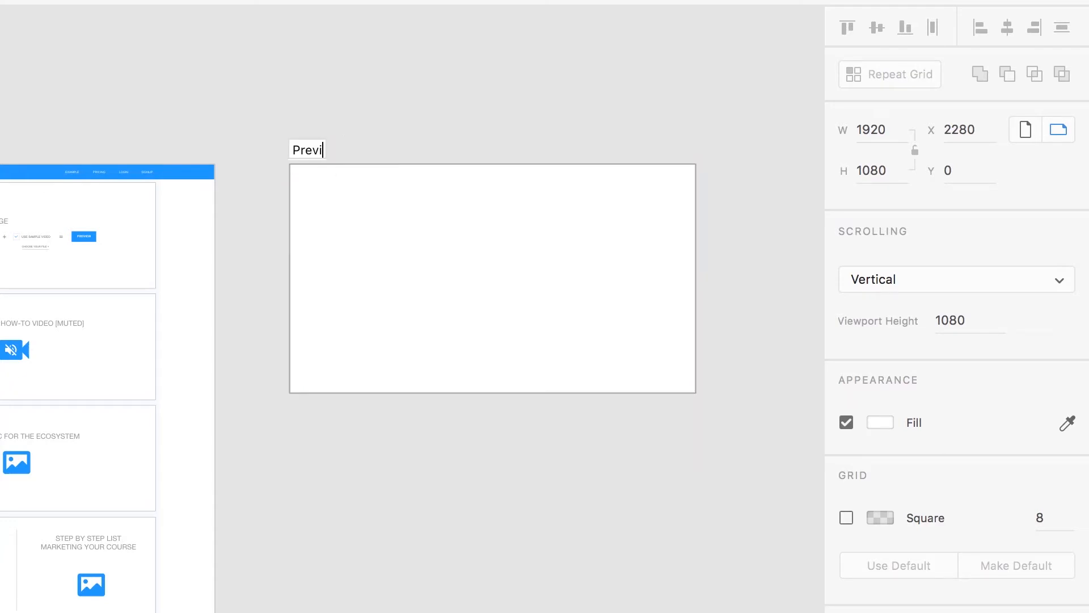
{"action": "type", "text": "ew Option"}
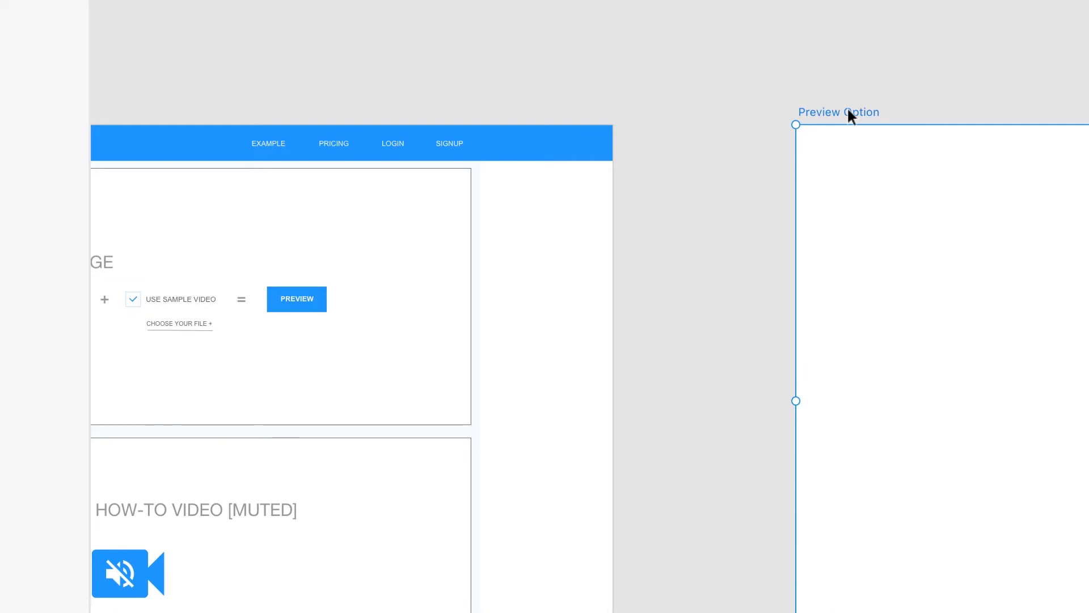
{"action": "mouse_move", "coordinate": [679, 229]}
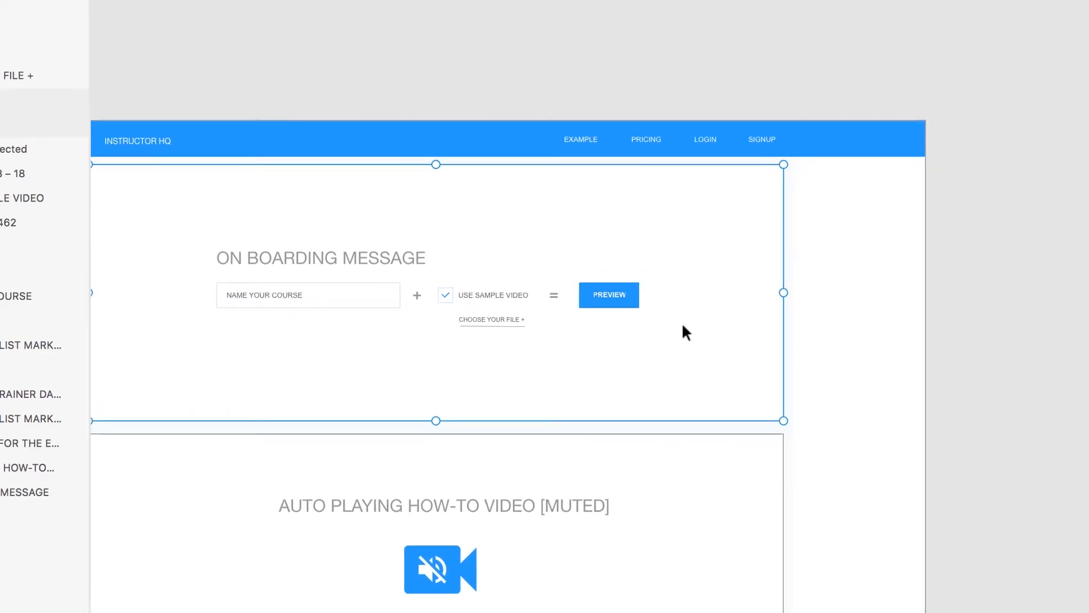
{"action": "mouse_move", "coordinate": [550, 380]}
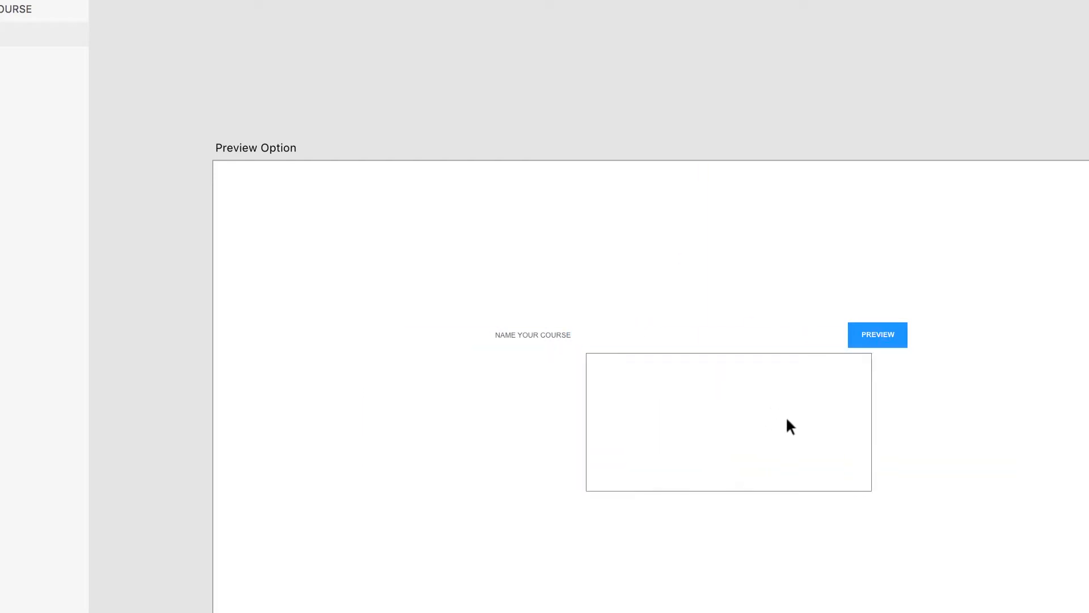
Move the PREVIEW button into the outlined box, duplicate it below, and relabel them SHOW ME.
{"action": "left_click", "coordinate": [877, 334]}
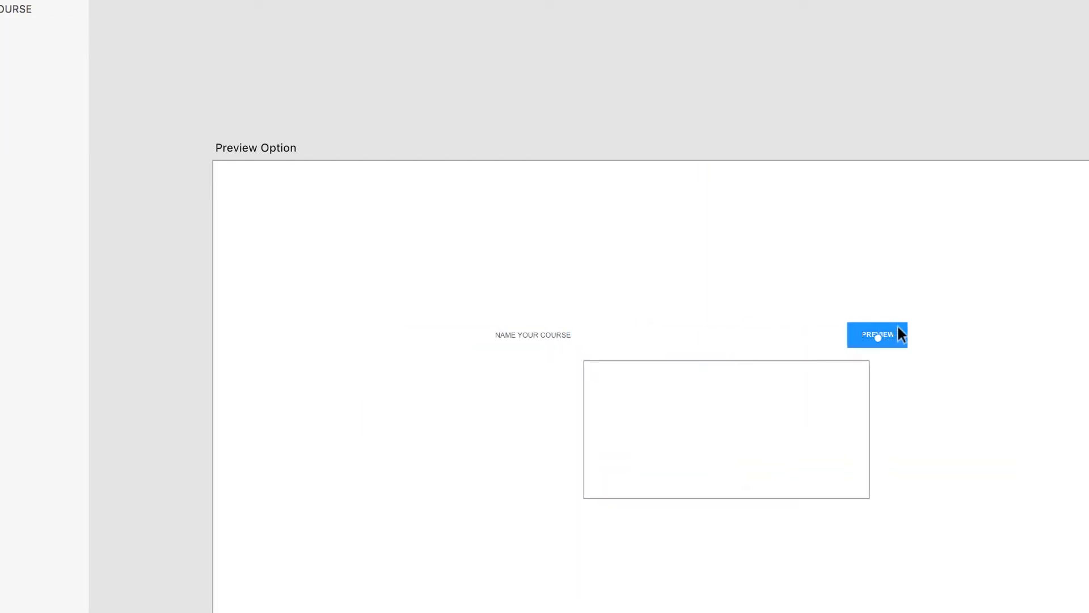
{"action": "left_click_drag", "start_coordinate": [876, 335], "coordinate": [797, 442]}
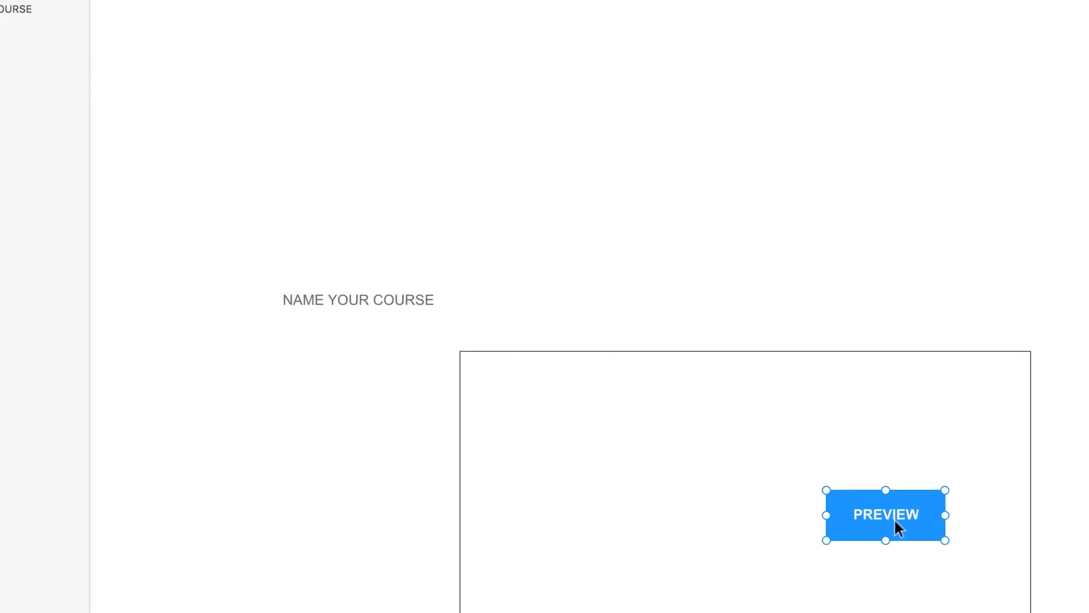
{"action": "left_click_drag", "start_coordinate": [886, 514], "coordinate": [899, 539]}
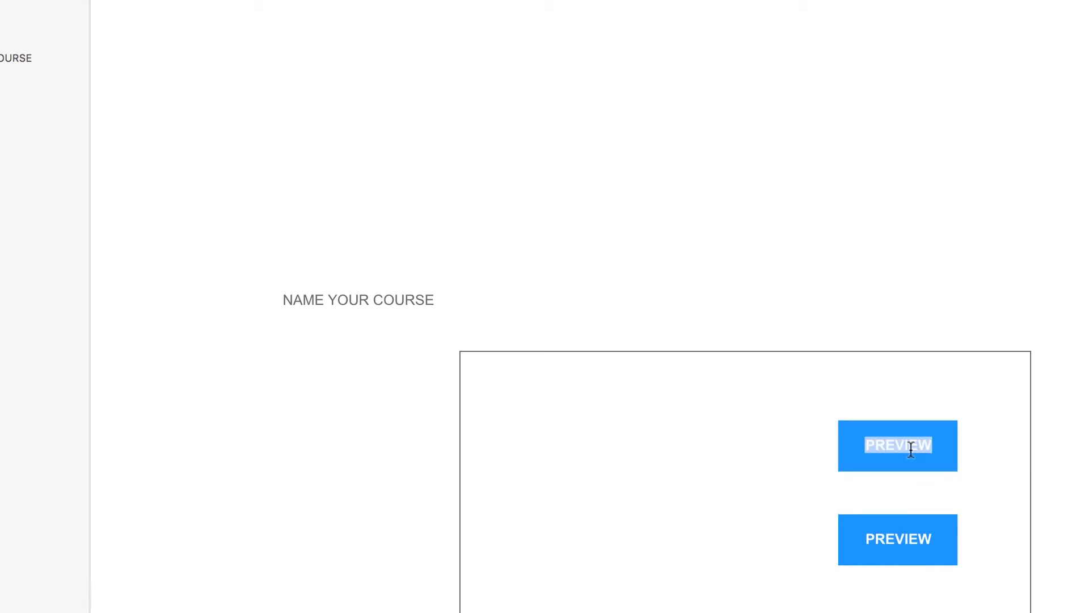
{"action": "type", "text": "SHOW ME"}
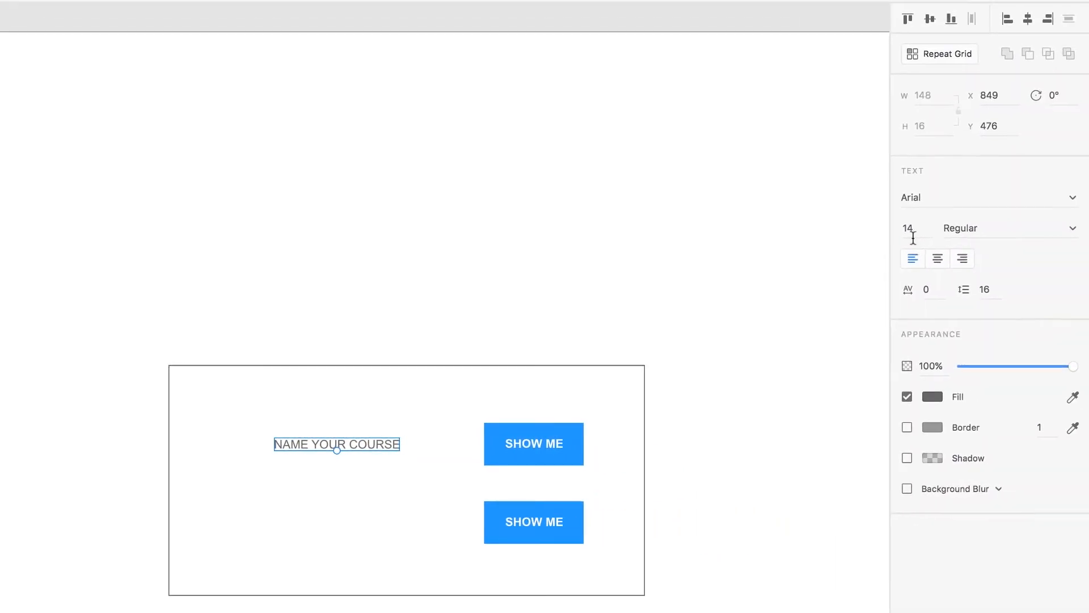
Replace the course label with 'WHAT YOUR STUDENT SEES:' at size 16 and right-align it.
{"action": "type", "text": "16"}
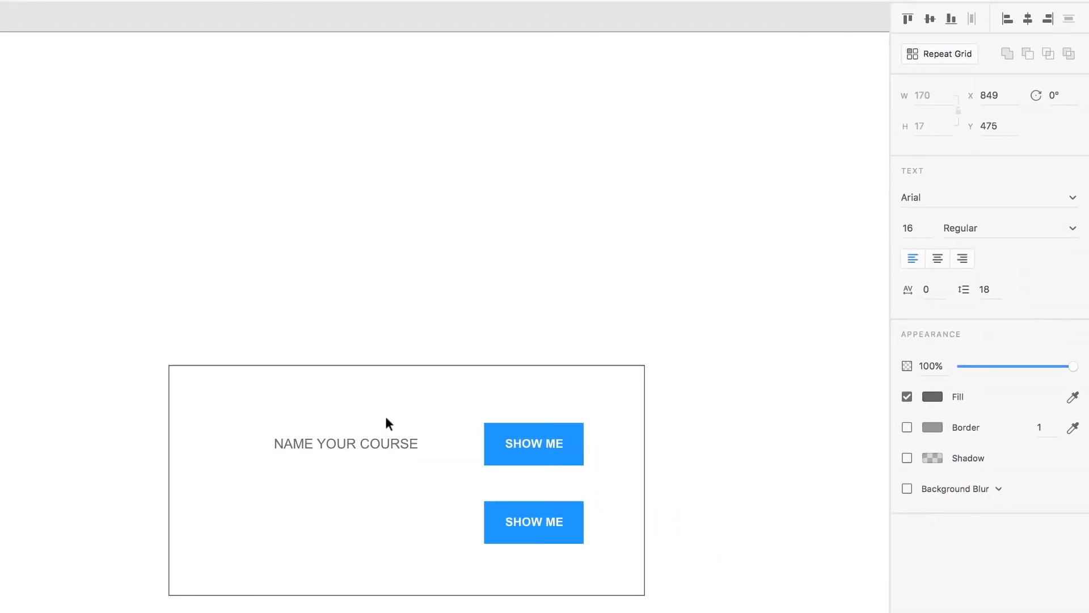
{"action": "double_click", "coordinate": [346, 444]}
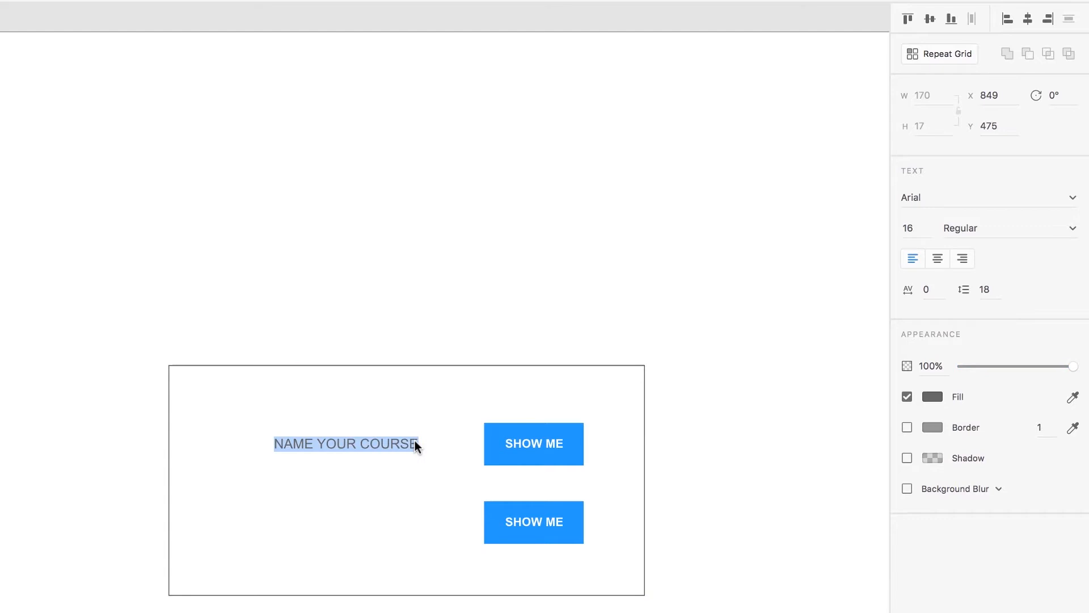
{"action": "type", "text": "WHAT YOUR ST"}
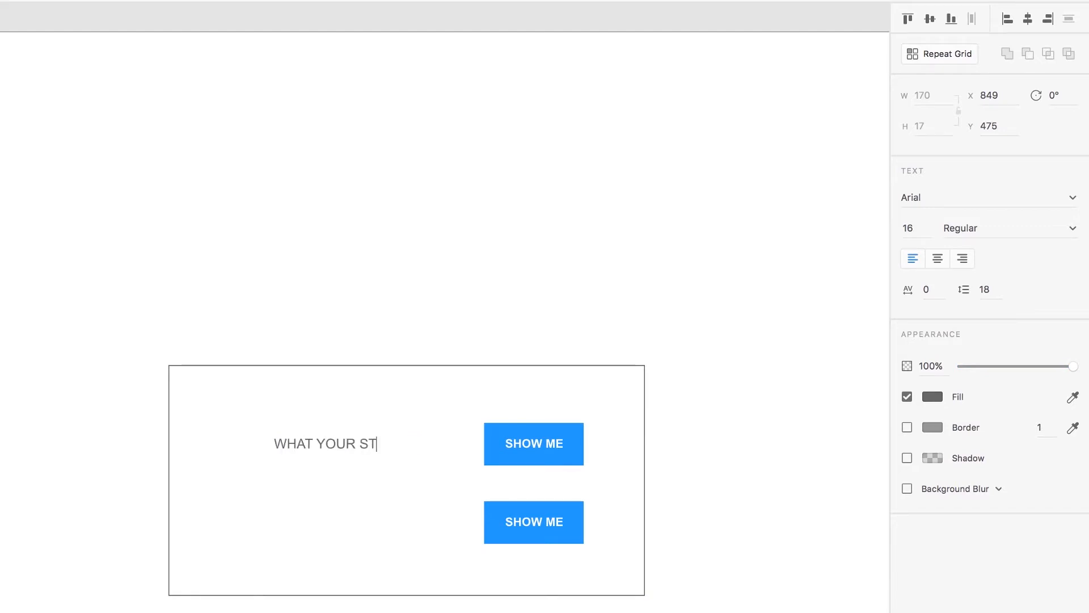
{"action": "type", "text": "UDENT SEE:"}
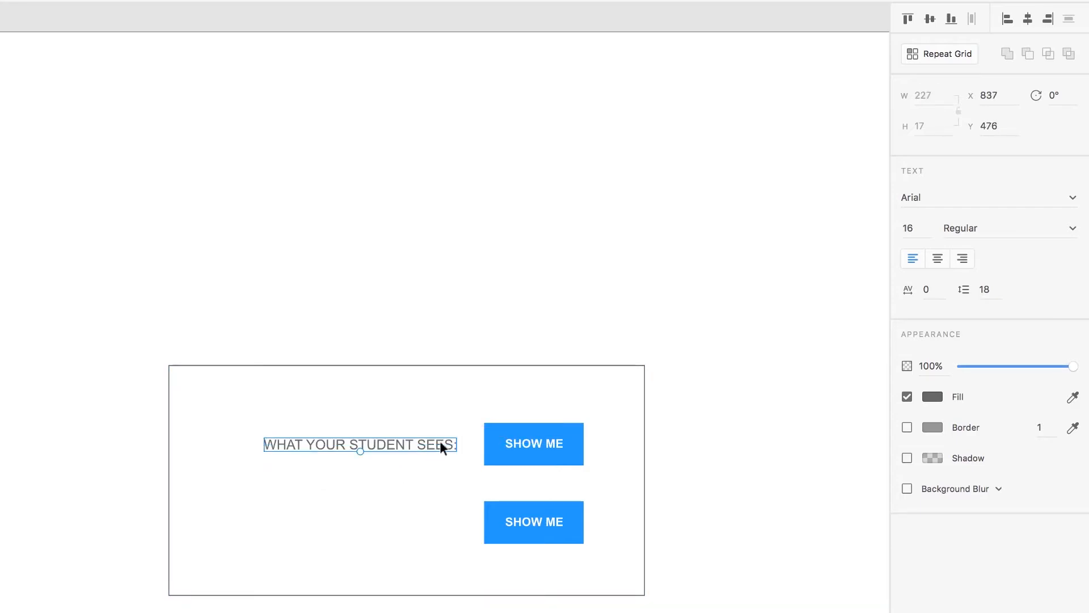
{"action": "left_click", "coordinate": [961, 258]}
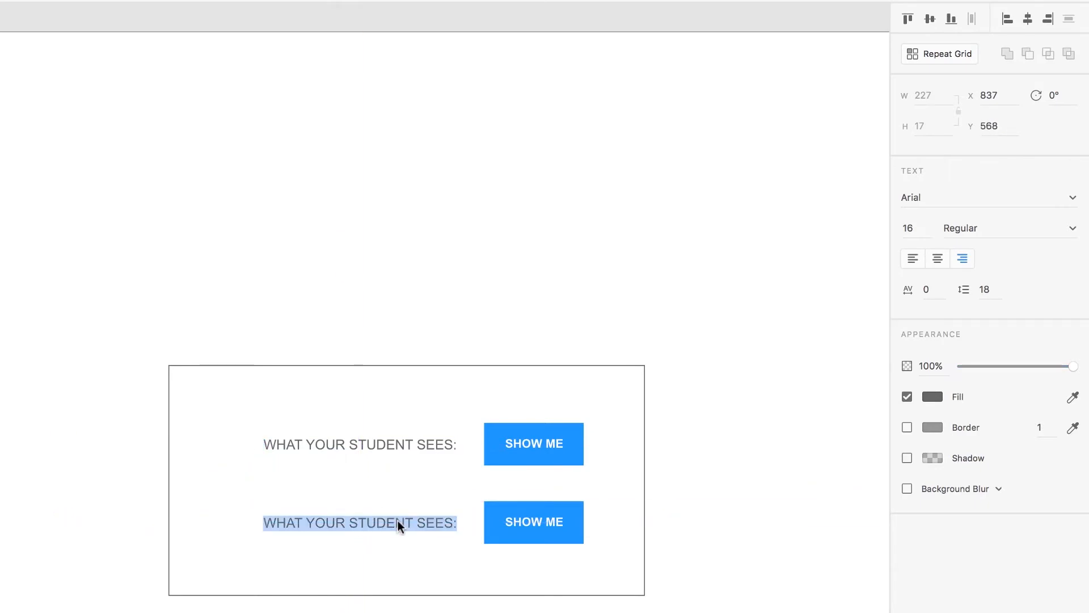
Rewrite the copied label beside the second button to 'WHAT YOU SEE:'.
{"action": "double_click", "coordinate": [324, 523]}
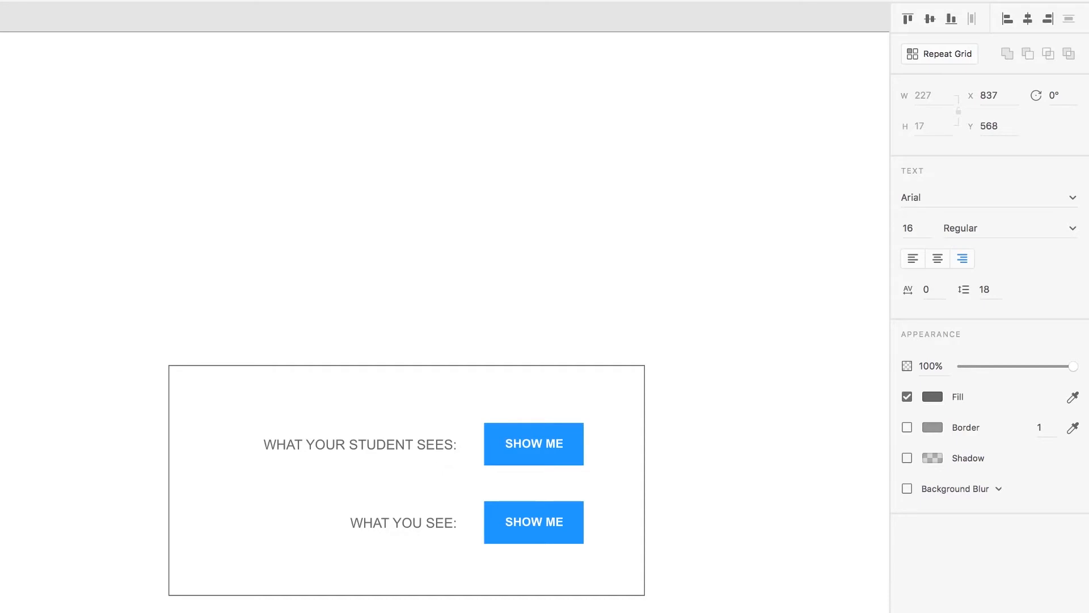
{"action": "left_click", "coordinate": [426, 303]}
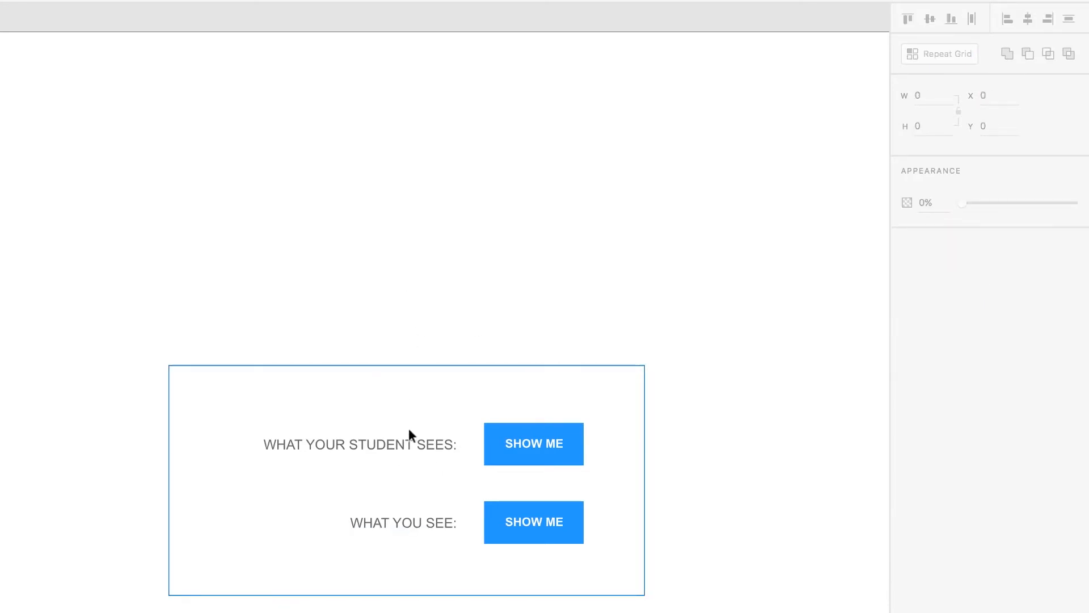
{"action": "left_click", "coordinate": [402, 523]}
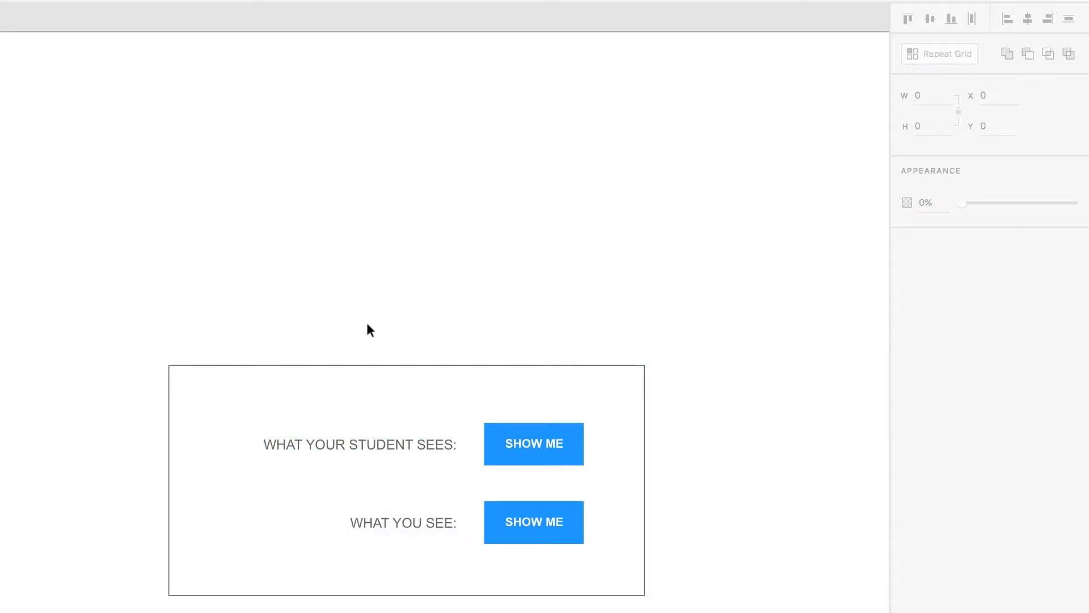
{"action": "left_click", "coordinate": [394, 405]}
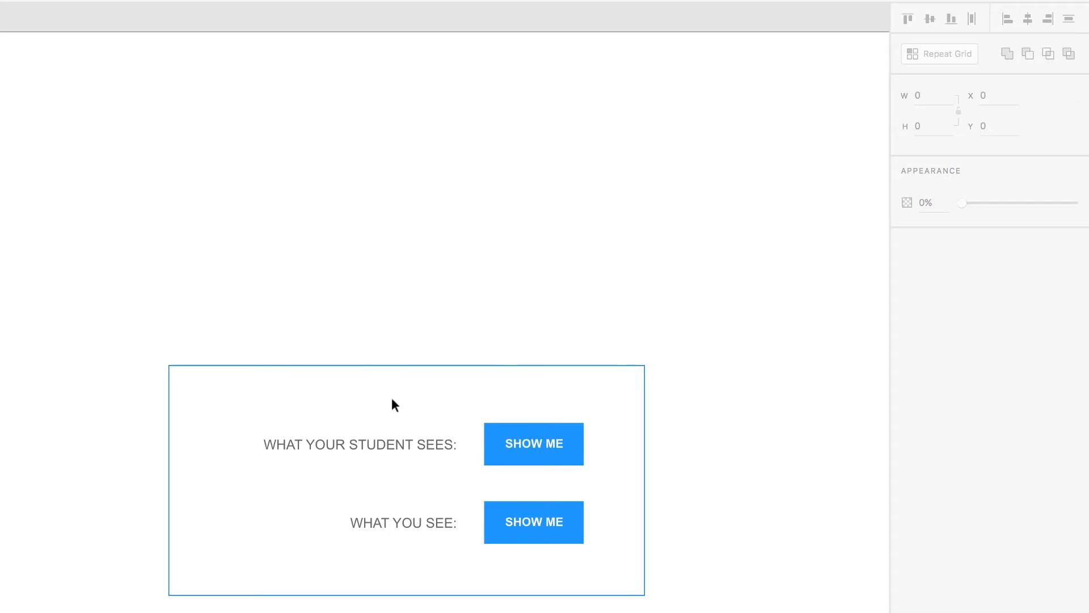
{"action": "mouse_move", "coordinate": [536, 383]}
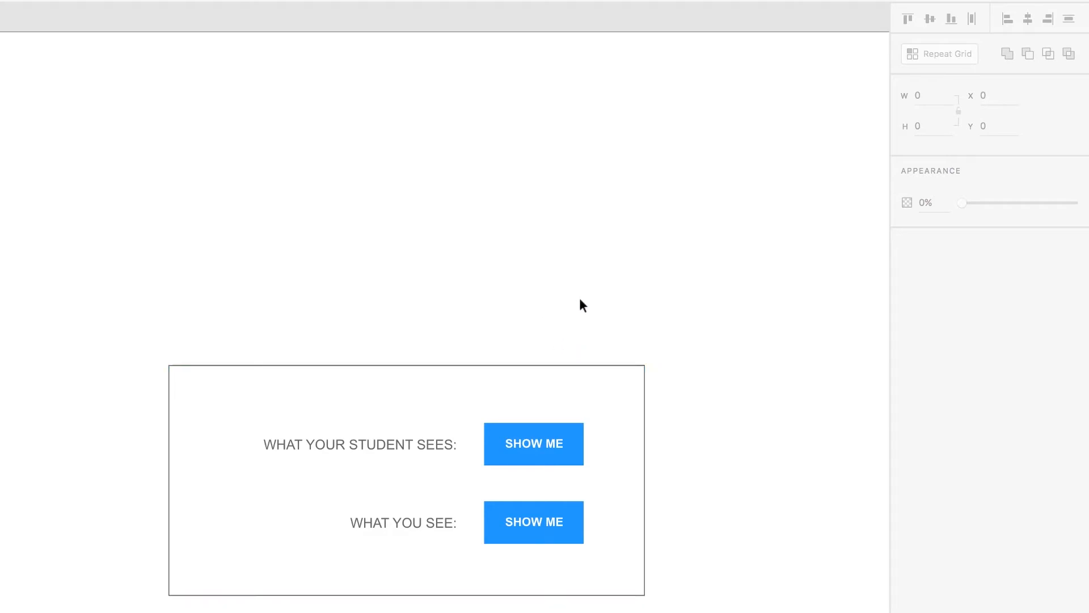
{"action": "mouse_move", "coordinate": [2, 250]}
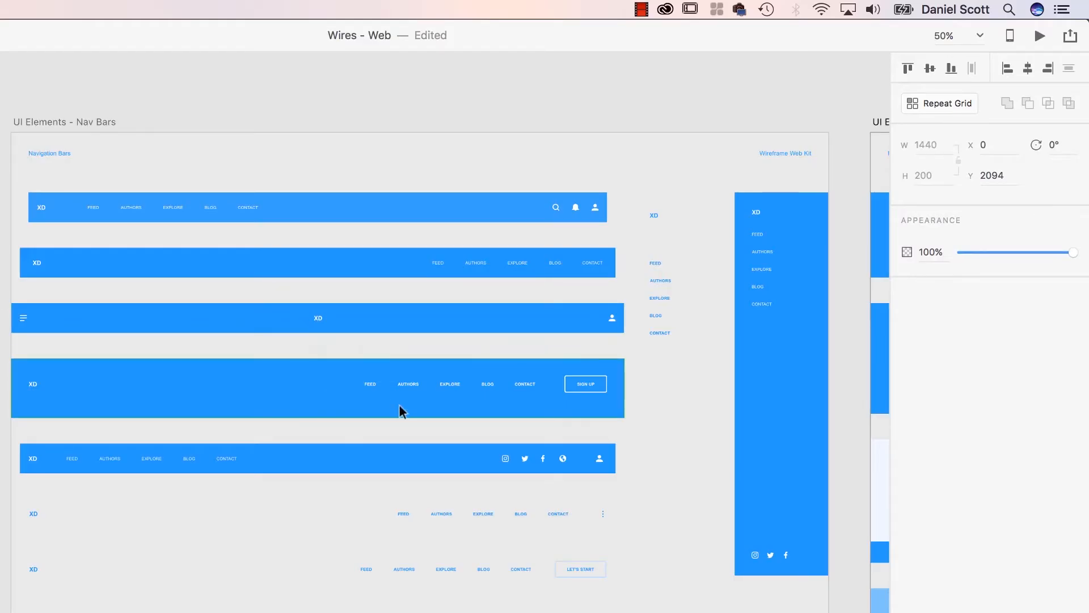
Copy the close cross from the Wires – Web kit and place it at the popup box's top-right corner.
{"action": "scroll", "scroll_direction": "down", "scroll_amount": 3}
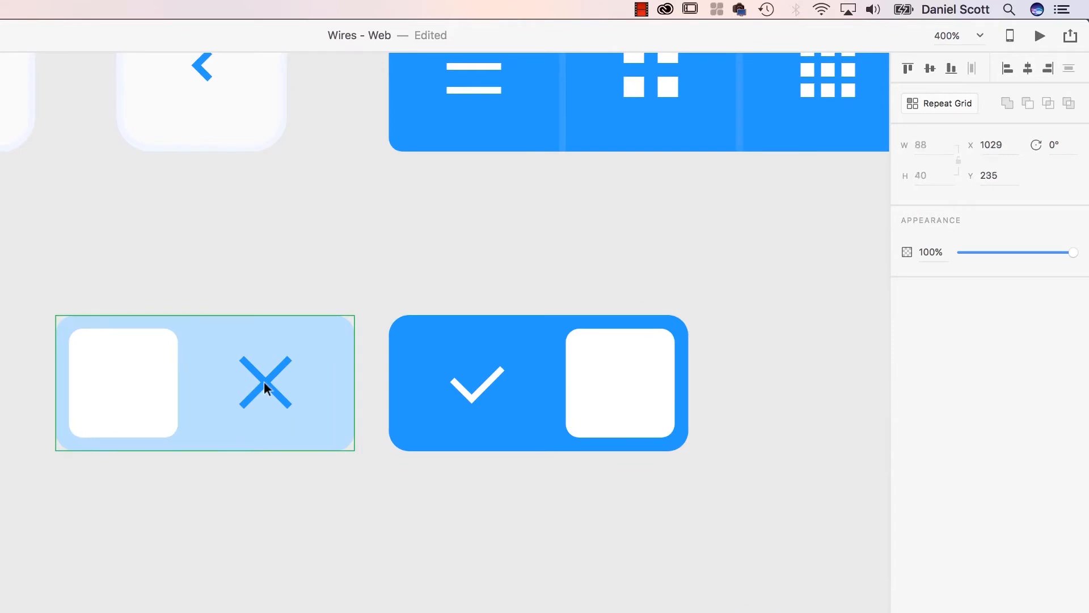
{"action": "left_click", "coordinate": [293, 309]}
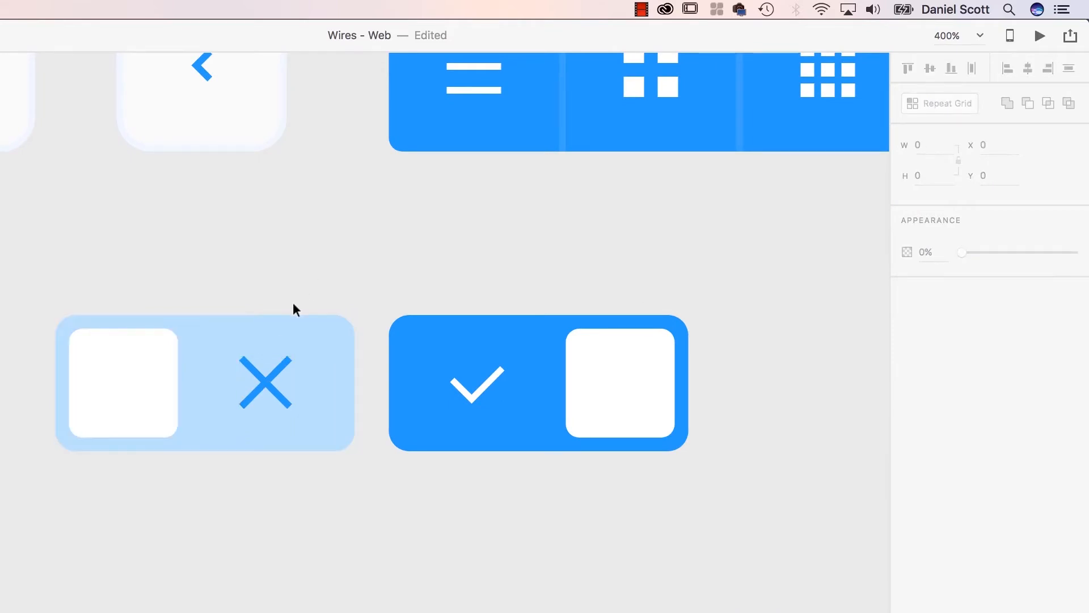
{"action": "left_click", "coordinate": [265, 382]}
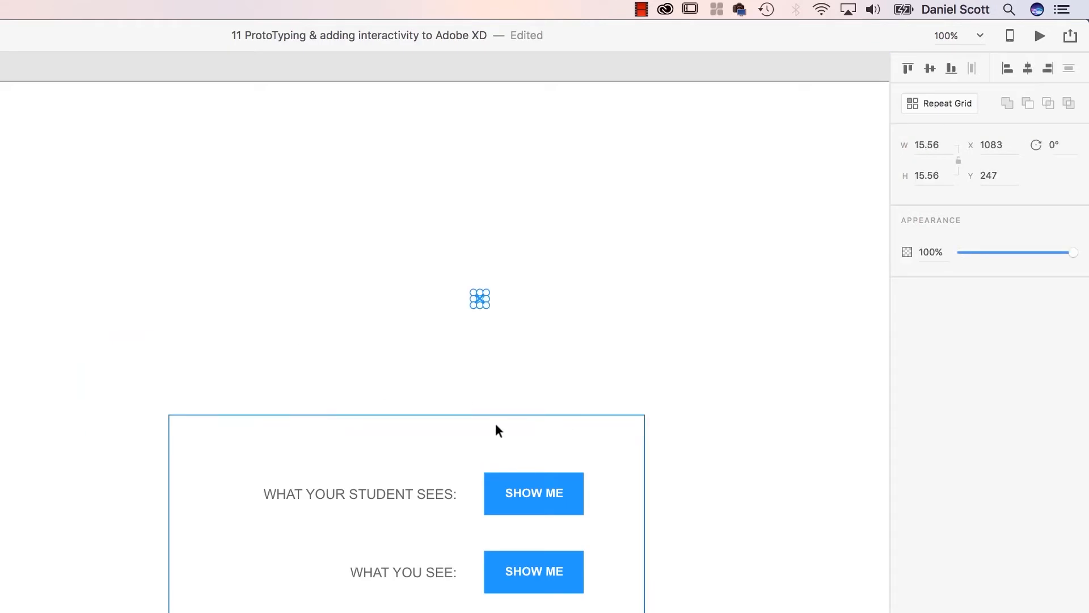
{"action": "left_click_drag", "start_coordinate": [480, 299], "coordinate": [494, 304]}
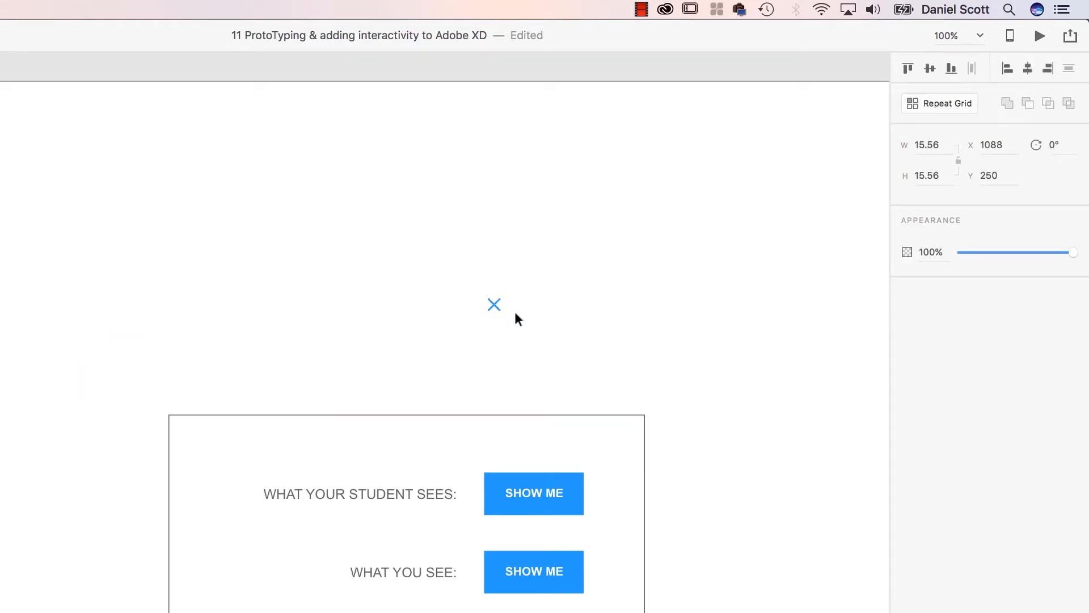
{"action": "left_click_drag", "start_coordinate": [495, 305], "coordinate": [625, 436]}
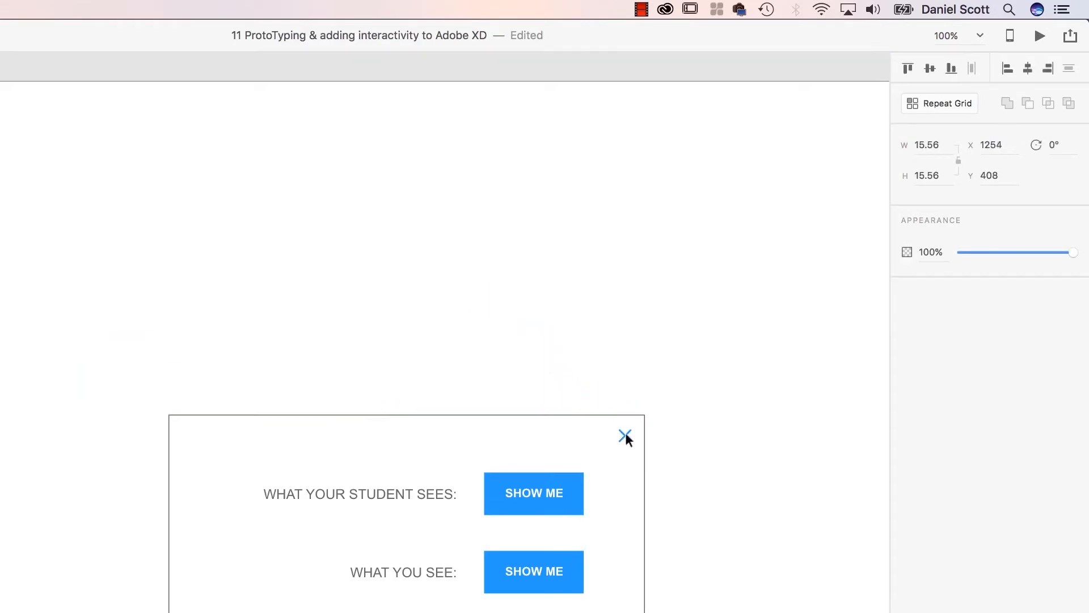
{"action": "left_click", "coordinate": [816, 391]}
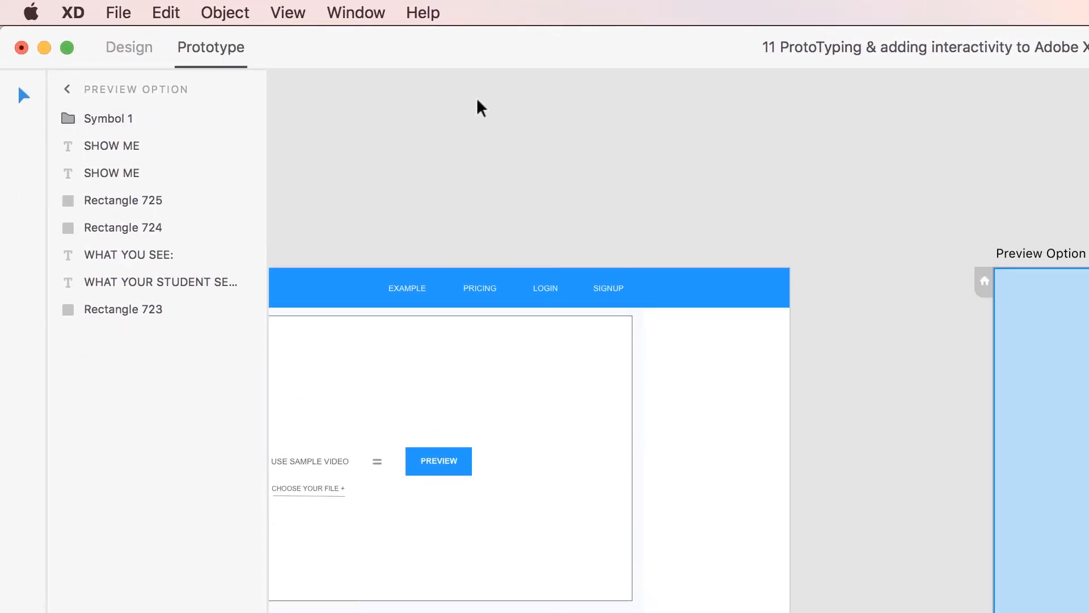
{"action": "mouse_move", "coordinate": [694, 266]}
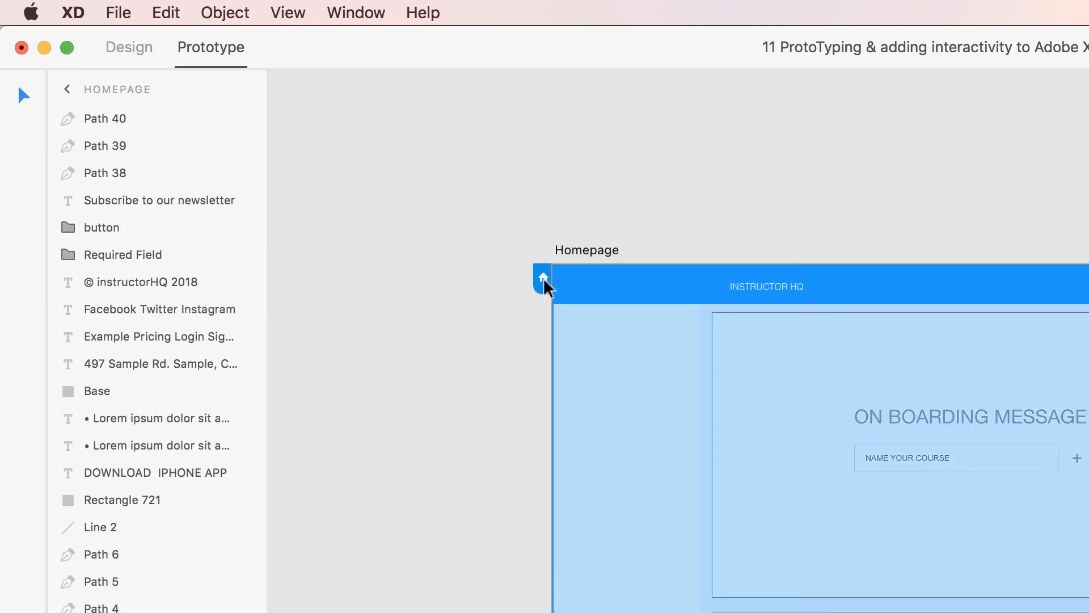
{"action": "mouse_move", "coordinate": [561, 272]}
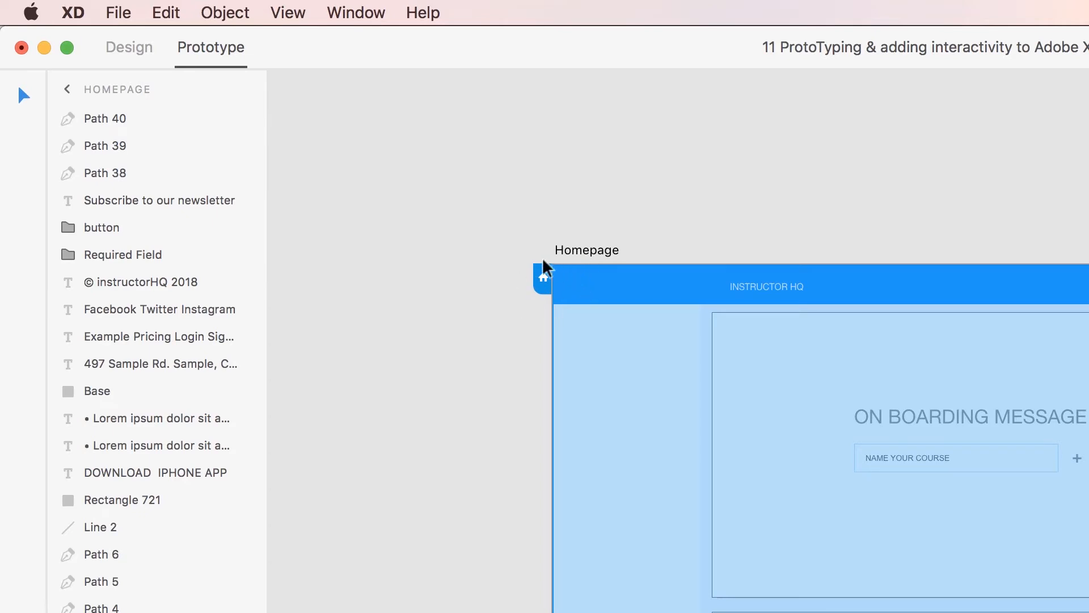
{"action": "mouse_move", "coordinate": [561, 312]}
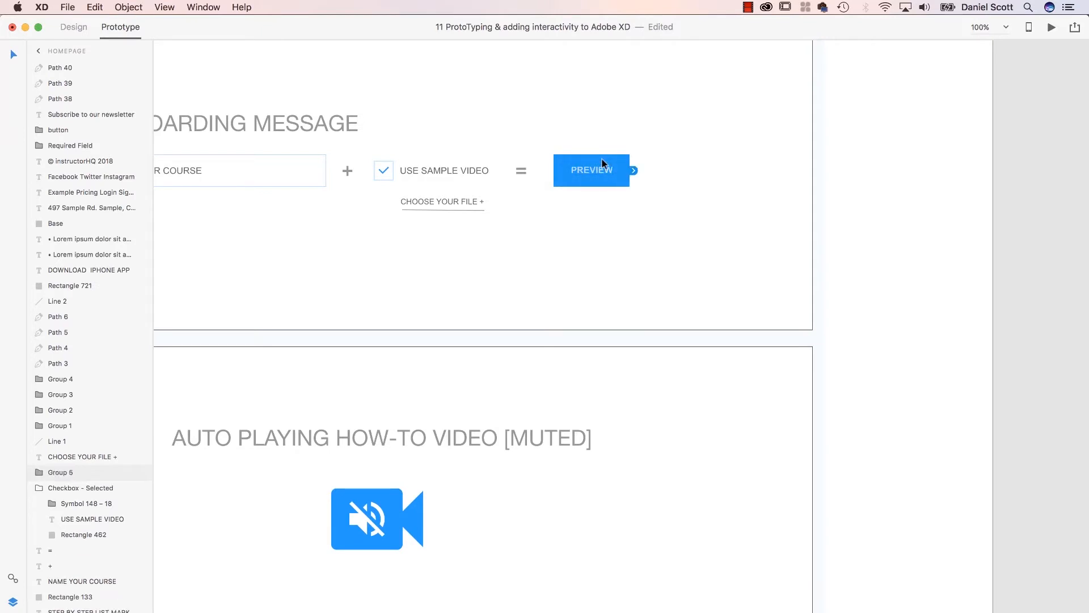
Wire Homepage's PREVIEW button to Preview Option with a 0.4 s Dissolve, Ease Out transition.
{"action": "left_click", "coordinate": [128, 7]}
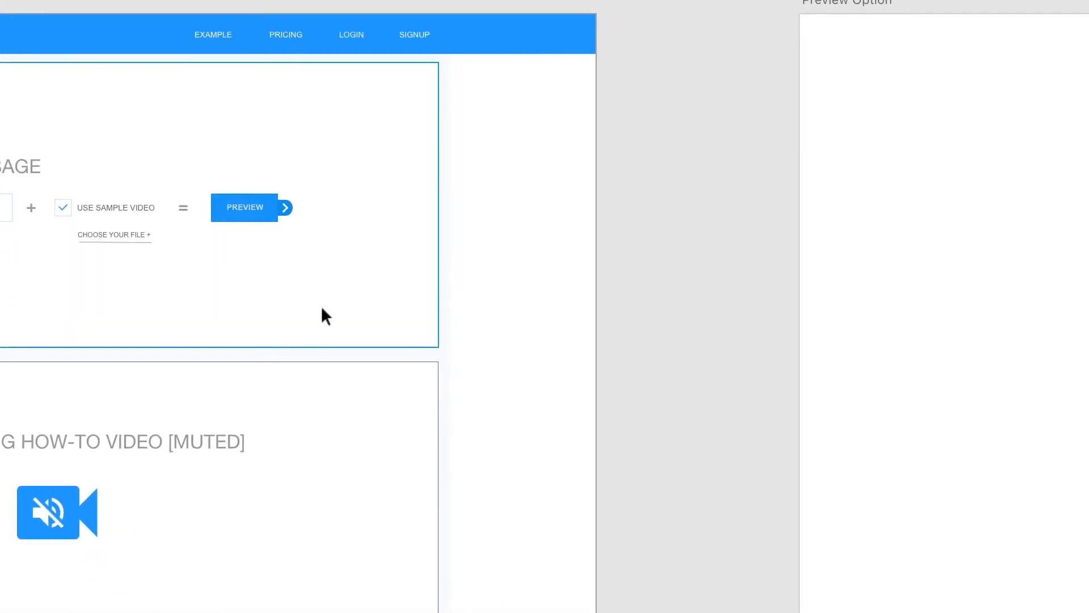
{"action": "left_click_drag", "start_coordinate": [285, 207], "coordinate": [795, 367]}
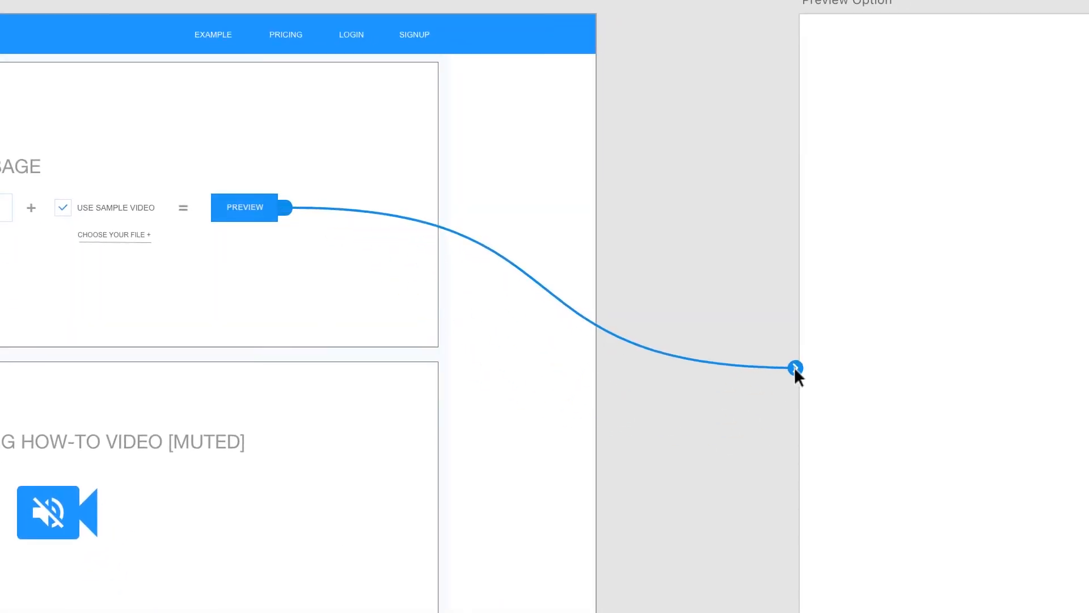
{"action": "left_click", "coordinate": [795, 367]}
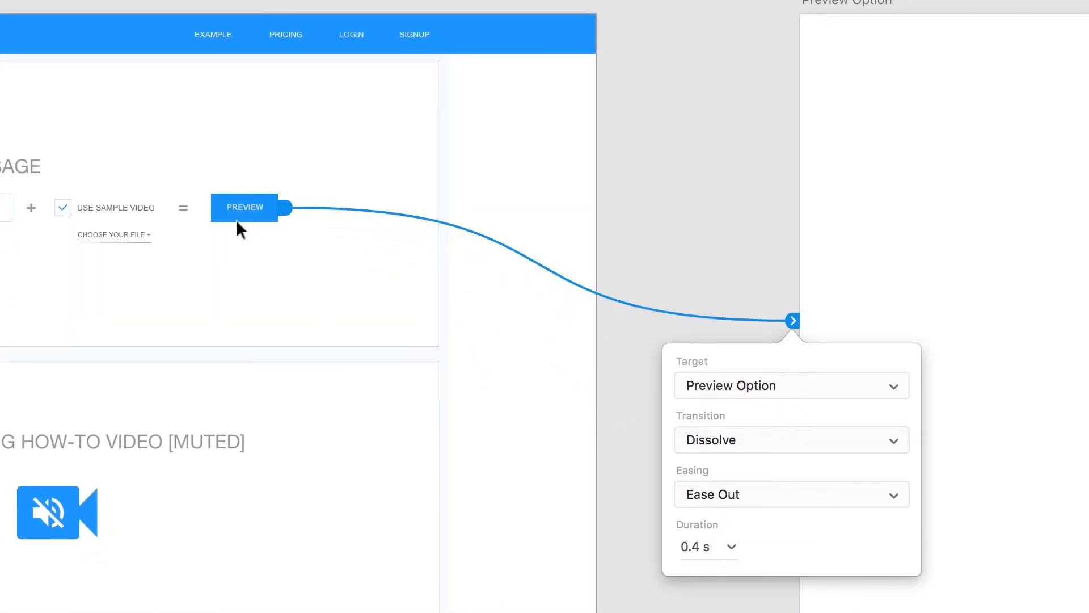
{"action": "mouse_move", "coordinate": [972, 271]}
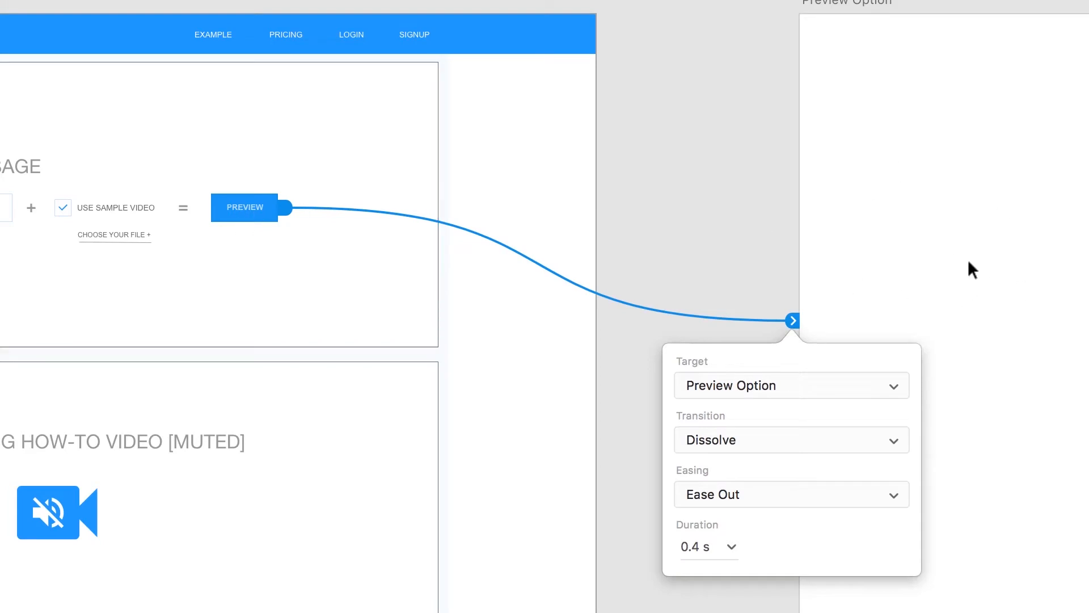
{"action": "mouse_move", "coordinate": [817, 551]}
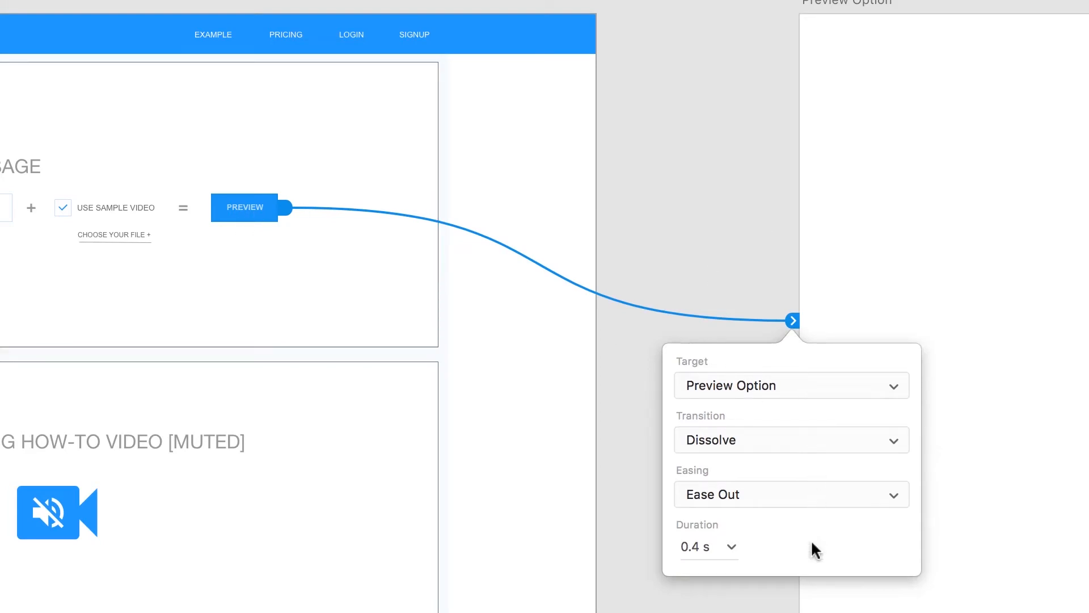
{"action": "mouse_move", "coordinate": [645, 502]}
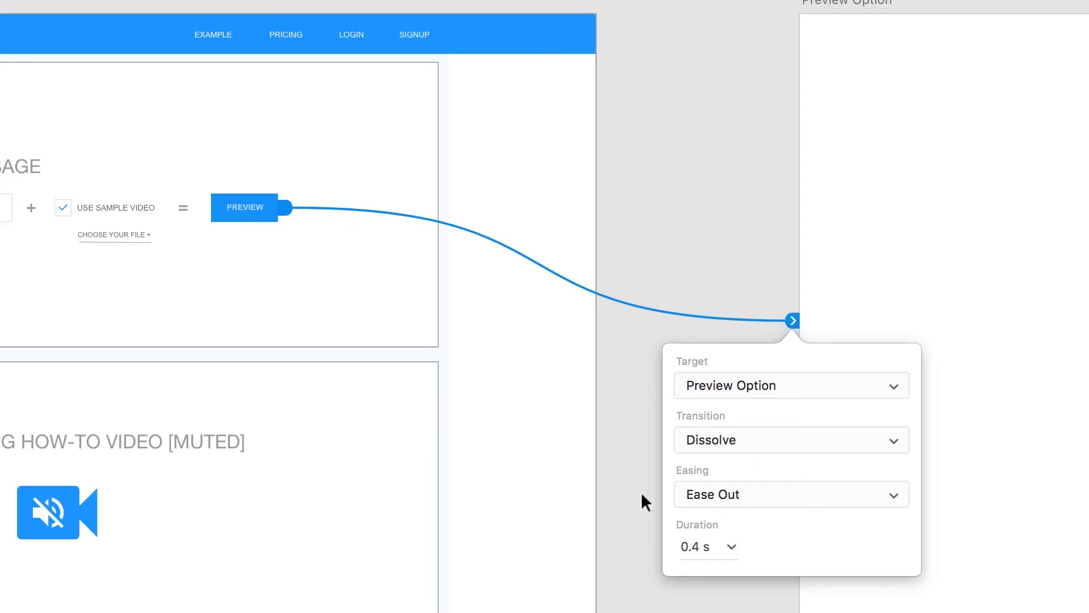
{"action": "mouse_move", "coordinate": [732, 448]}
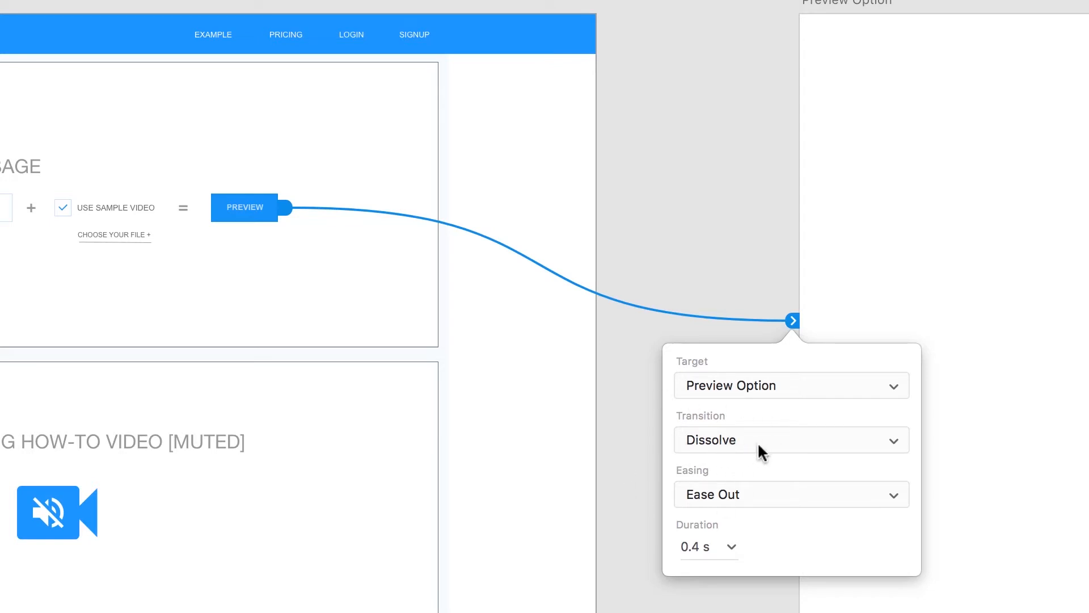
{"action": "mouse_move", "coordinate": [757, 501]}
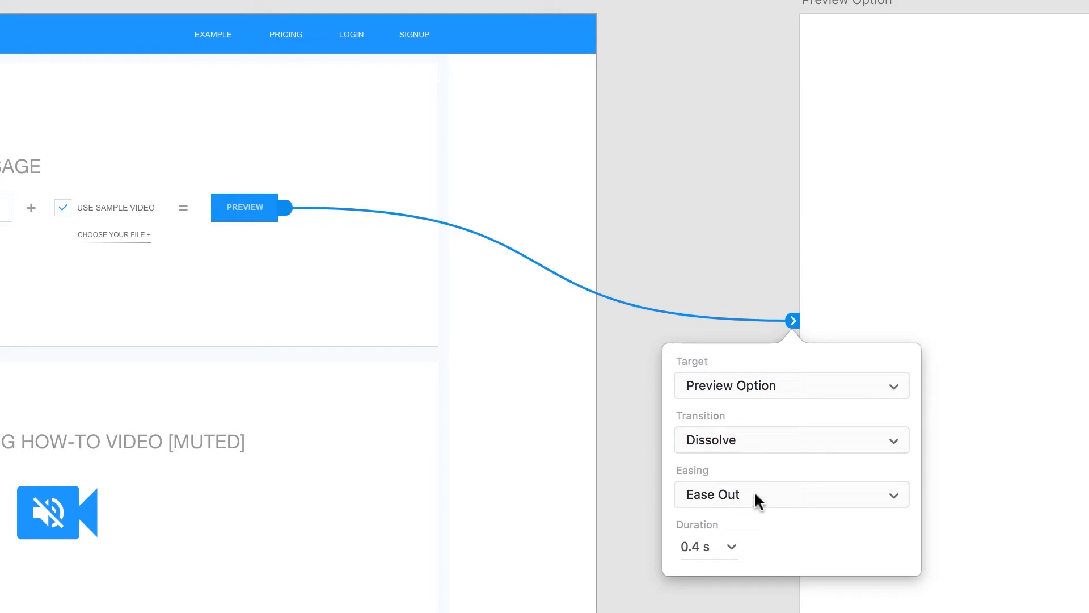
{"action": "mouse_move", "coordinate": [661, 513]}
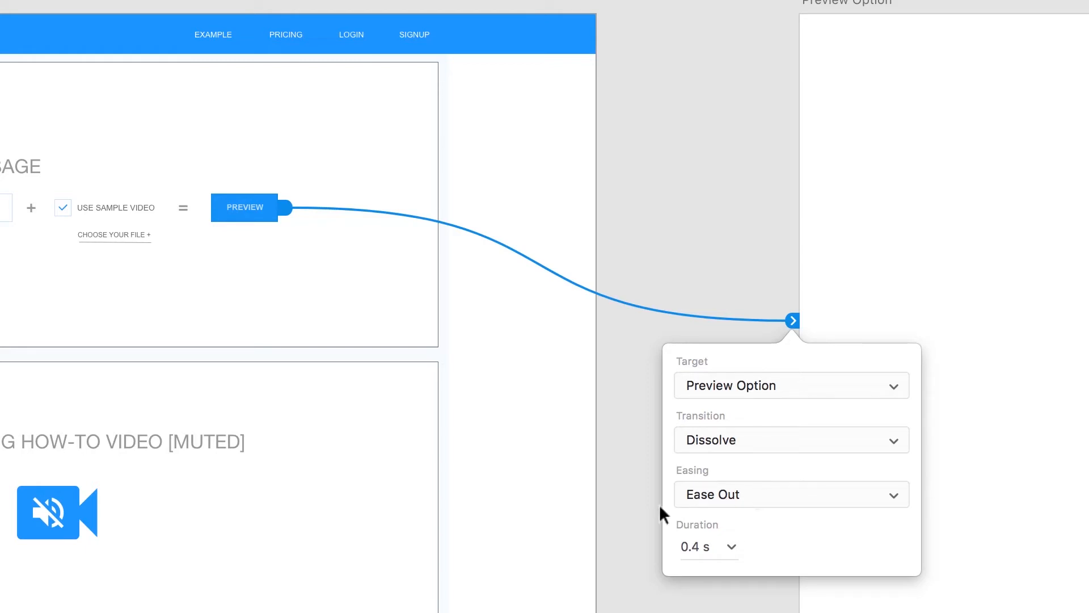
{"action": "mouse_move", "coordinate": [665, 475]}
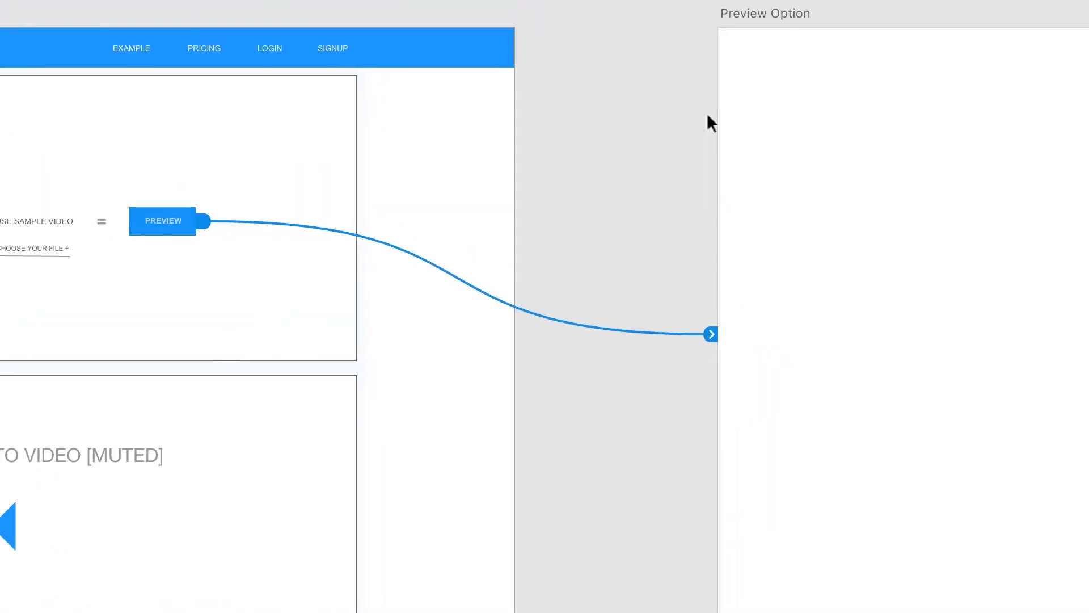
{"action": "left_click", "coordinate": [710, 334]}
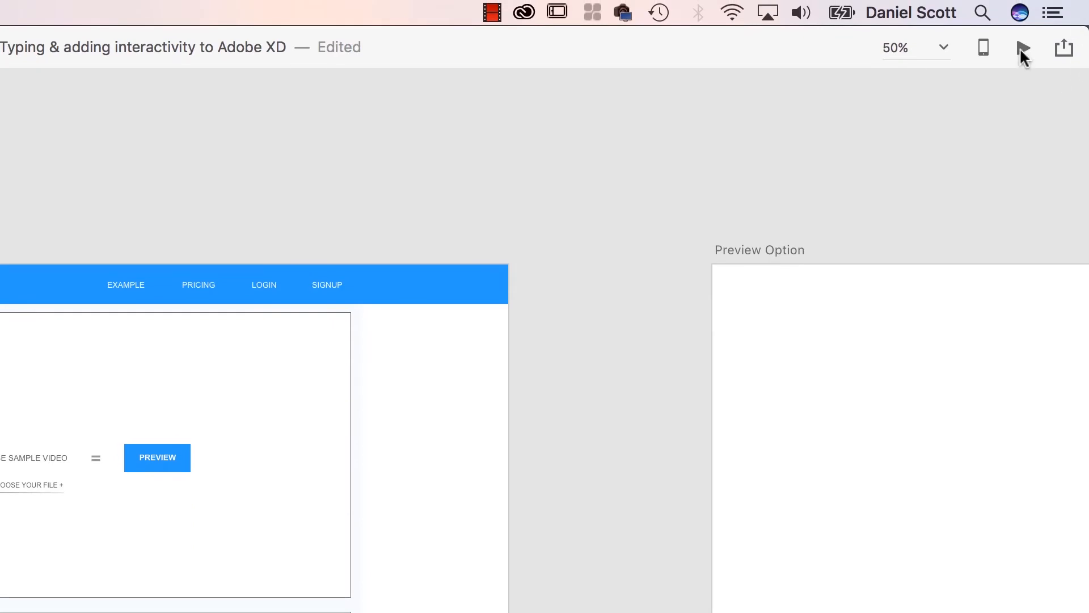
{"action": "mouse_move", "coordinate": [1023, 48]}
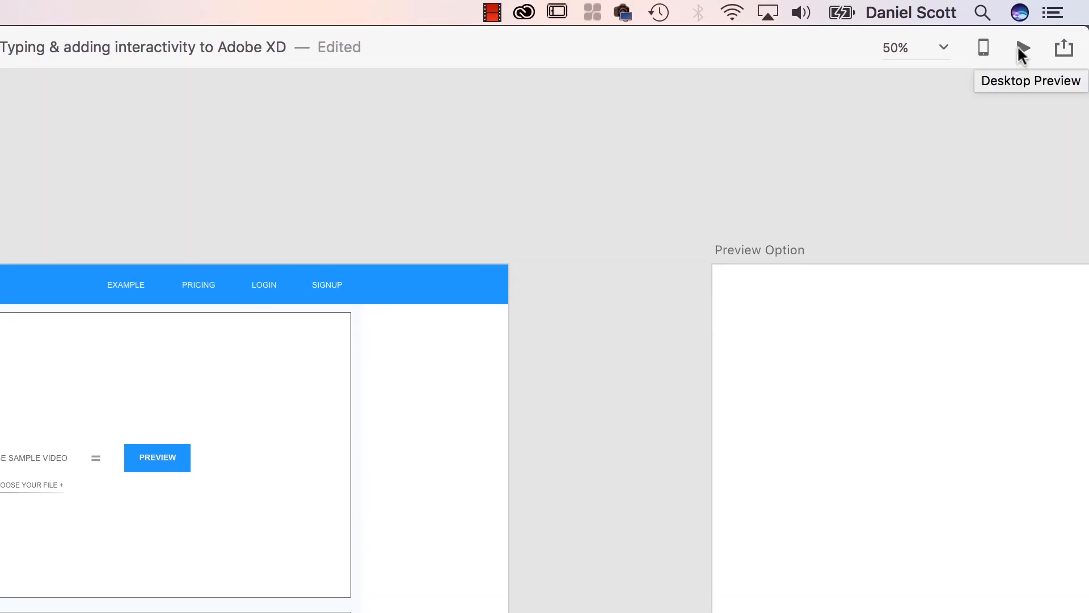
{"action": "mouse_move", "coordinate": [940, 176]}
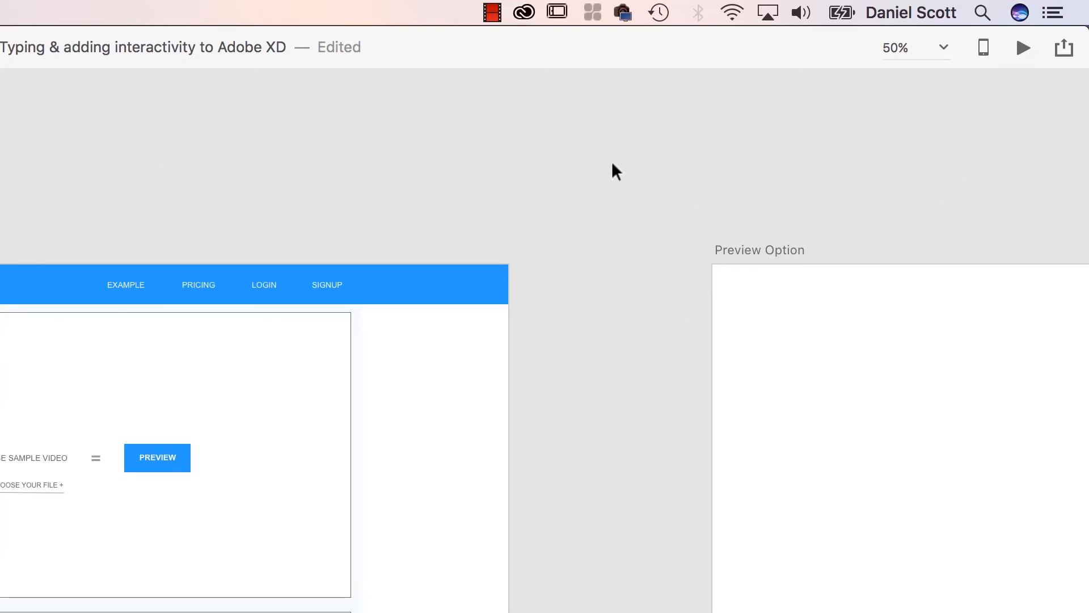
{"action": "mouse_move", "coordinate": [996, 95]}
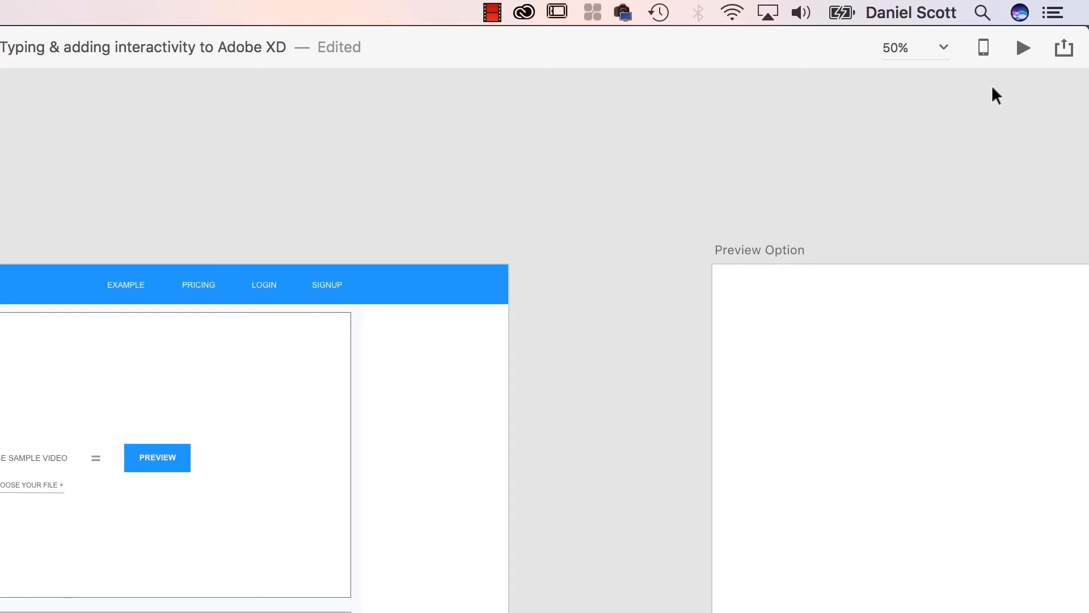
{"action": "mouse_move", "coordinate": [984, 47]}
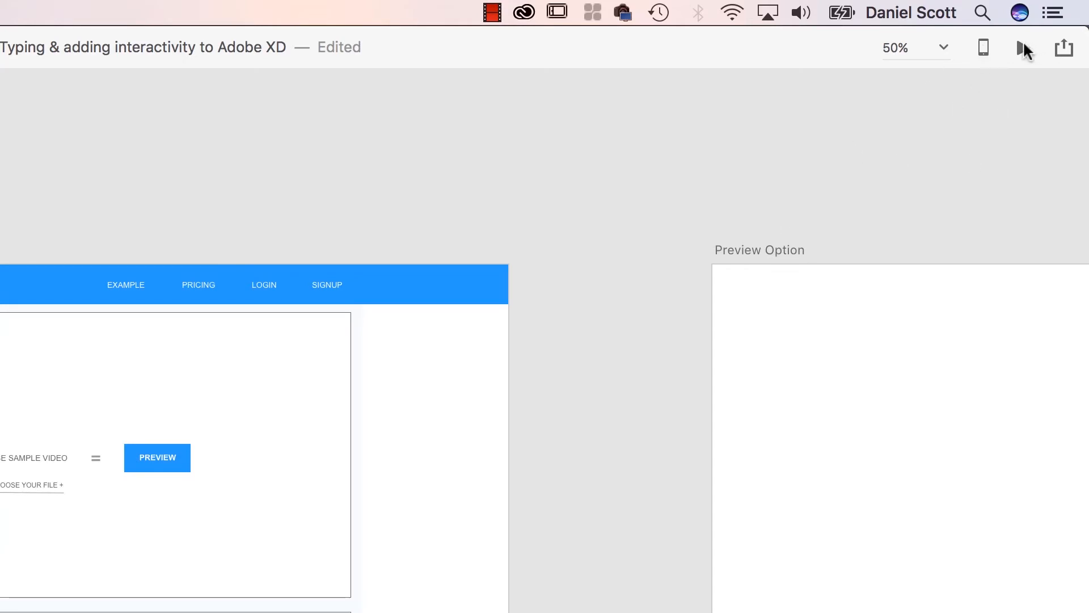
{"action": "mouse_move", "coordinate": [1025, 47]}
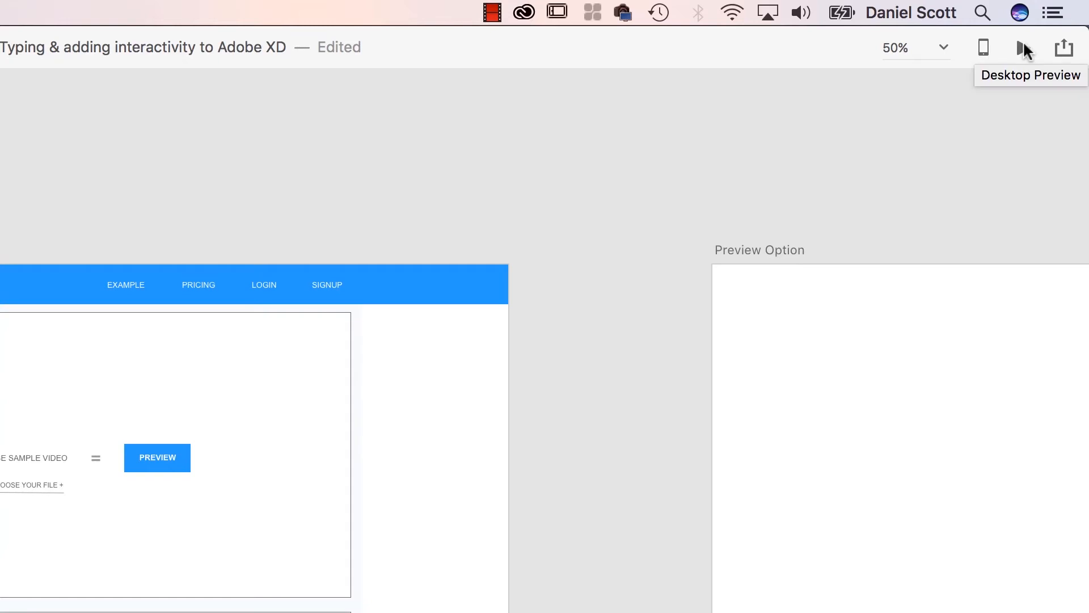
{"action": "left_click", "coordinate": [1020, 47]}
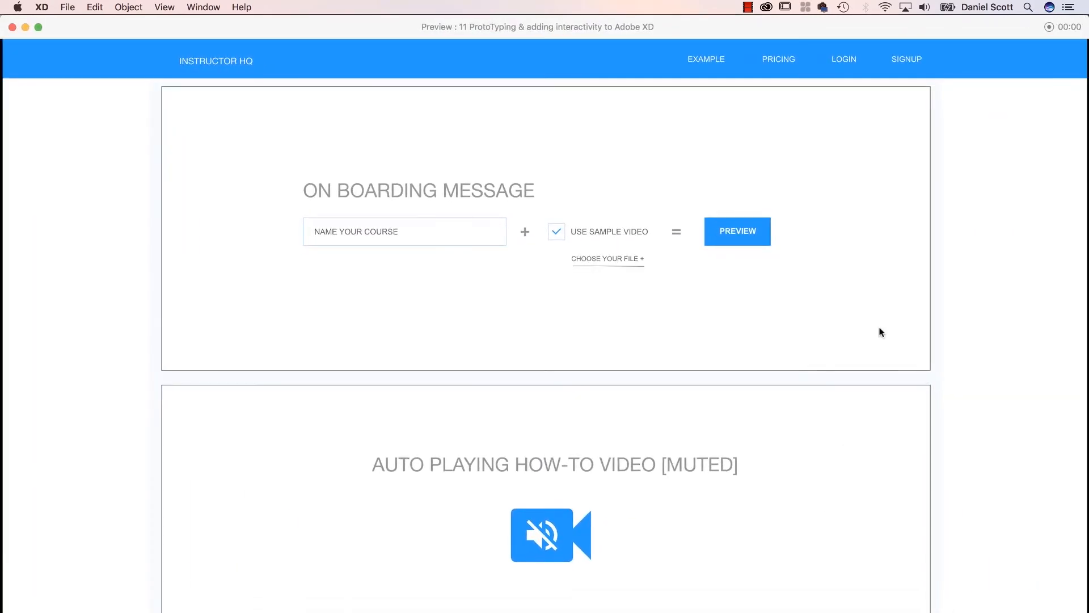
{"action": "left_click", "coordinate": [737, 231]}
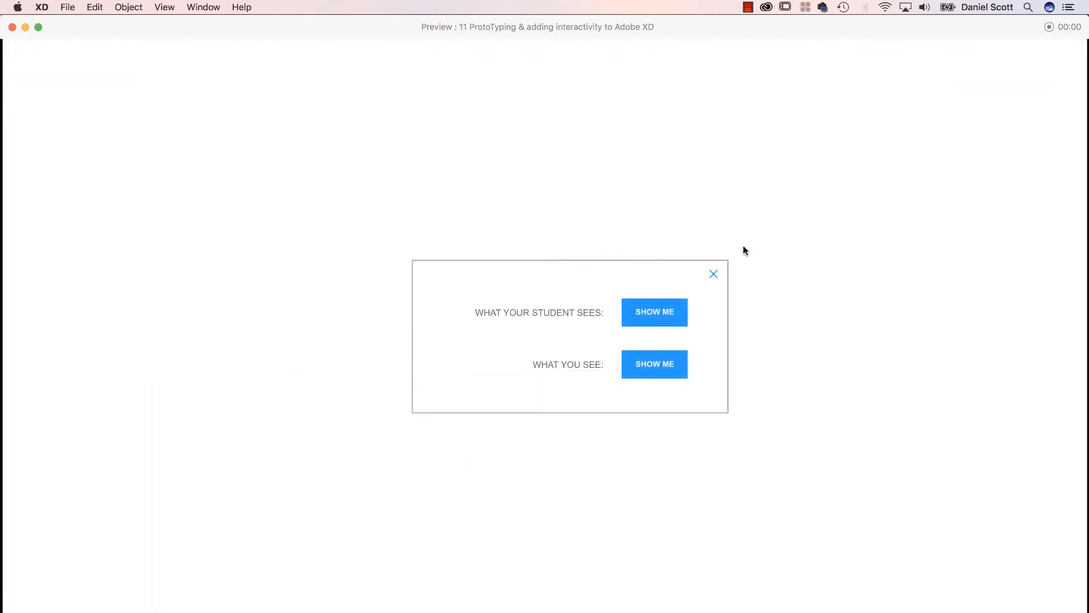
{"action": "mouse_move", "coordinate": [874, 231]}
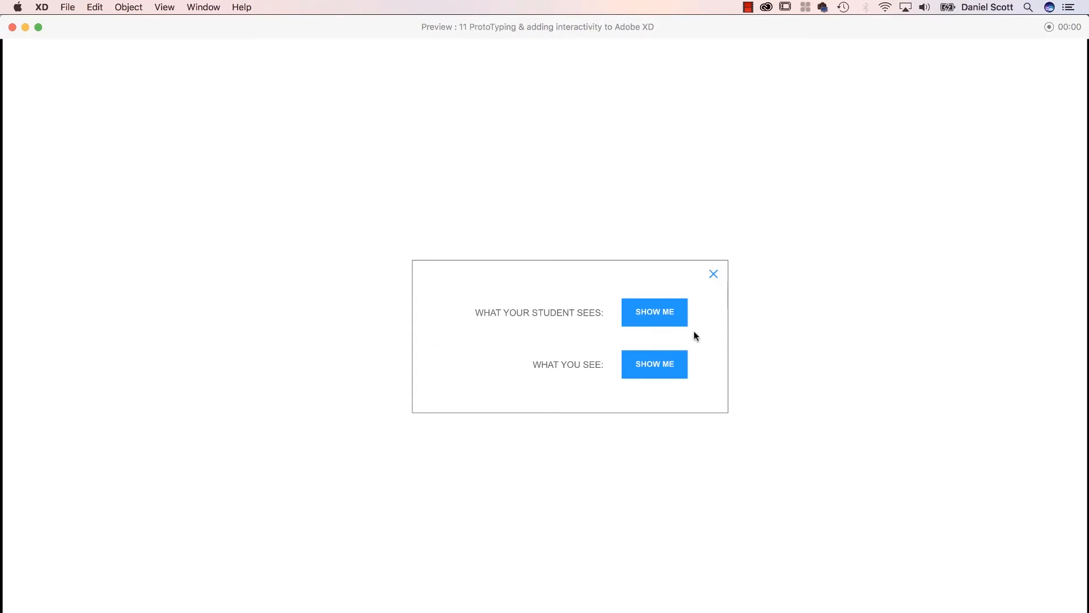
{"action": "left_click", "coordinate": [713, 274]}
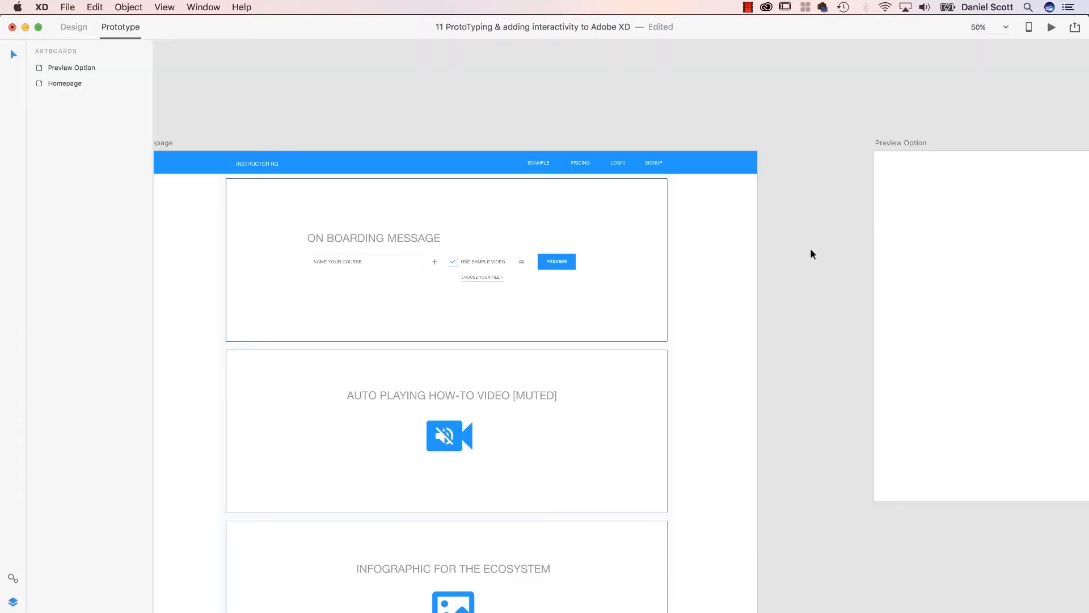
Select the EXAMPLE nav label on Homepage so its layer list shows in Prototype mode.
{"action": "left_click", "coordinate": [556, 262]}
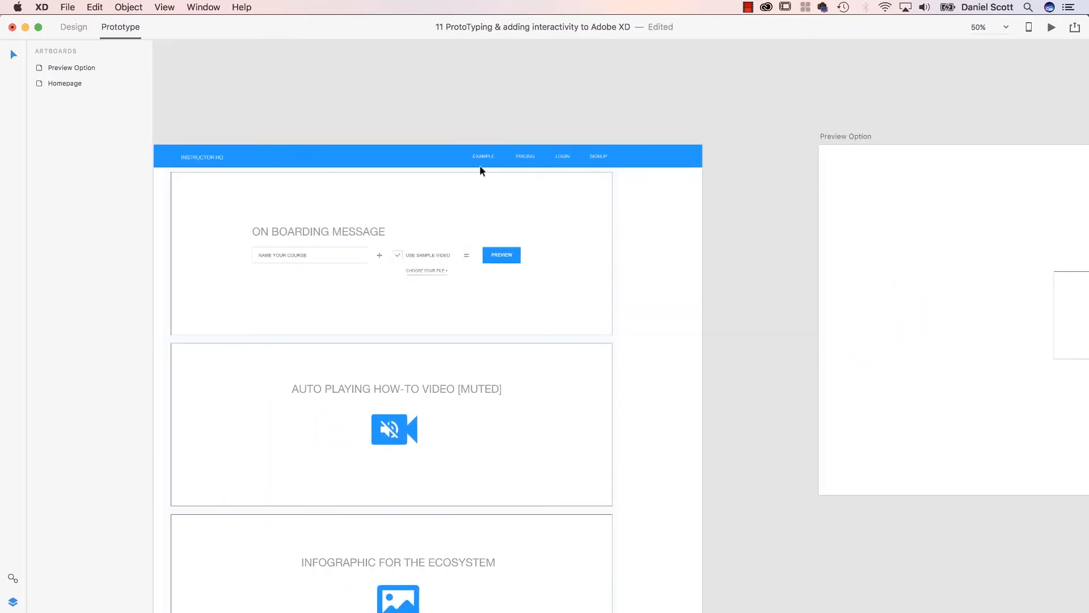
{"action": "left_click", "coordinate": [483, 155]}
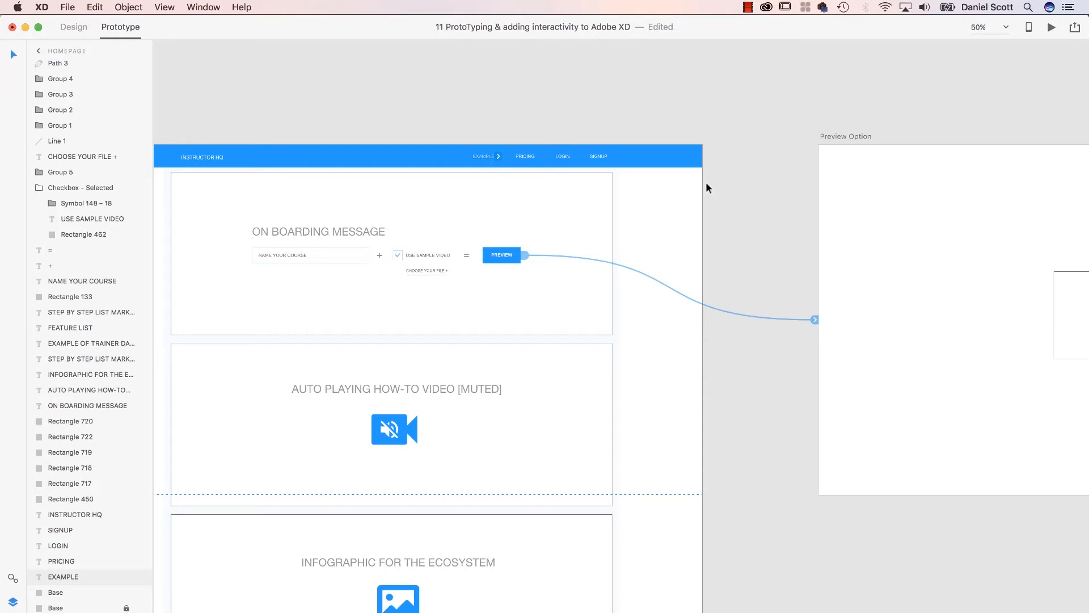
{"action": "mouse_move", "coordinate": [492, 173]}
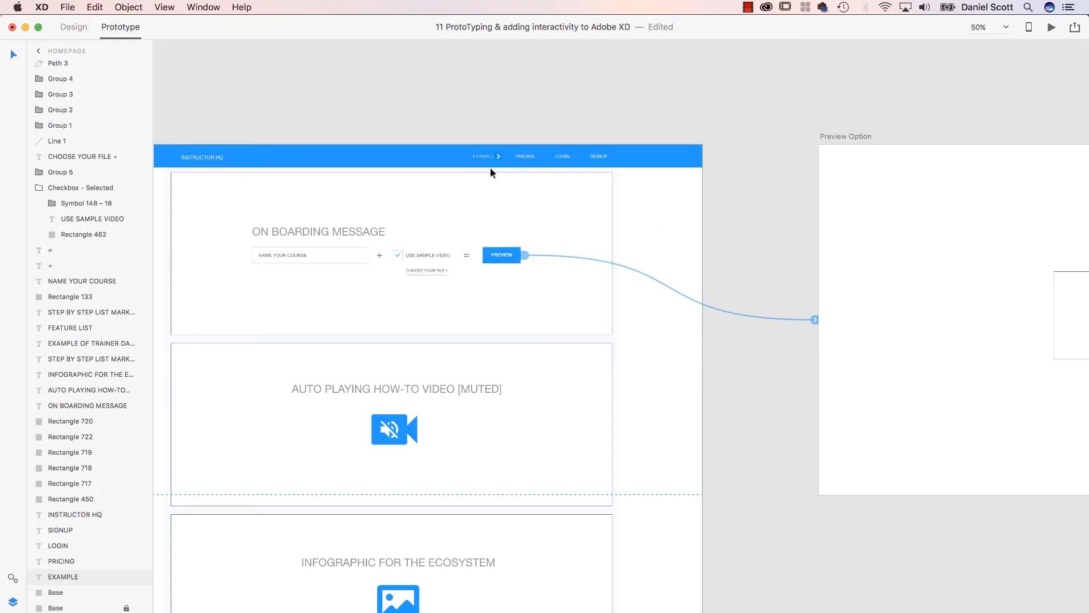
{"action": "left_click", "coordinate": [980, 28]}
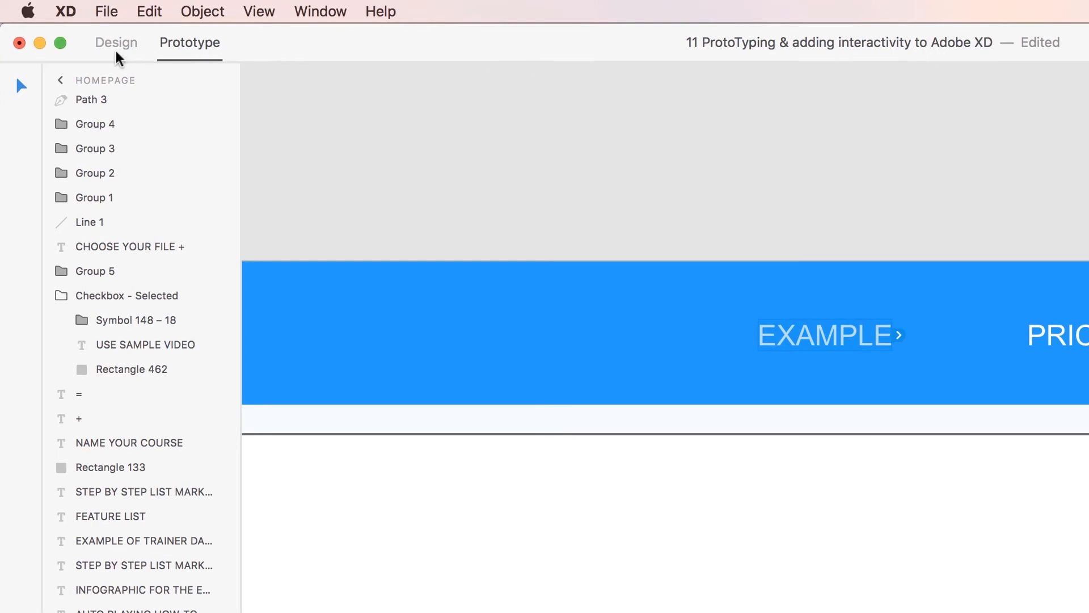
Draw a nav-blue 103×50 rectangle behind EXAMPLE and group it with the text.
{"action": "left_click", "coordinate": [116, 43]}
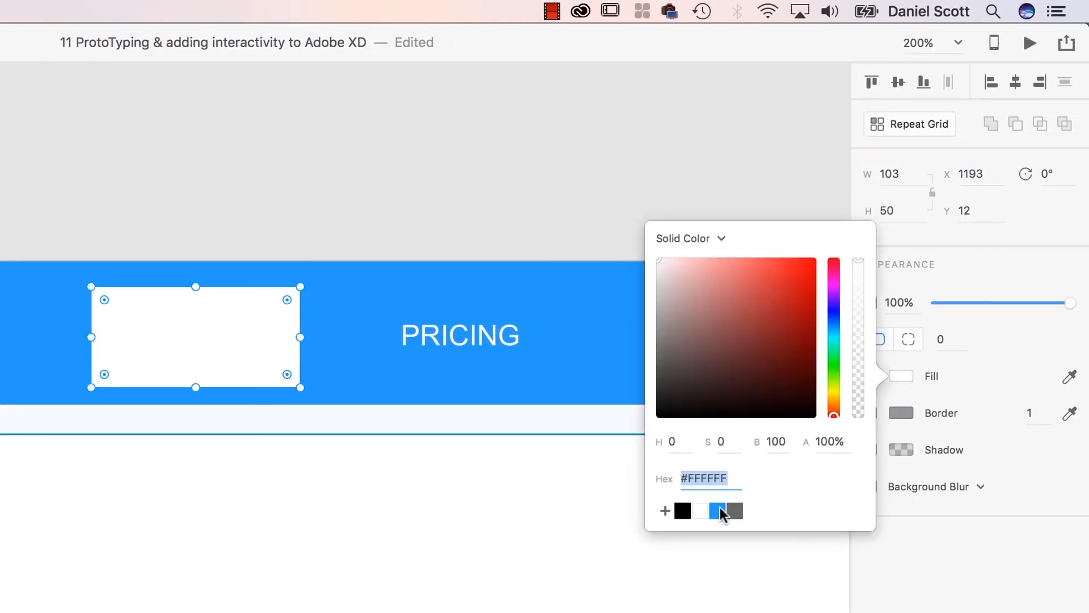
{"action": "left_click", "coordinate": [718, 512]}
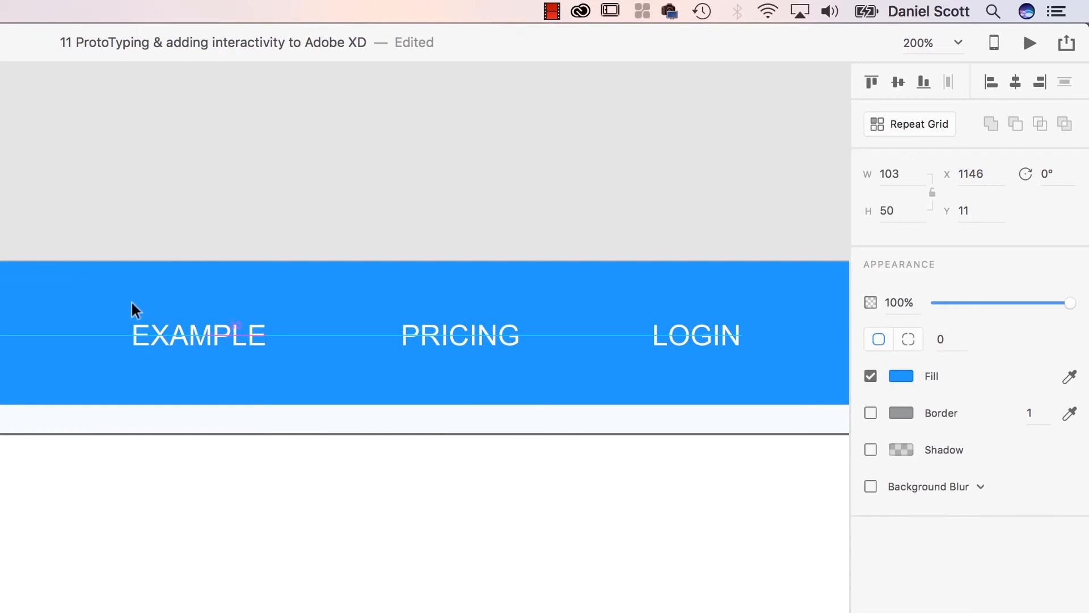
{"action": "left_click", "coordinate": [199, 334]}
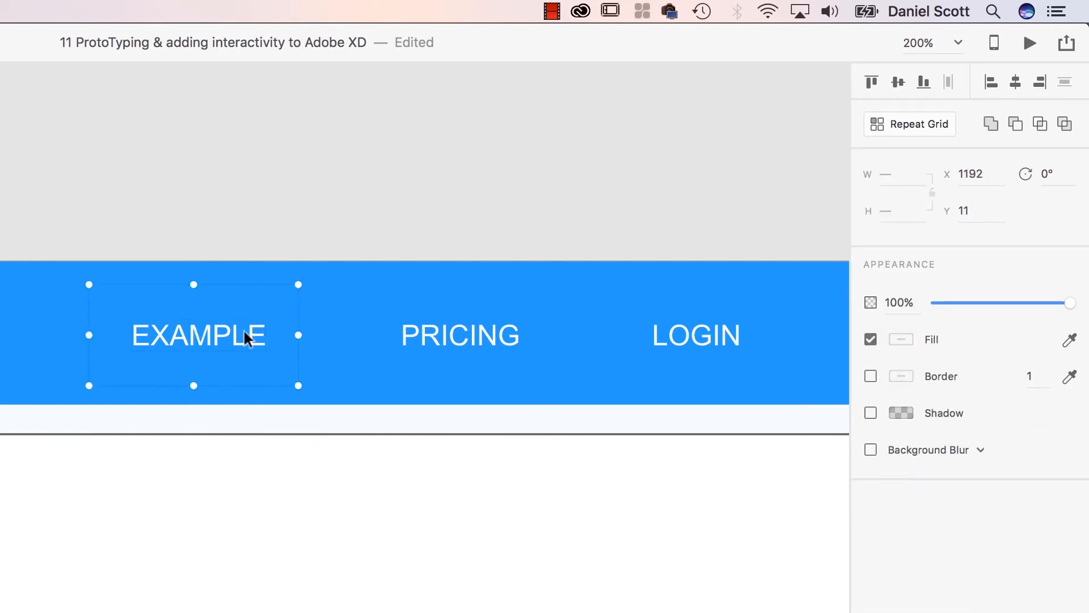
{"action": "mouse_move", "coordinate": [255, 338]}
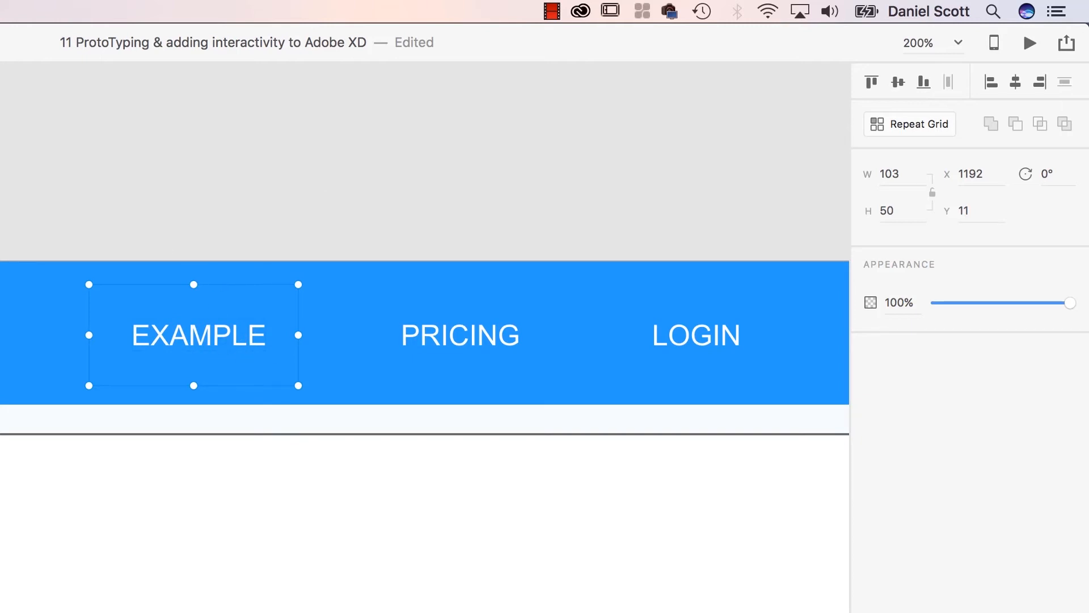
{"action": "mouse_move", "coordinate": [229, 326]}
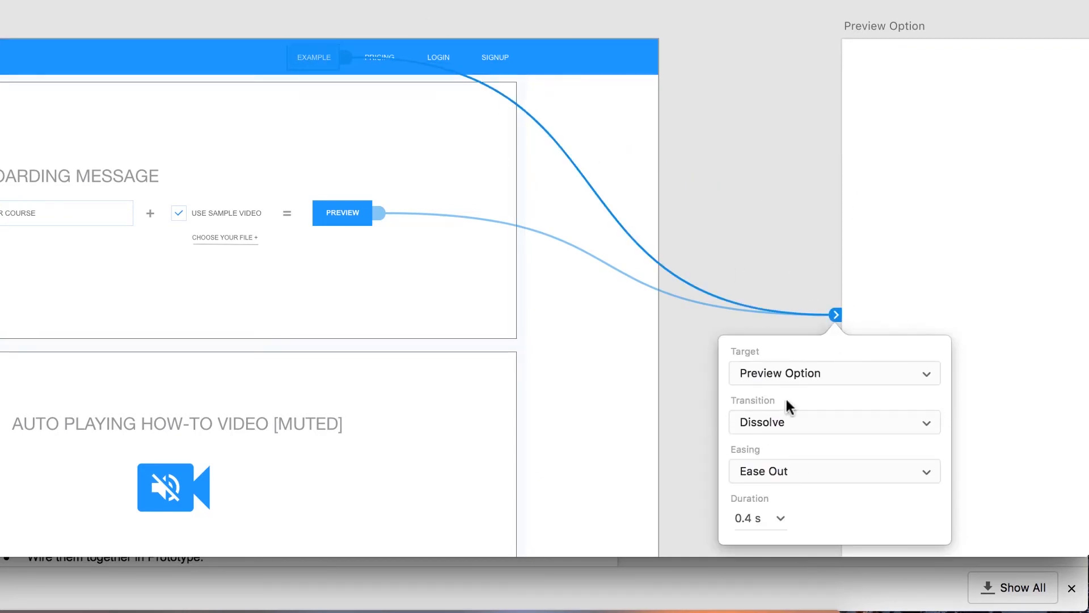
Set the EXAMPLE group's link to Preview Option to a Dissolve transition.
{"action": "left_click", "coordinate": [834, 421]}
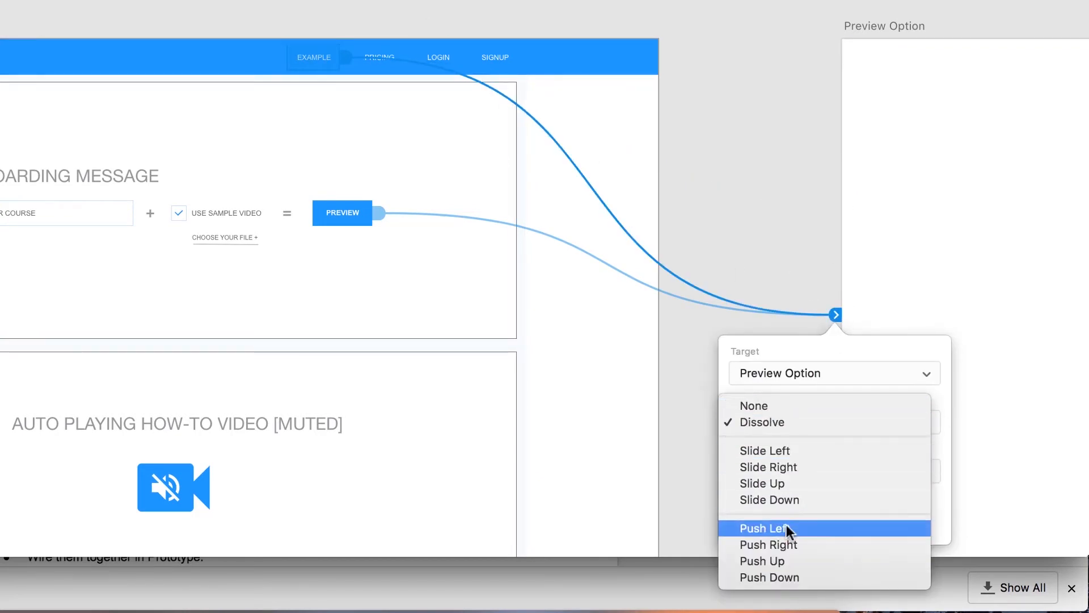
{"action": "mouse_move", "coordinate": [784, 500]}
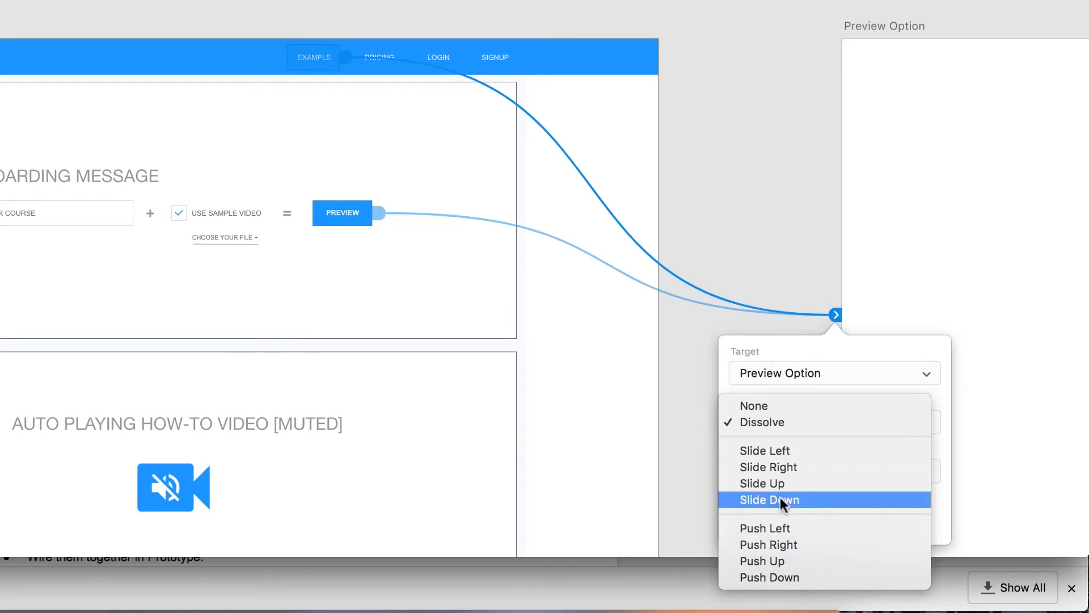
{"action": "left_click", "coordinate": [768, 466]}
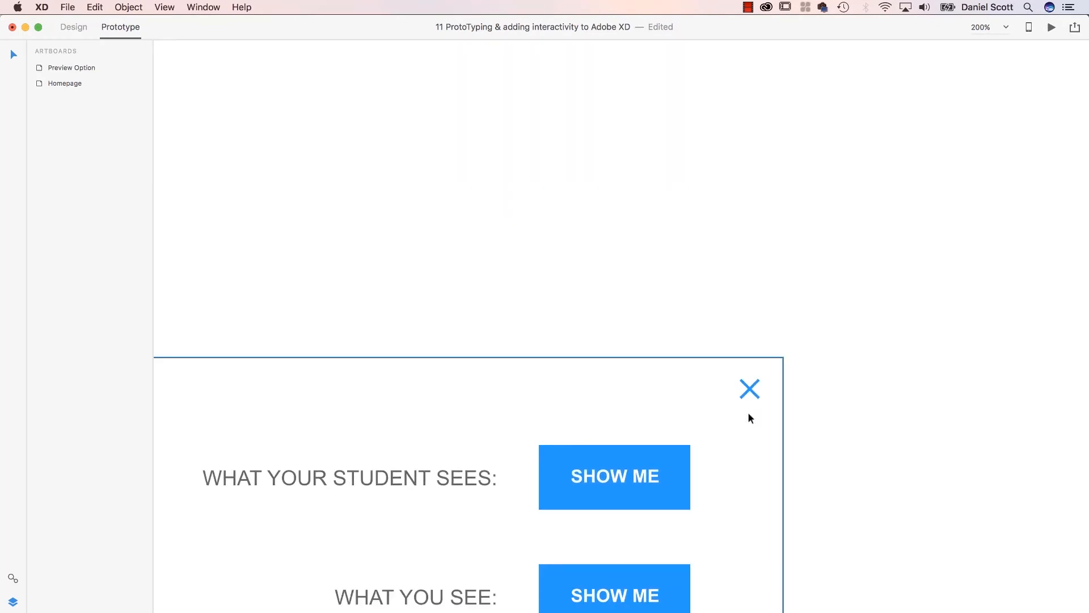
Draw a transparent hit-area rectangle beside the close cross and bring the cross to the front.
{"action": "left_click", "coordinate": [73, 27]}
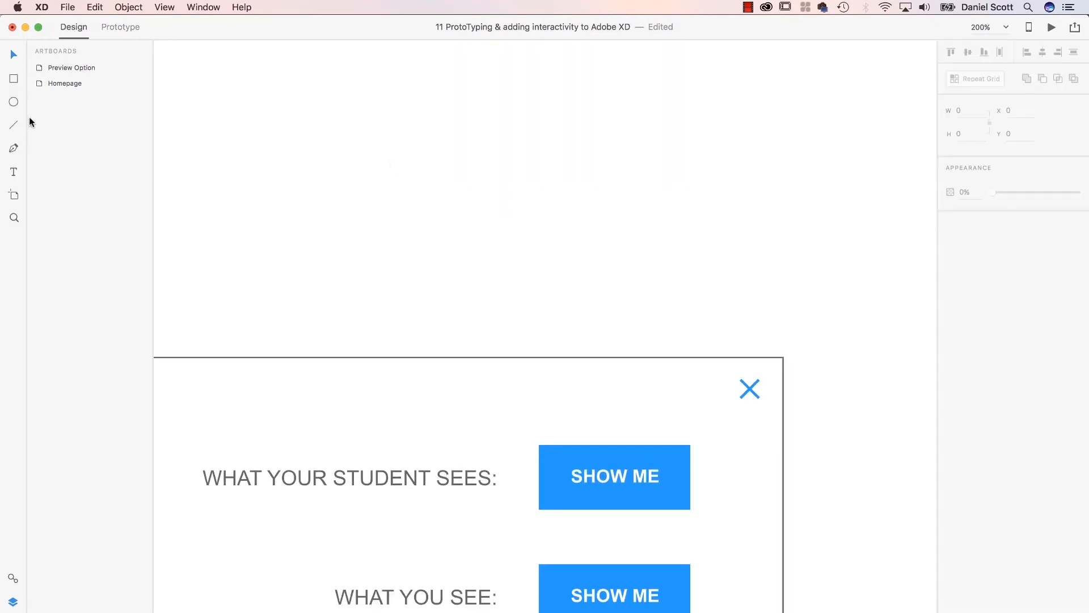
{"action": "left_click", "coordinate": [13, 78]}
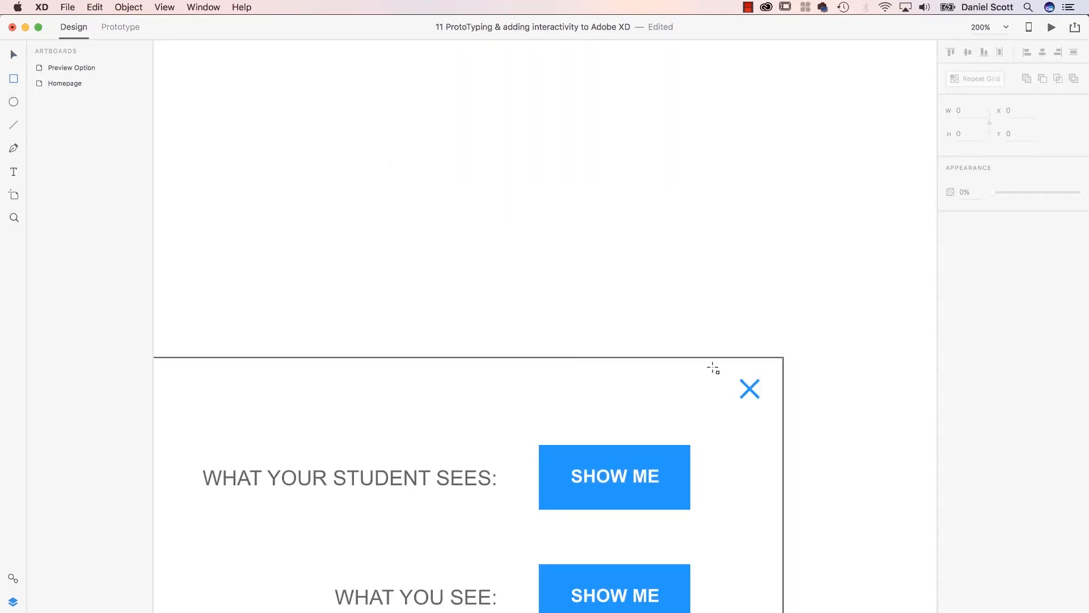
{"action": "left_click", "coordinate": [749, 390]}
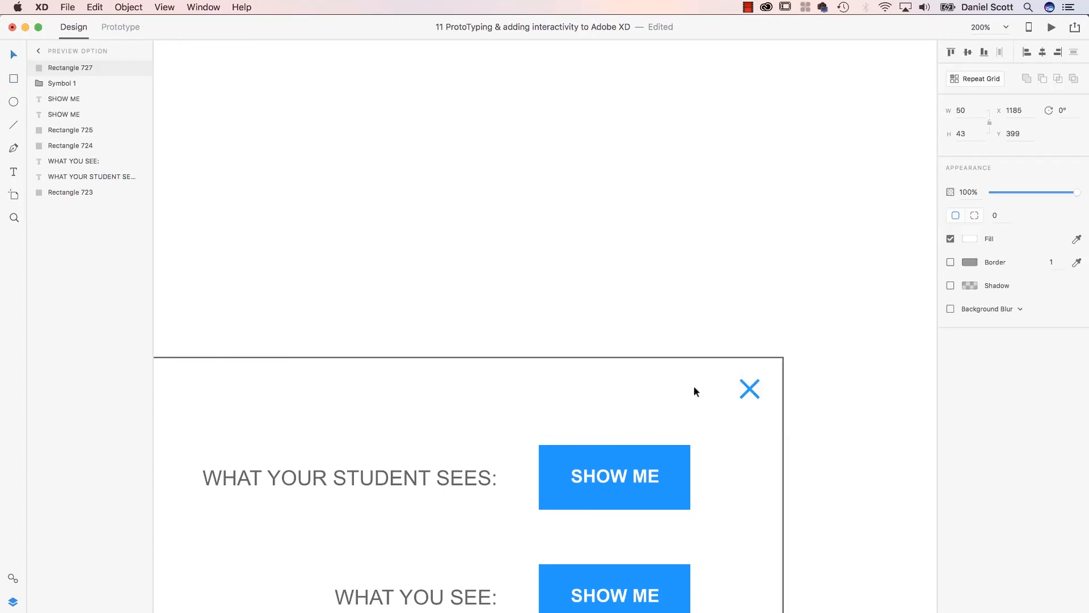
{"action": "left_click", "coordinate": [750, 389]}
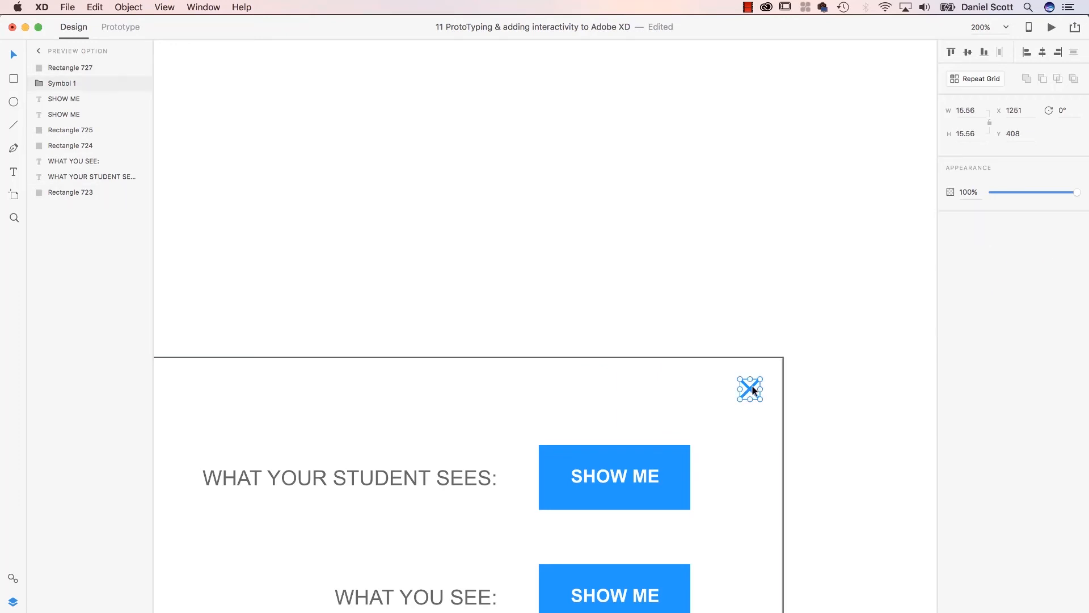
{"action": "right_click", "coordinate": [751, 389]}
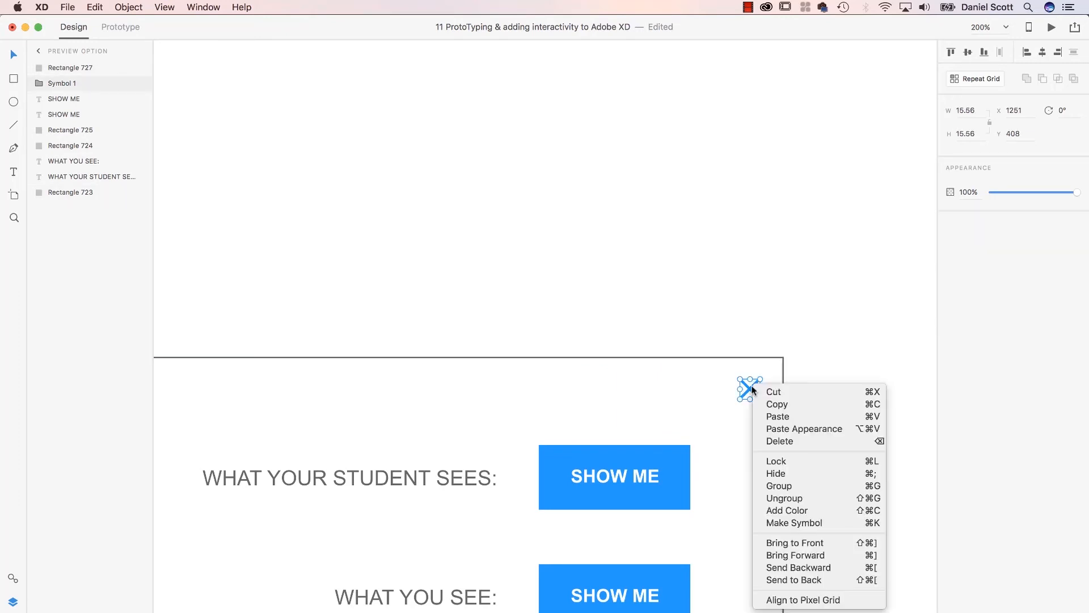
{"action": "mouse_move", "coordinate": [813, 543]}
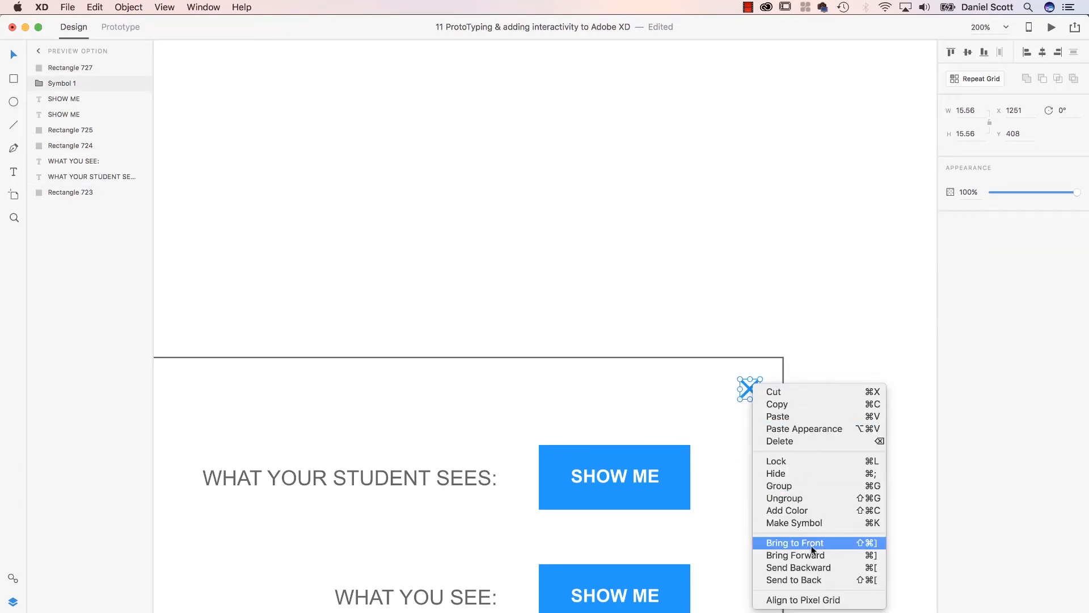
{"action": "left_click", "coordinate": [794, 543]}
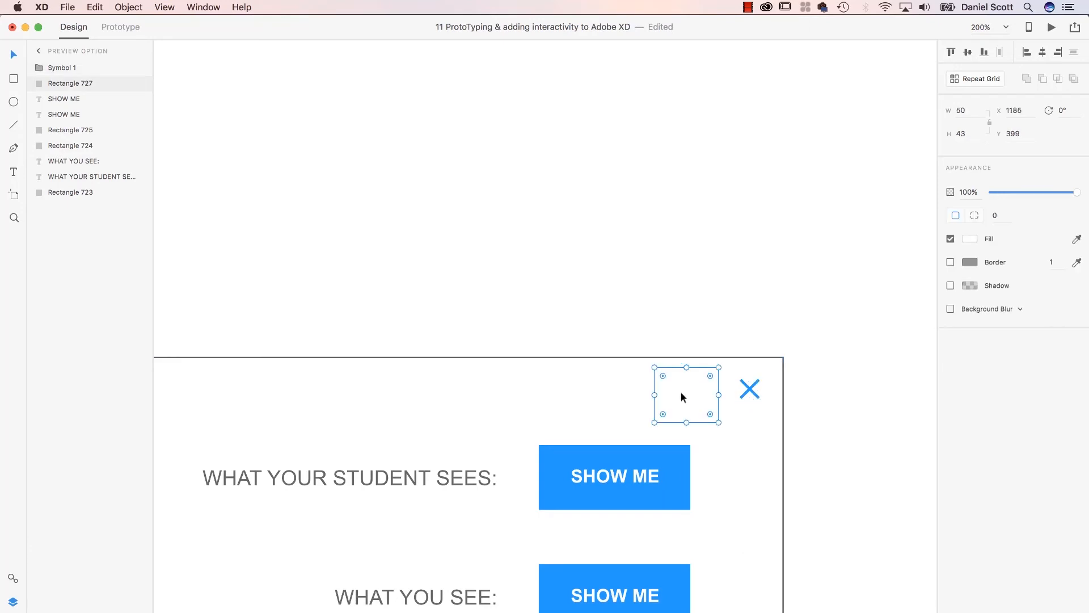
Position the rectangle over the close cross and select both to group them as Group 7.
{"action": "left_click_drag", "start_coordinate": [686, 395], "coordinate": [749, 387]}
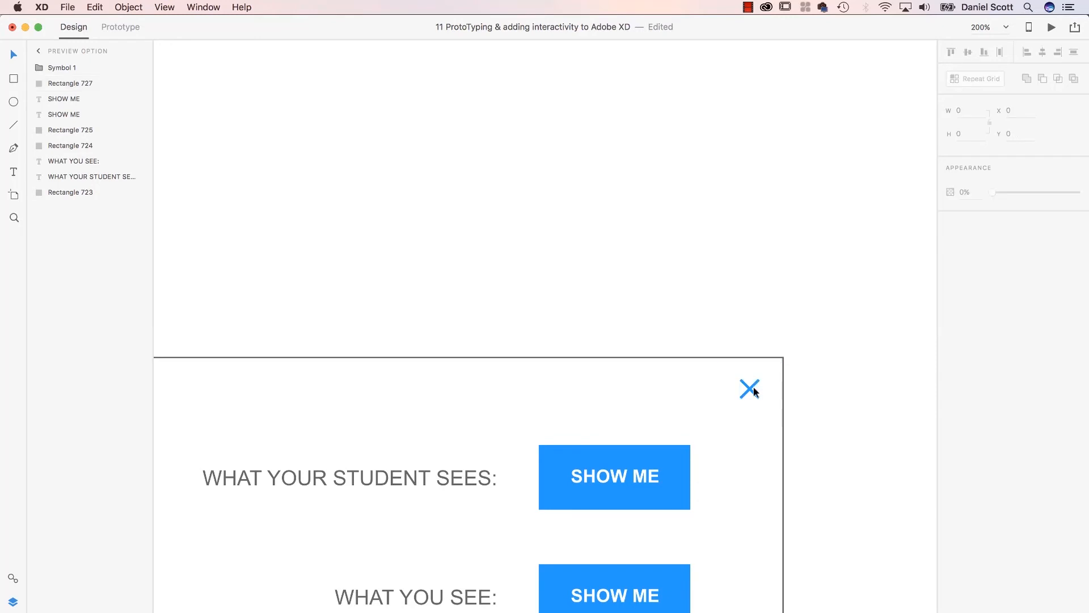
{"action": "left_click", "coordinate": [750, 390]}
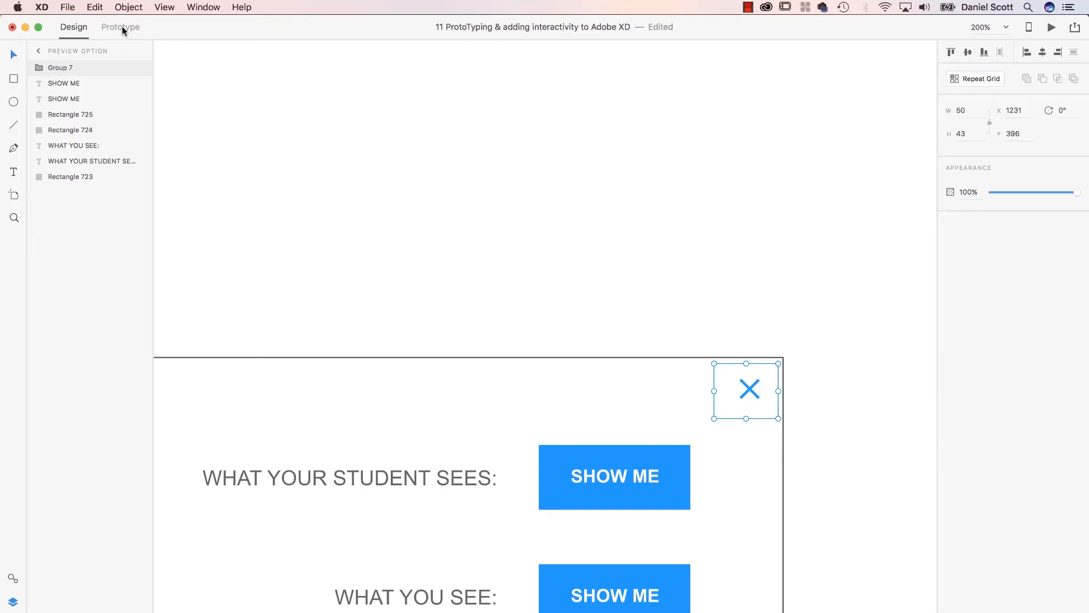
Link the close-cross group to Homepage with Slide Right, Ease Out, 0.4 s in Prototype mode.
{"action": "left_click", "coordinate": [120, 27]}
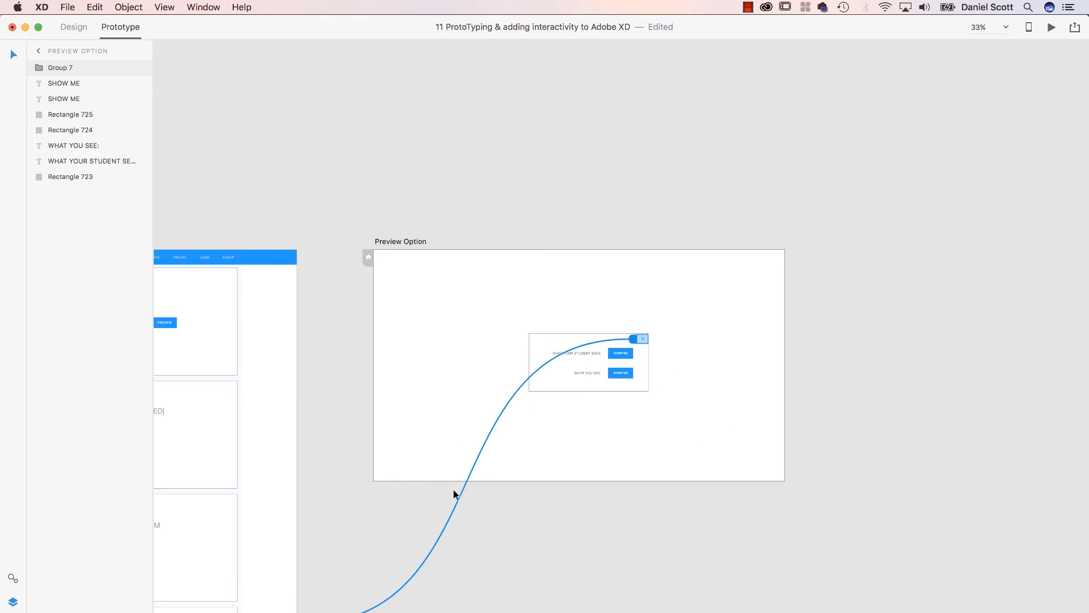
{"action": "mouse_move", "coordinate": [556, 548]}
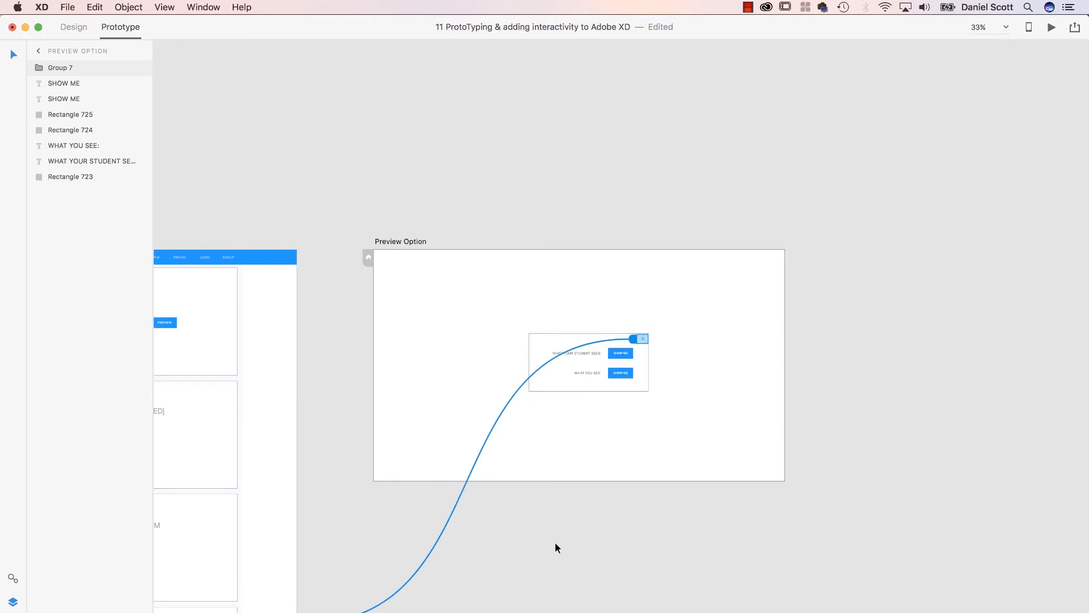
{"action": "left_click", "coordinate": [94, 8]}
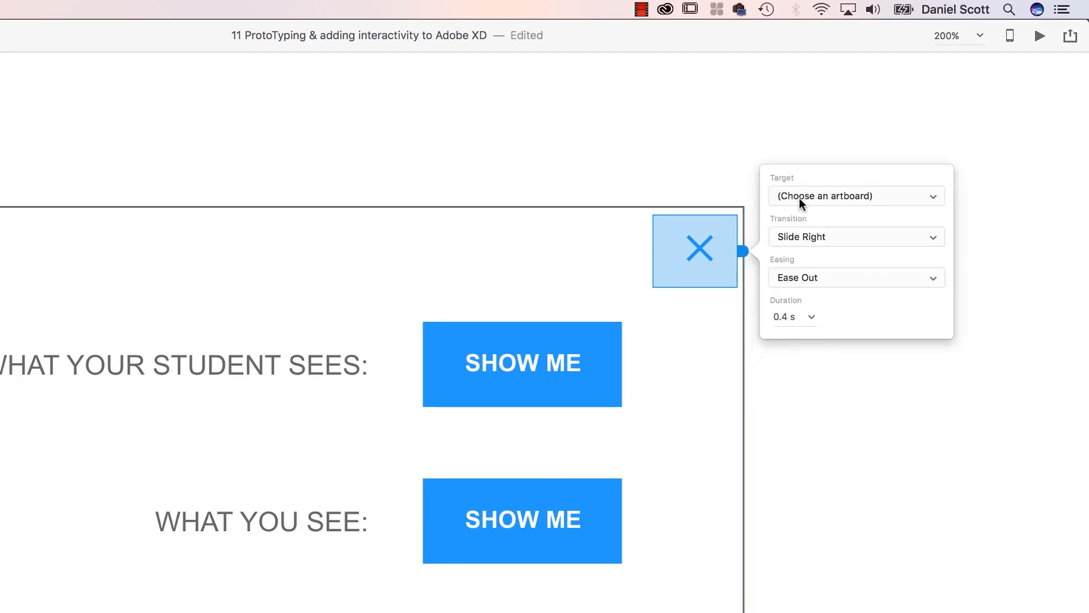
{"action": "left_click", "coordinate": [856, 195]}
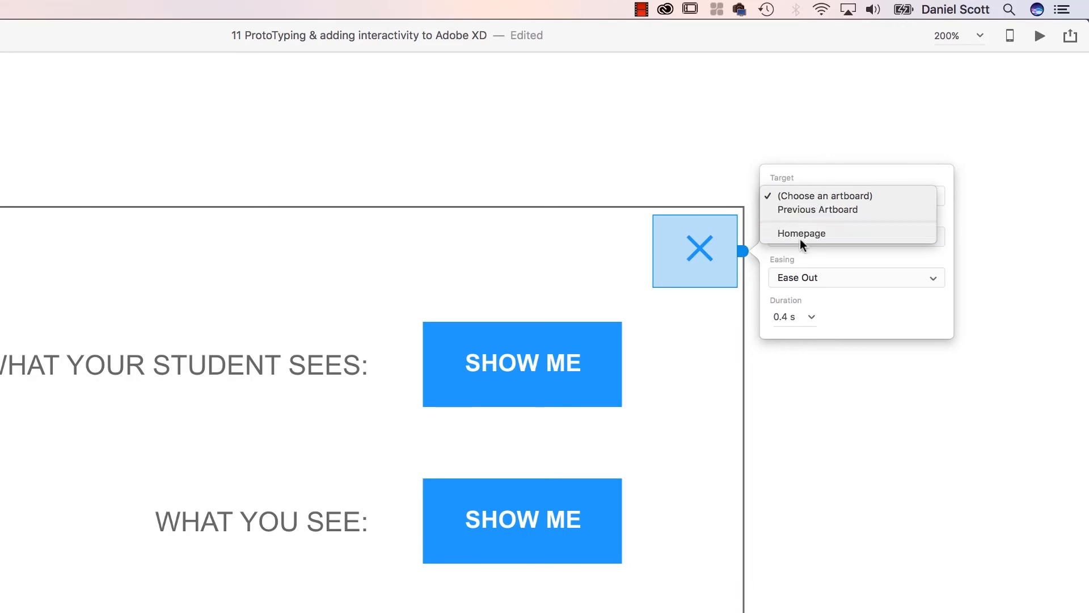
{"action": "mouse_move", "coordinate": [817, 210]}
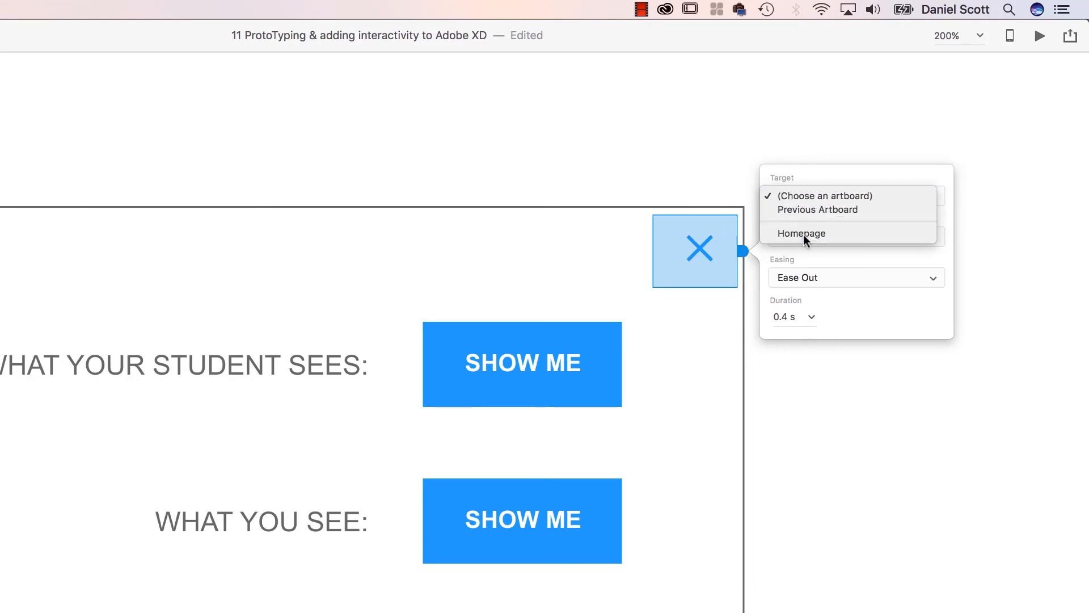
{"action": "left_click", "coordinate": [802, 233]}
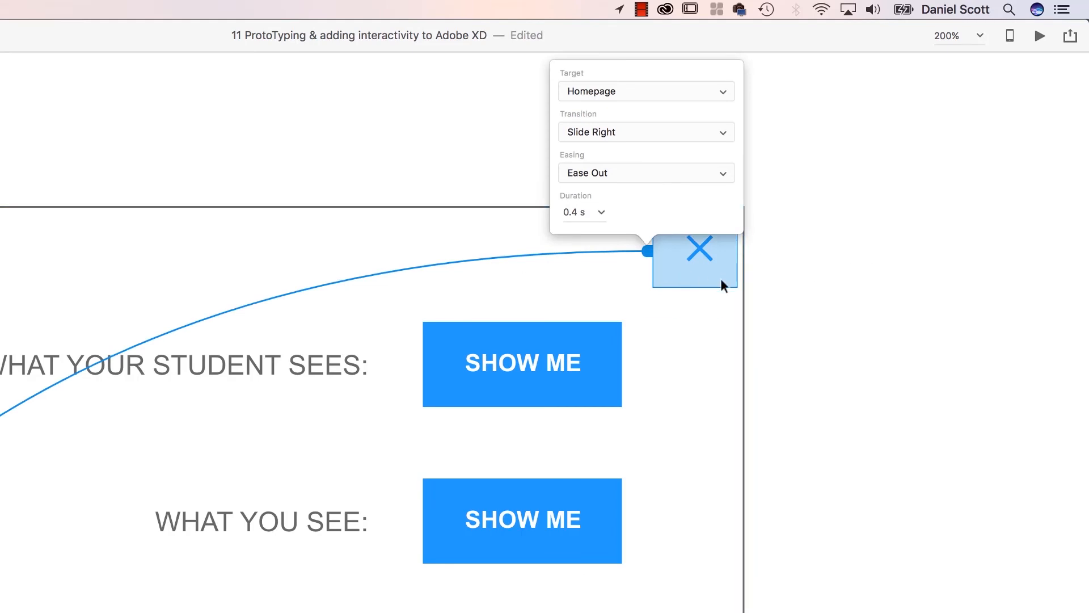
{"action": "left_click", "coordinate": [978, 35]}
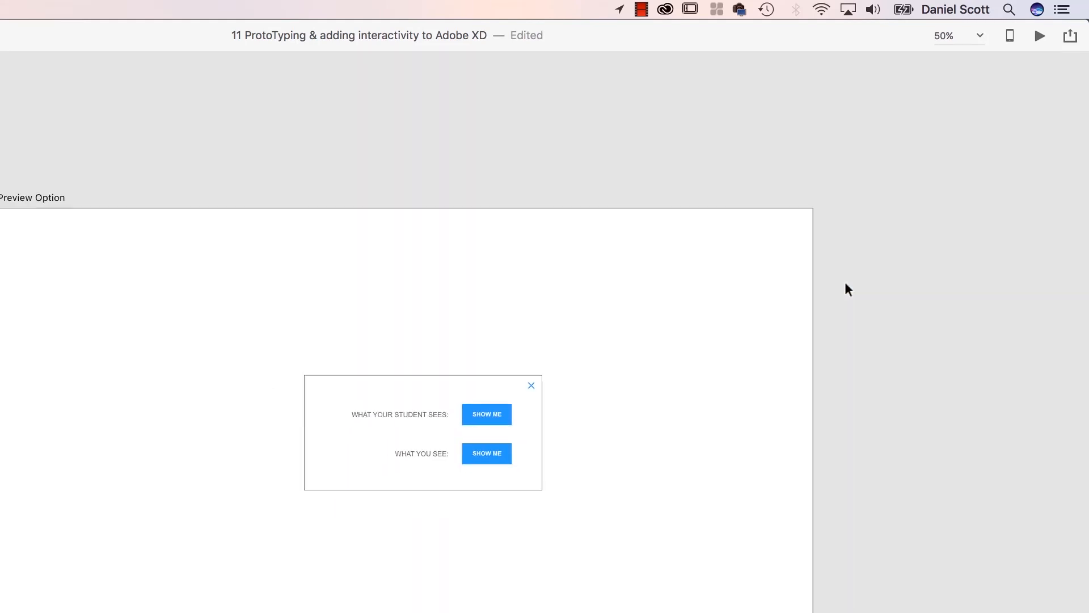
{"action": "left_click", "coordinate": [980, 35]}
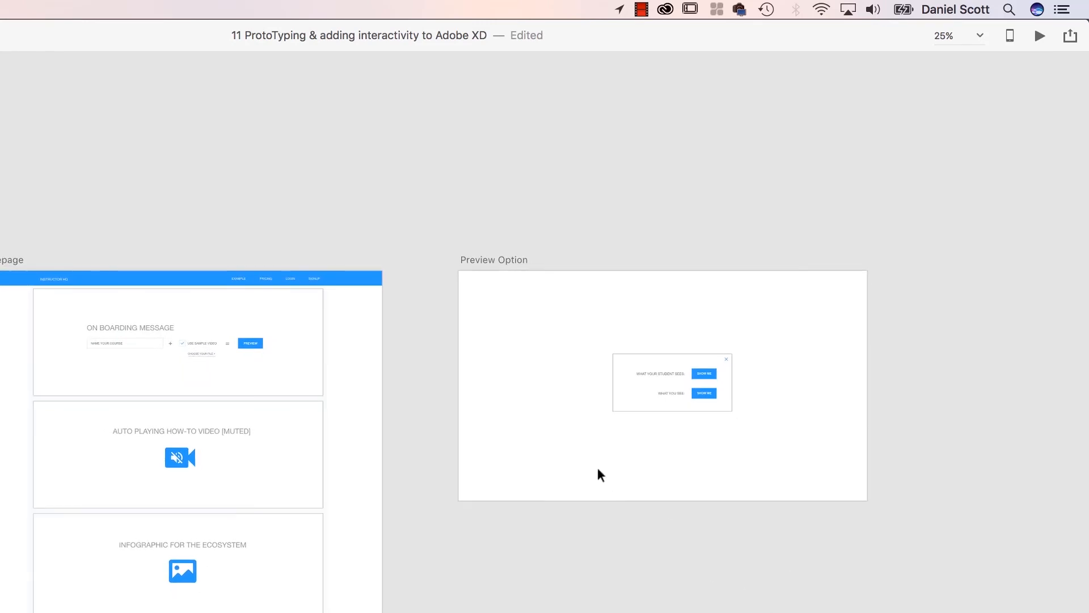
Preview the prototype: open the popup from EXAMPLE and close it via the cross back to Homepage.
{"action": "left_click", "coordinate": [1038, 35]}
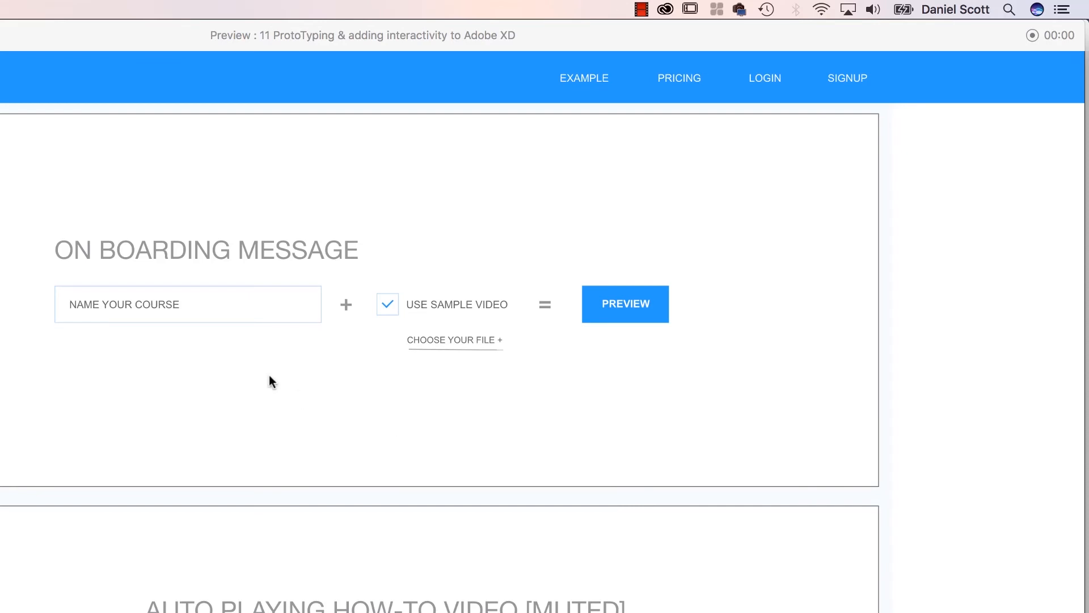
{"action": "left_click", "coordinate": [625, 304]}
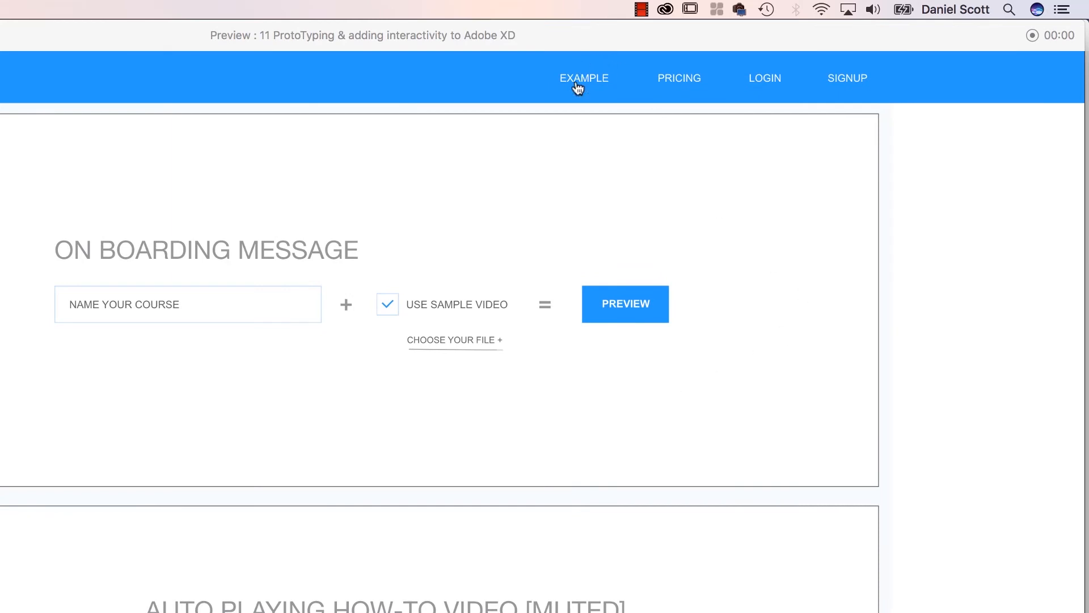
{"action": "left_click", "coordinate": [583, 78]}
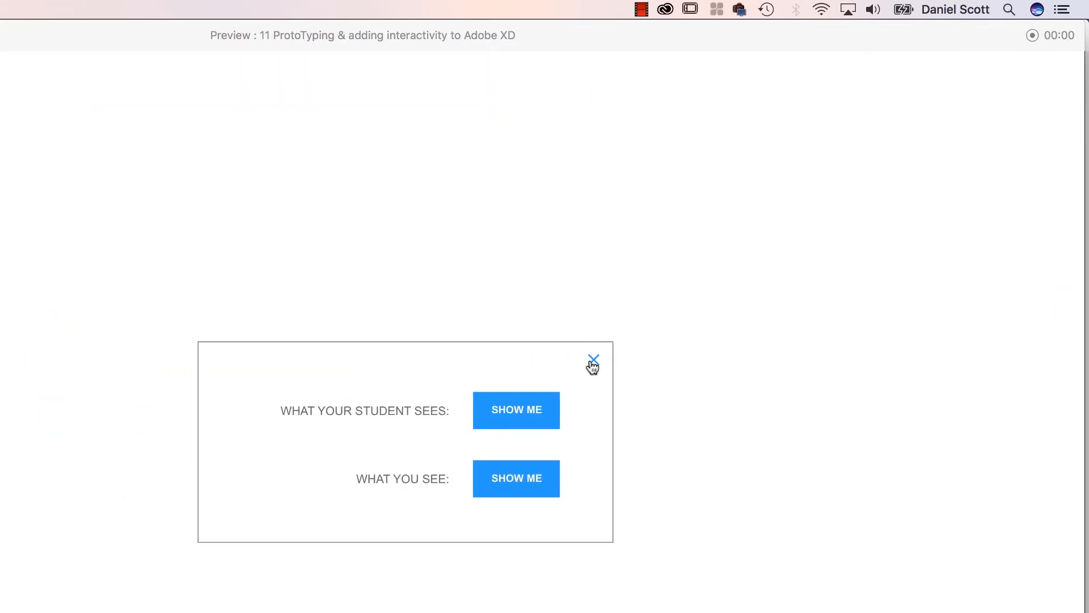
{"action": "mouse_move", "coordinate": [542, 213]}
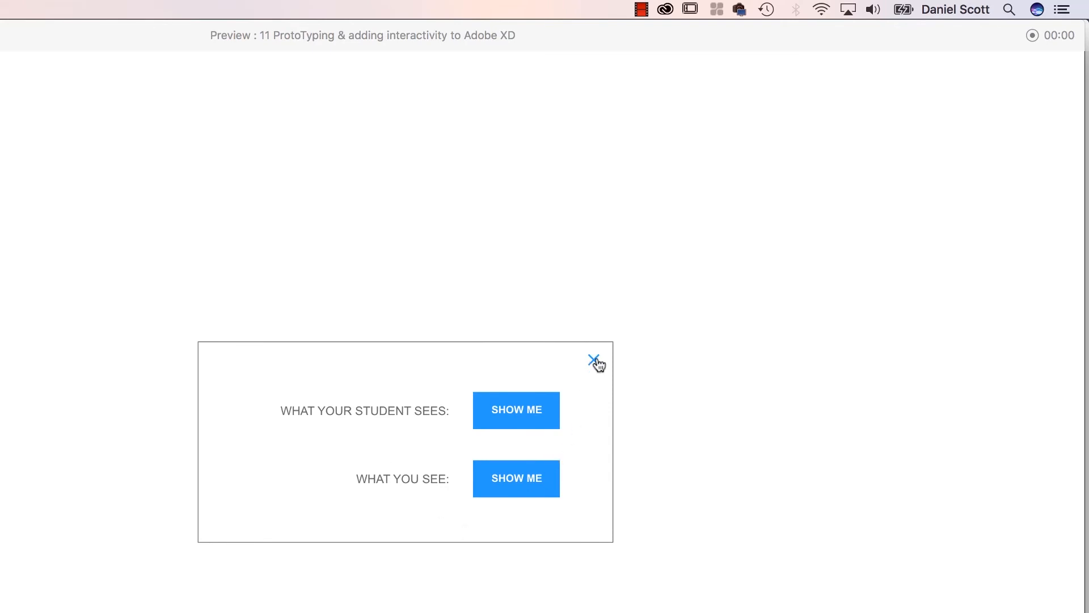
{"action": "left_click", "coordinate": [595, 363]}
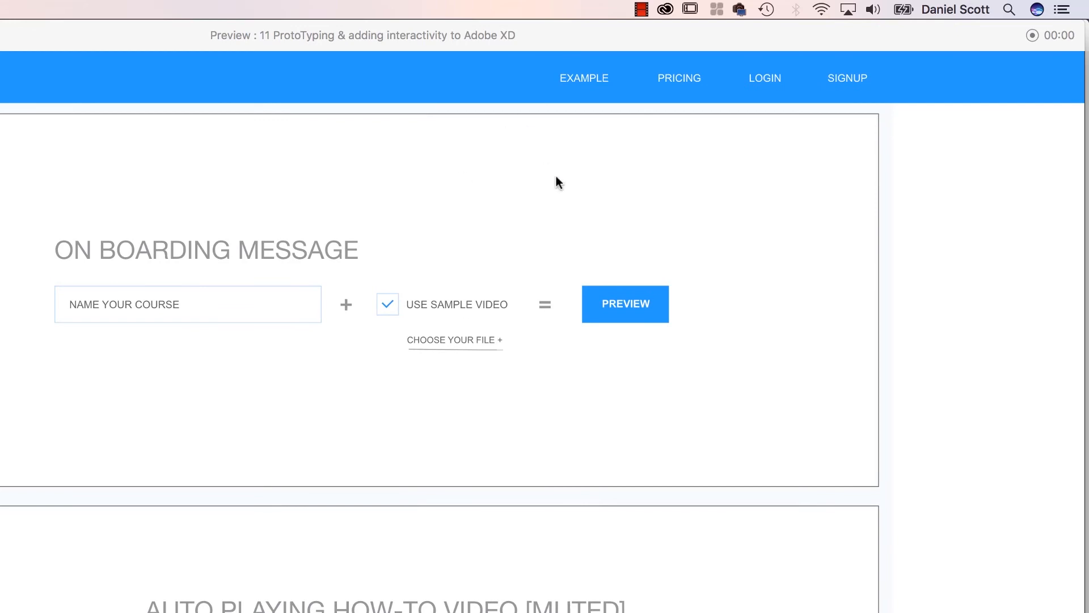
{"action": "mouse_move", "coordinate": [498, 280]}
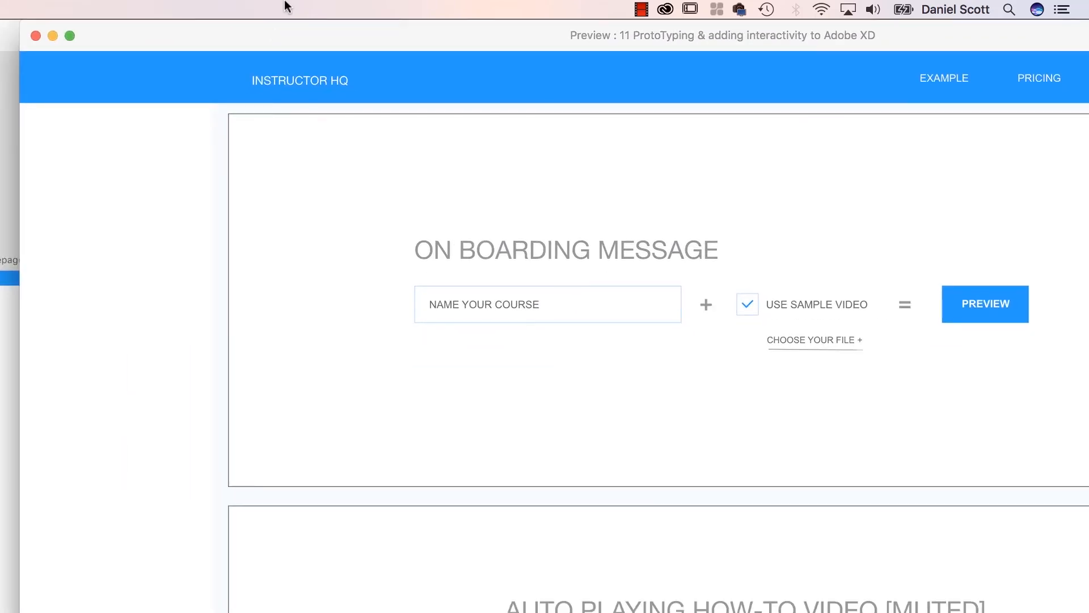
{"action": "mouse_move", "coordinate": [317, 46]}
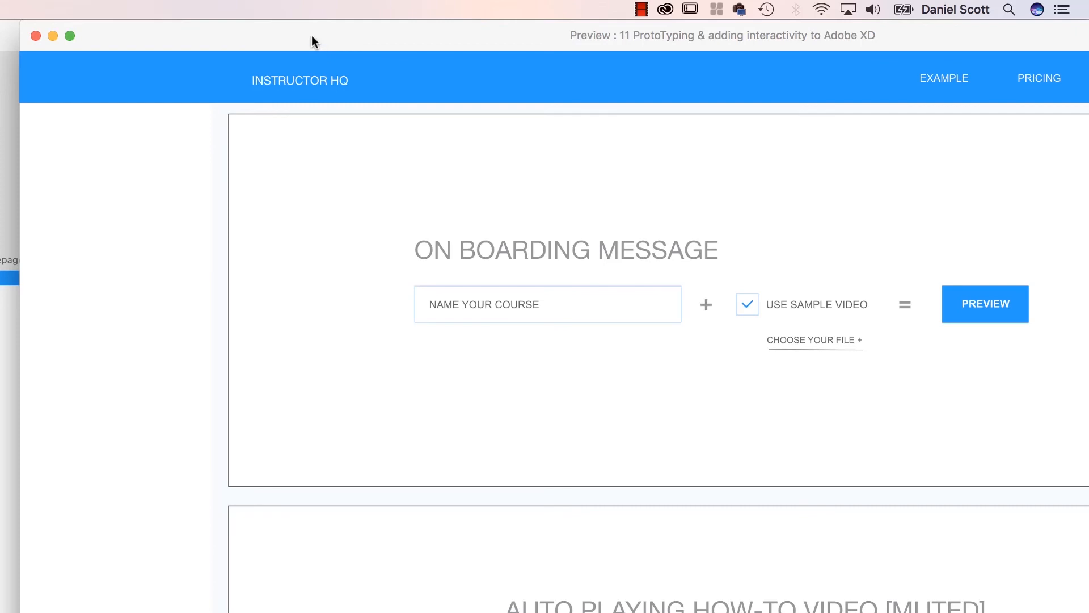
{"action": "mouse_move", "coordinate": [299, 35]}
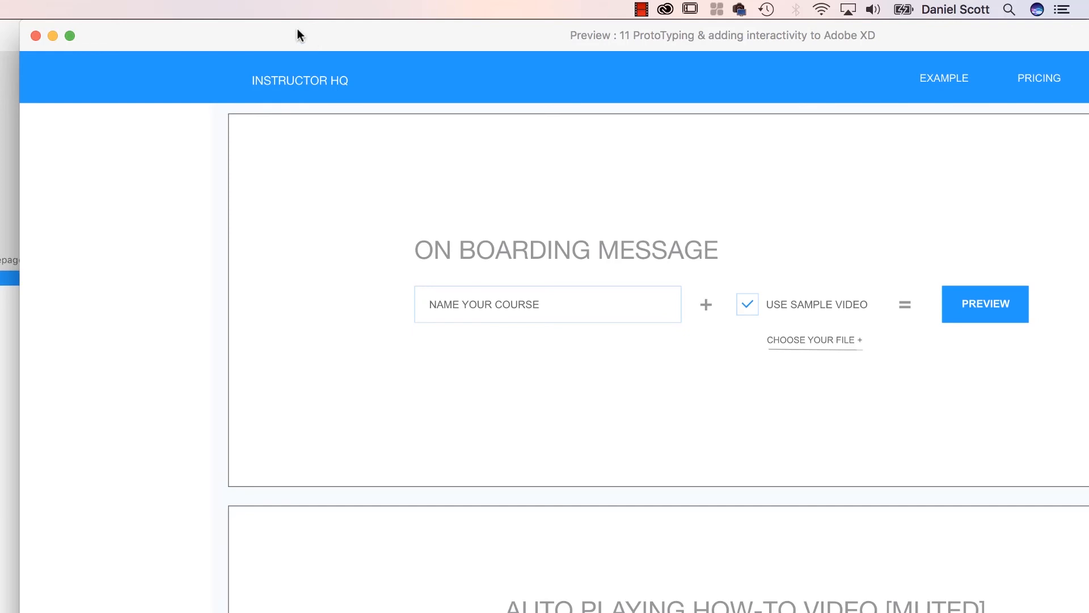
{"action": "mouse_move", "coordinate": [407, 37]}
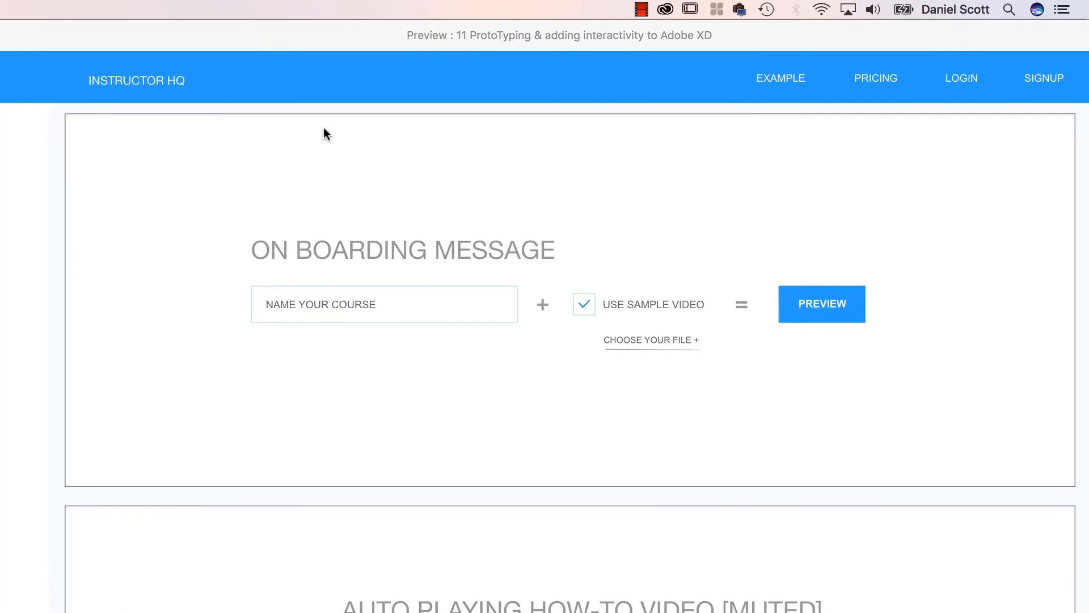
{"action": "mouse_move", "coordinate": [307, 136]}
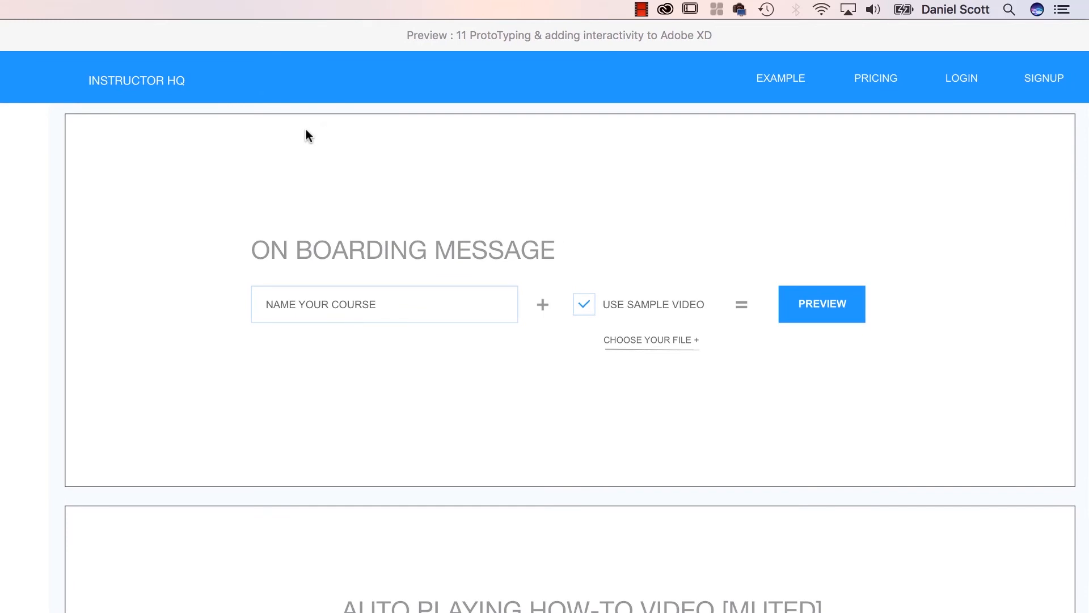
{"action": "mouse_move", "coordinate": [301, 61]}
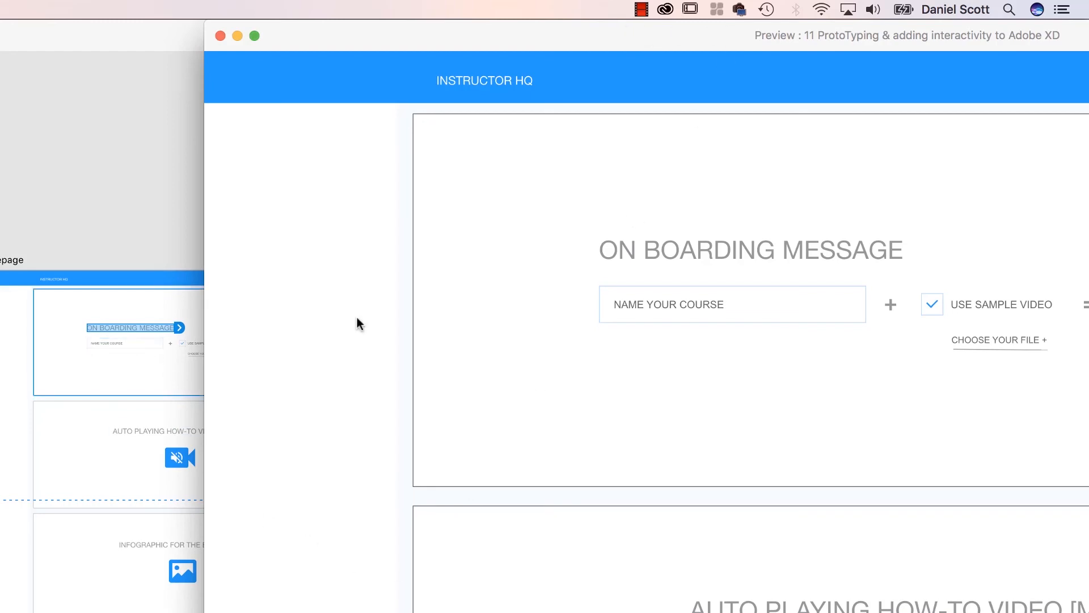
{"action": "mouse_move", "coordinate": [879, 211]}
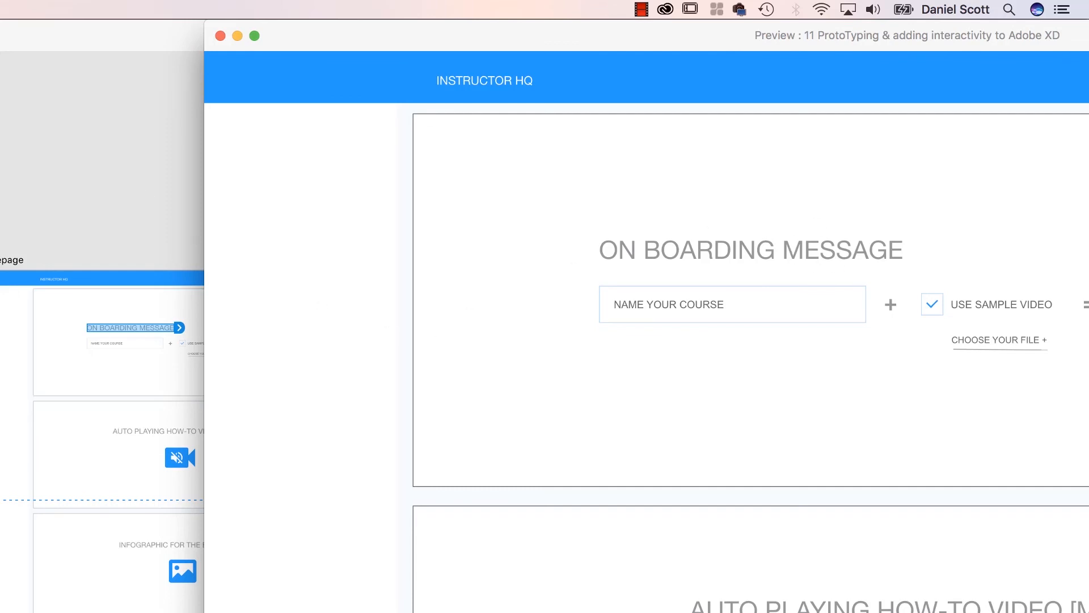
{"action": "mouse_move", "coordinate": [842, 44]}
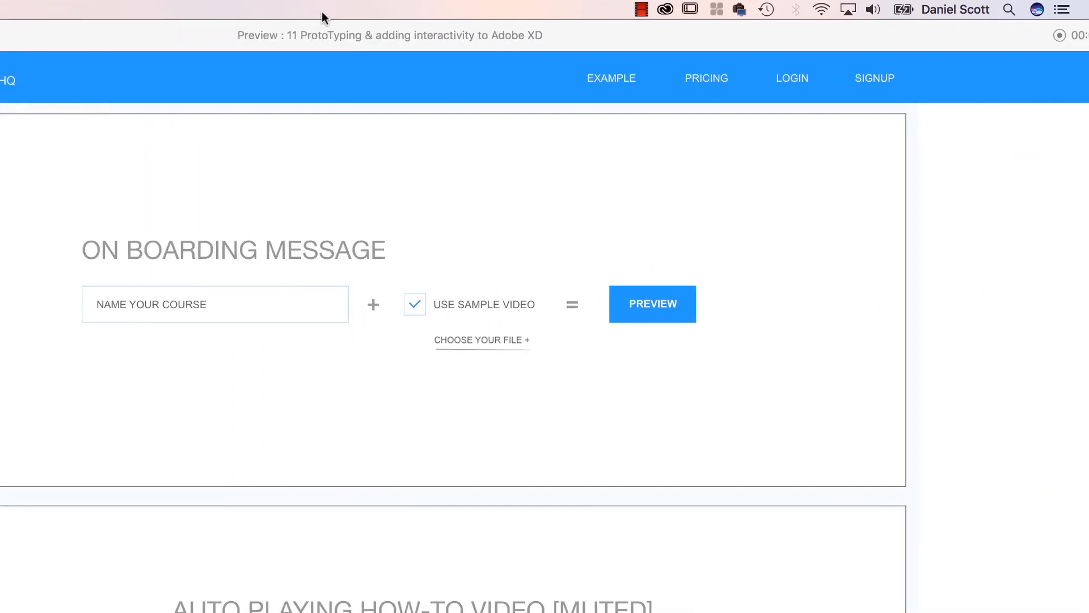
Close the preview window to return to the prototype workspace.
{"action": "key", "text": "Escape"}
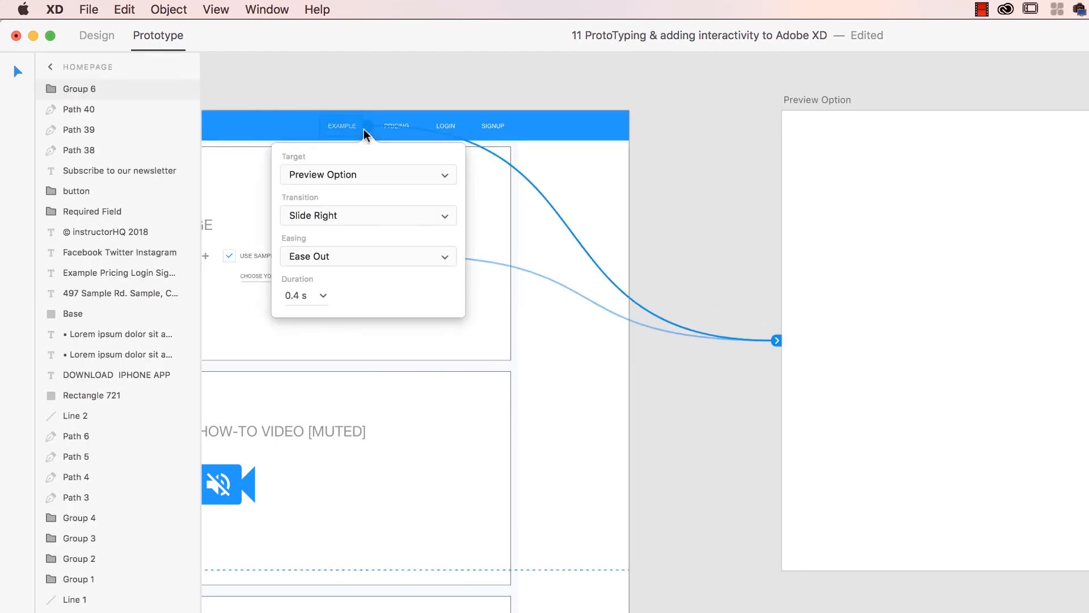
Change the EXAMPLE link's transition from Slide Right to Dissolve and deselect.
{"action": "left_click", "coordinate": [368, 216]}
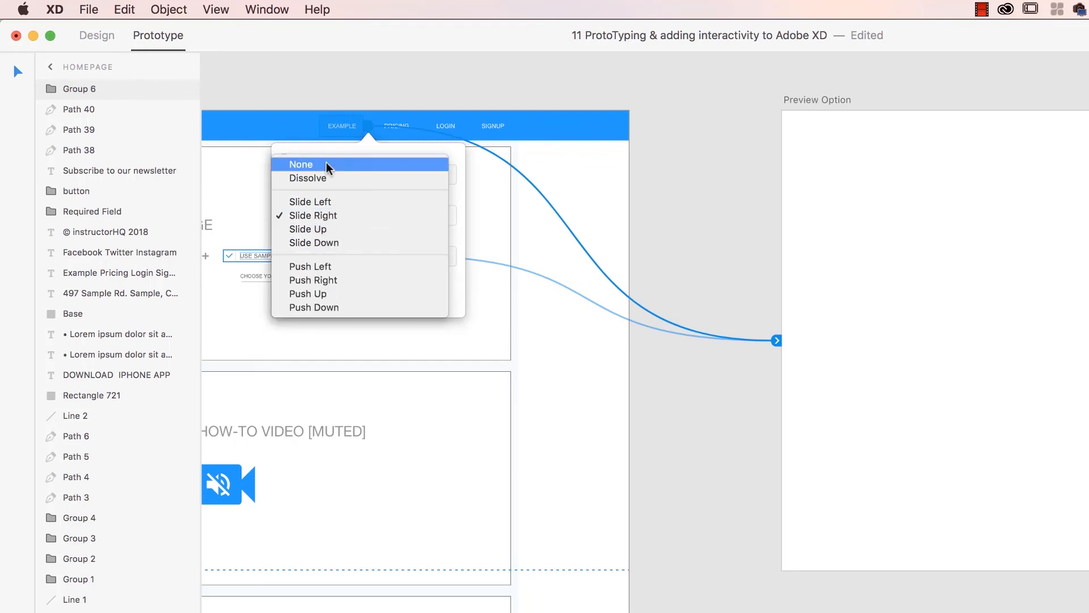
{"action": "left_click", "coordinate": [306, 177]}
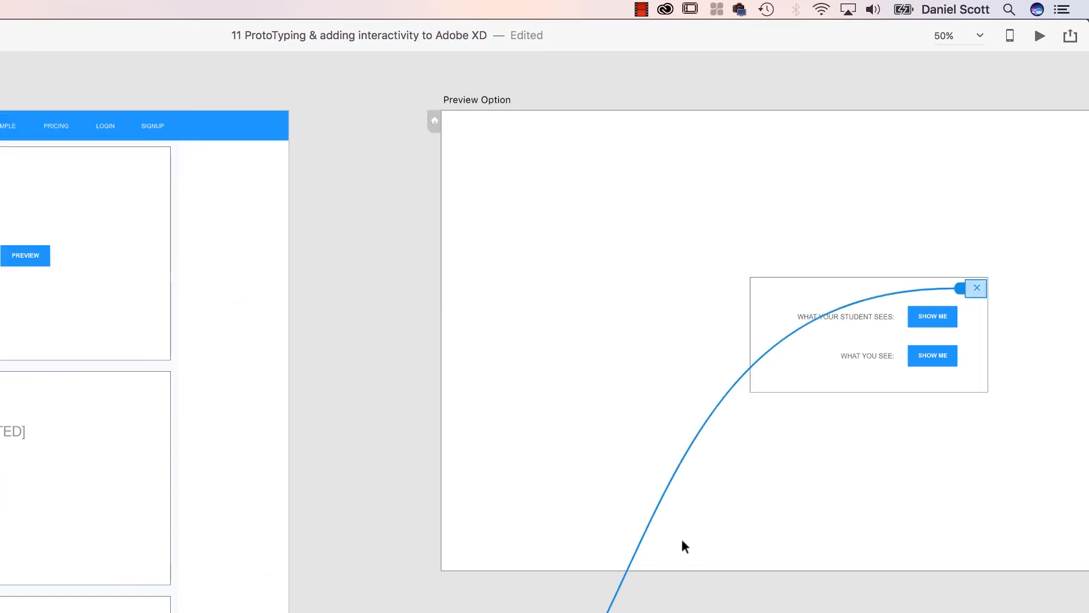
{"action": "left_click", "coordinate": [960, 287]}
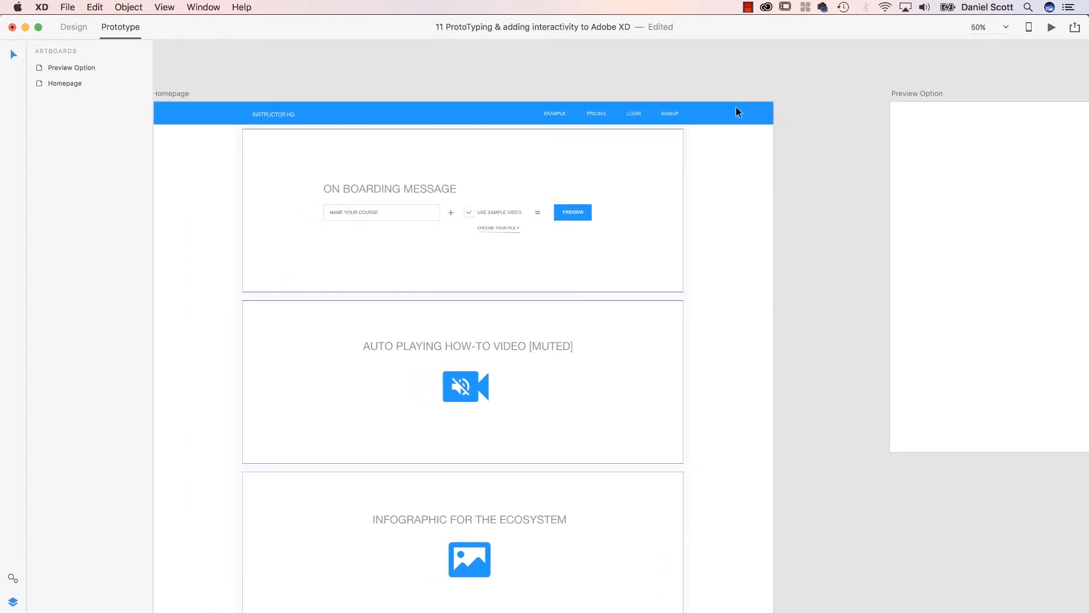
{"action": "mouse_move", "coordinate": [802, 278]}
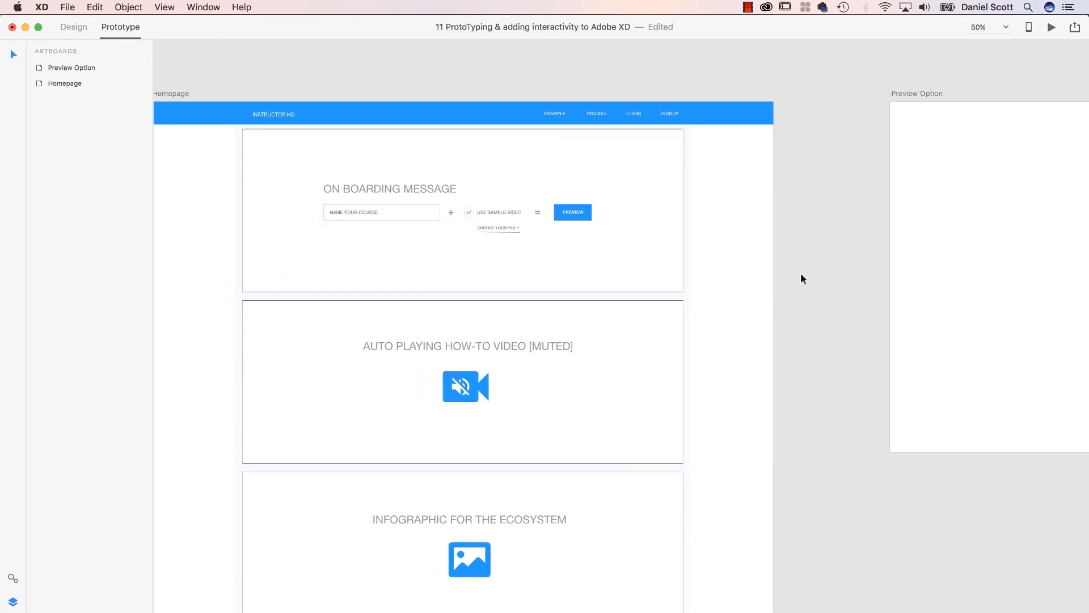